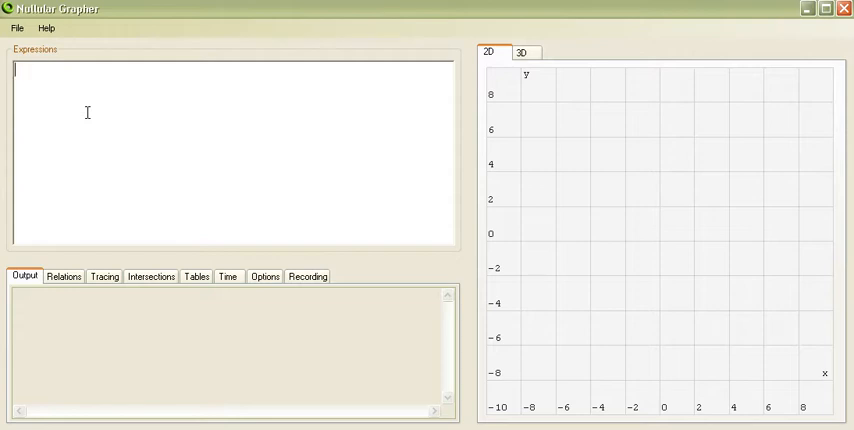
Step: Enter y=x and extend it term by term into the cubic y=x^3+4x^2+x
type("www")
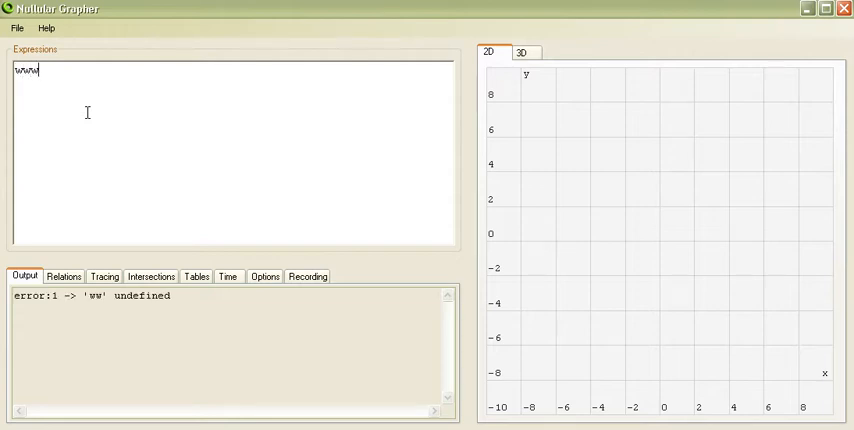
type(".nullula")
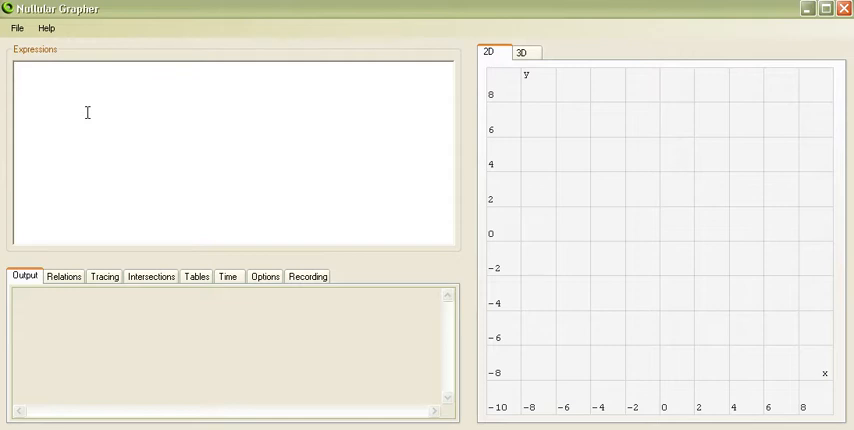
type("y=")
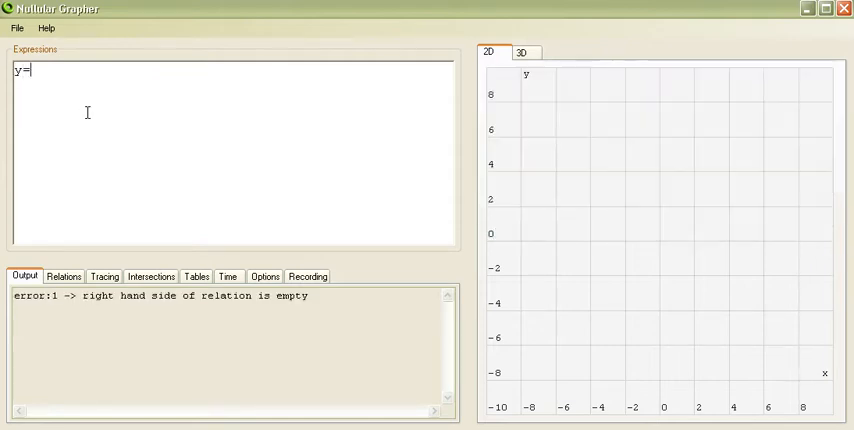
type("x")
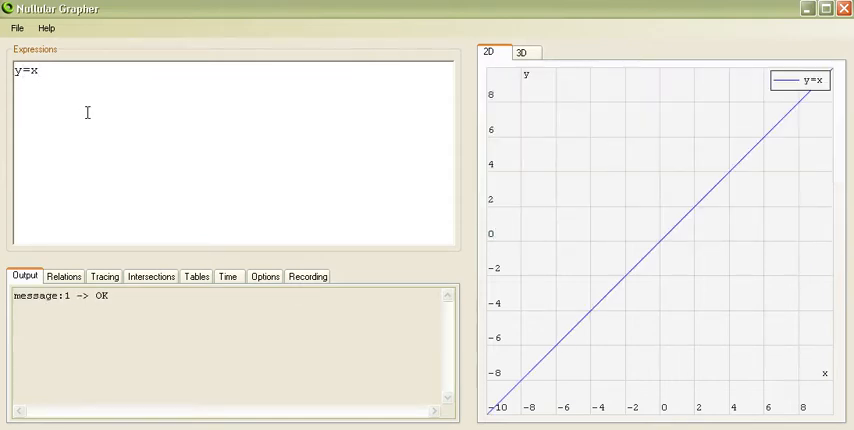
type("^2")
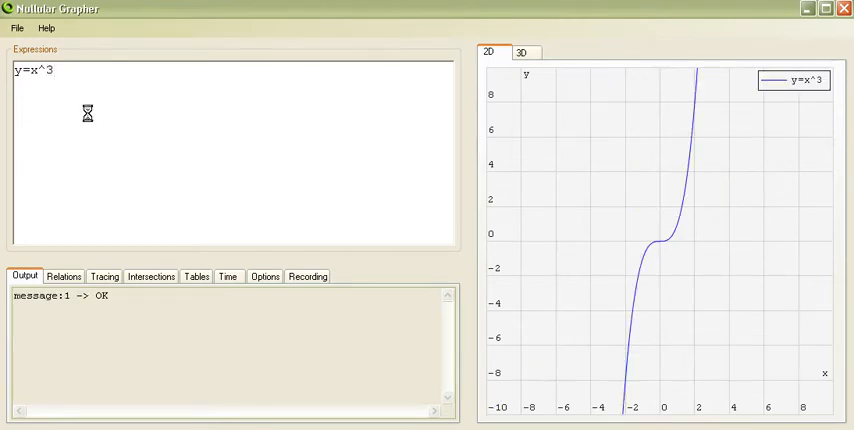
type("+x^2")
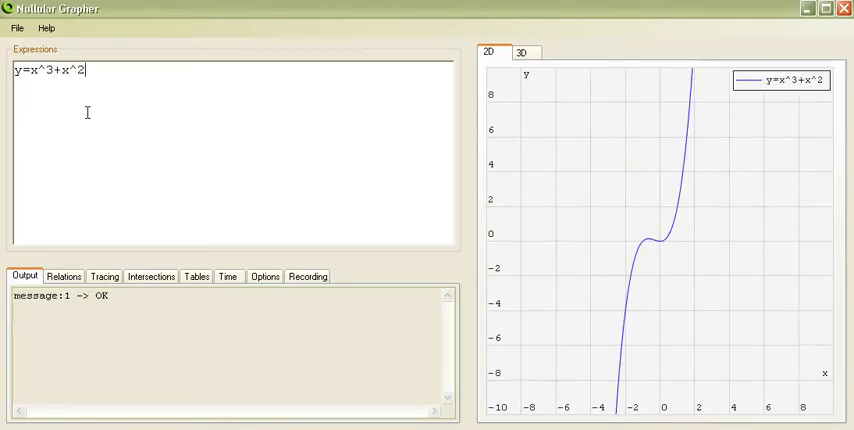
type("+x")
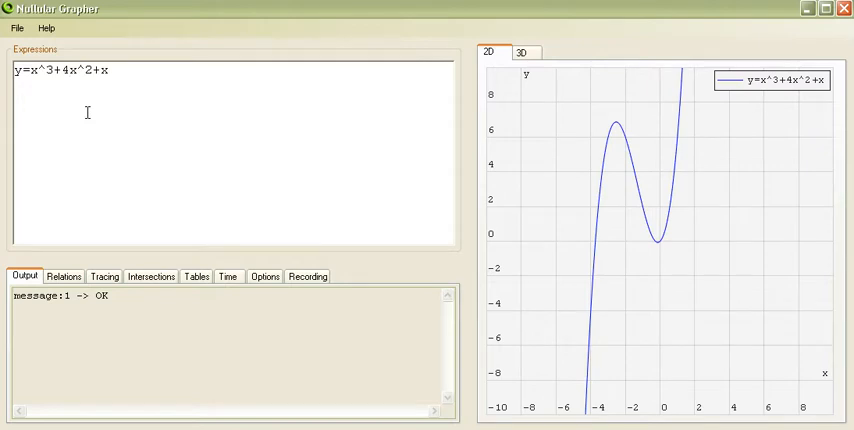
Step: Start rewriting the expression, selecting it and replacing it with a bare x
key("Return")
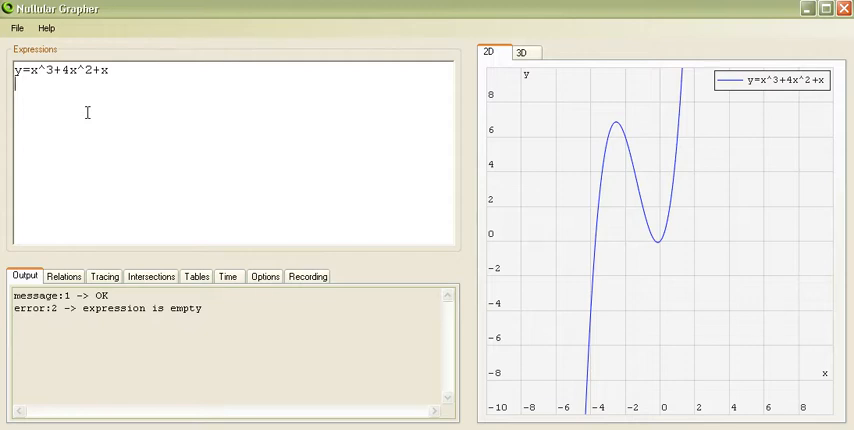
key("Backspace")
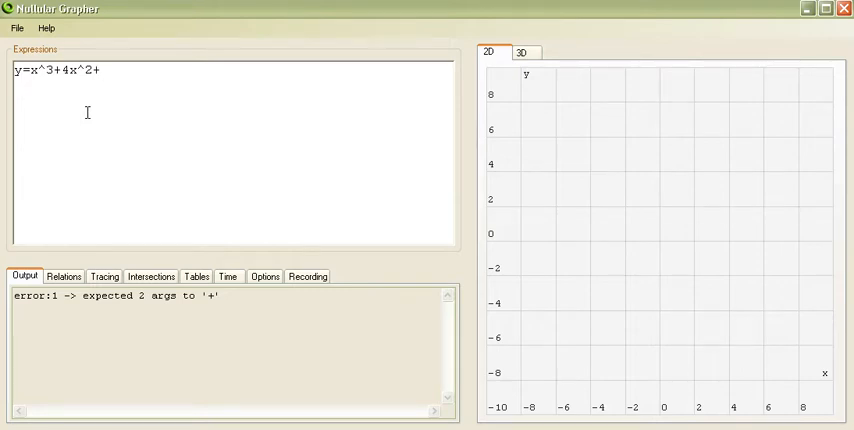
double_click(150, 296)
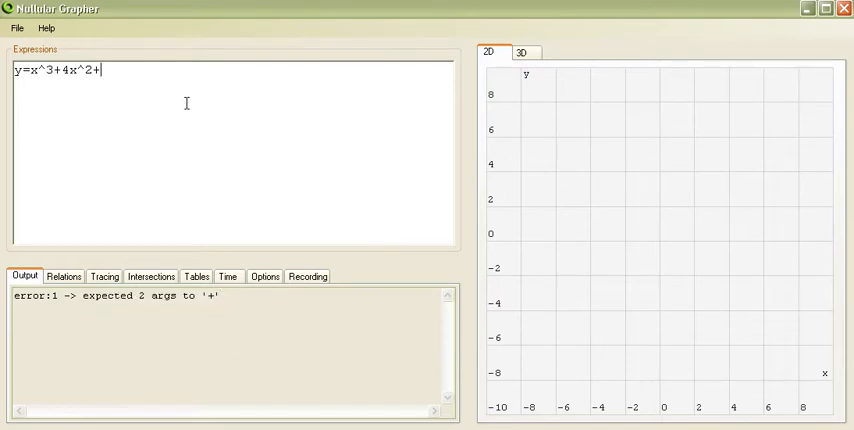
type("x")
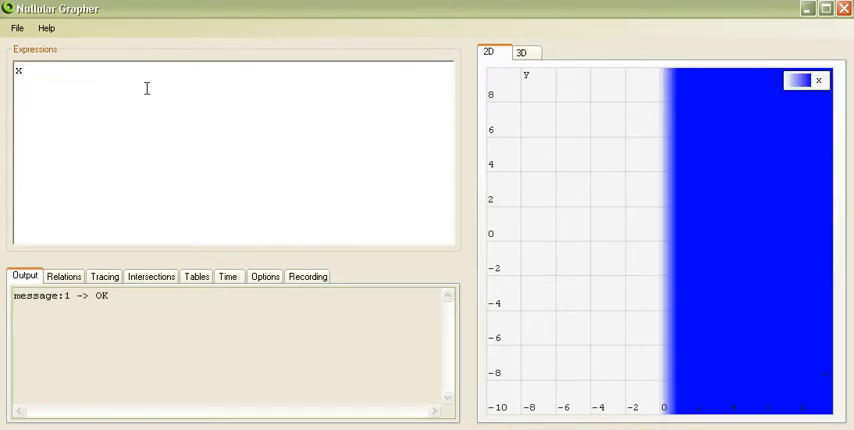
Step: Enter the circle x^2+y^2=5^2, then add an x*y term and flip its sign to tilt it into an ellipse
type("^2+y^2=")
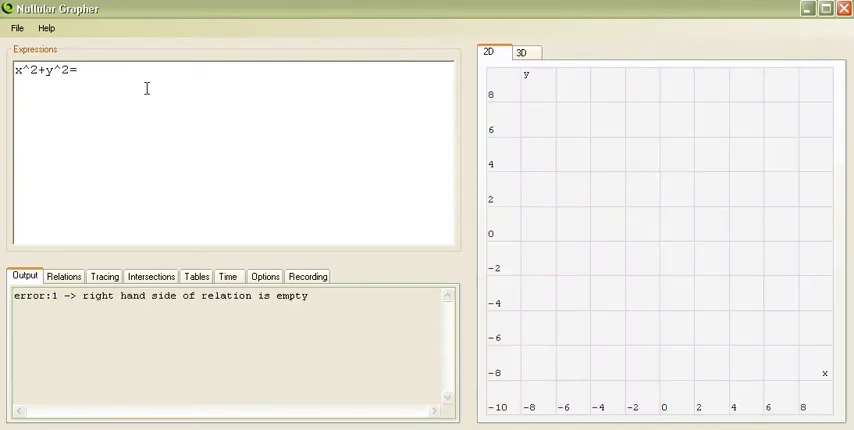
type("5^2")
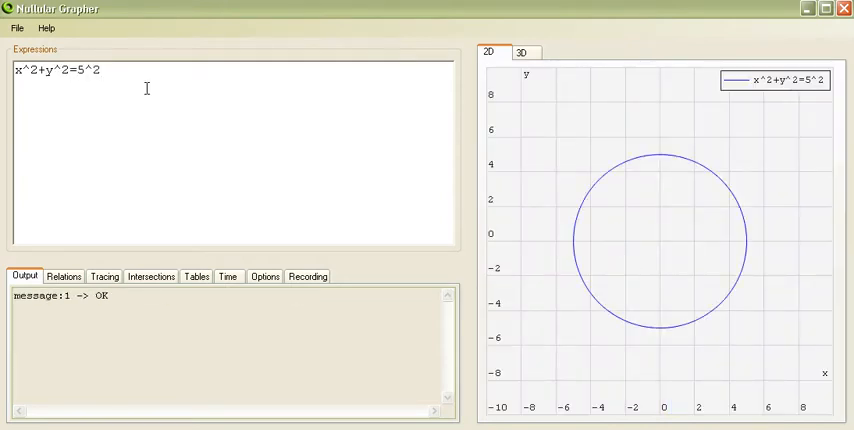
mouse_move(624, 204)
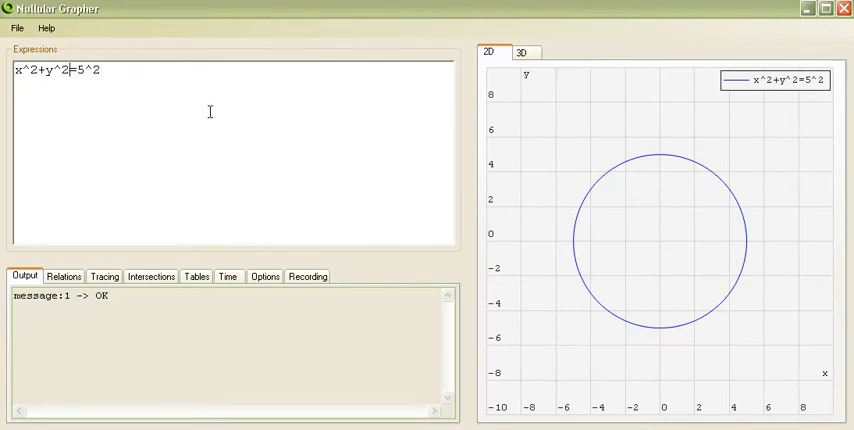
type("+x*y")
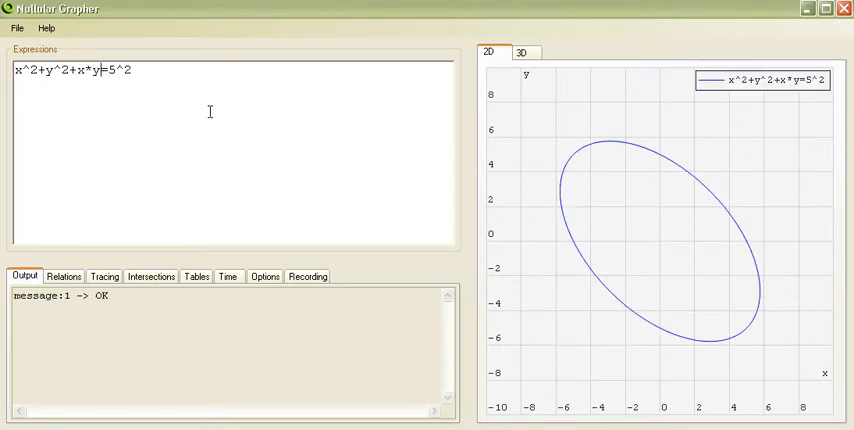
type("-")
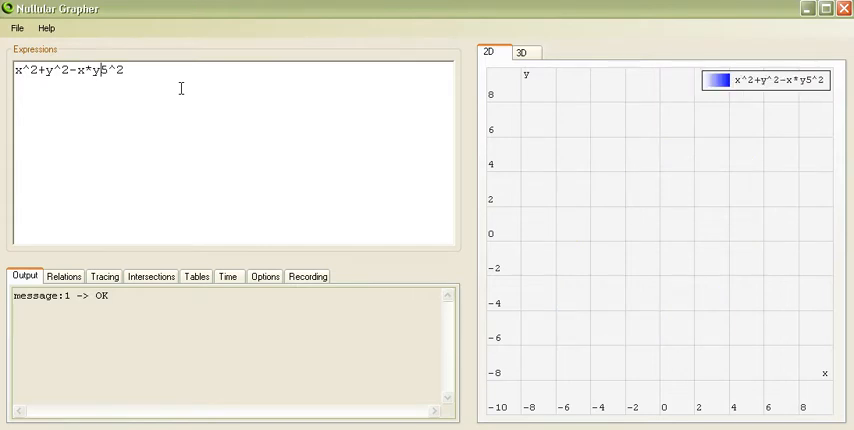
Step: Turn the ellipse into an inequality (>, >=, <) and add x^2+y^2-x*y=5^2 as a second boundary line
type(">")
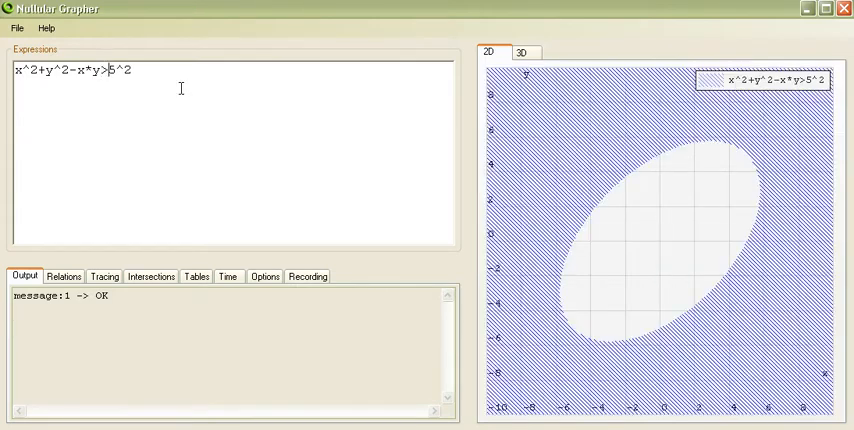
mouse_move(588, 140)
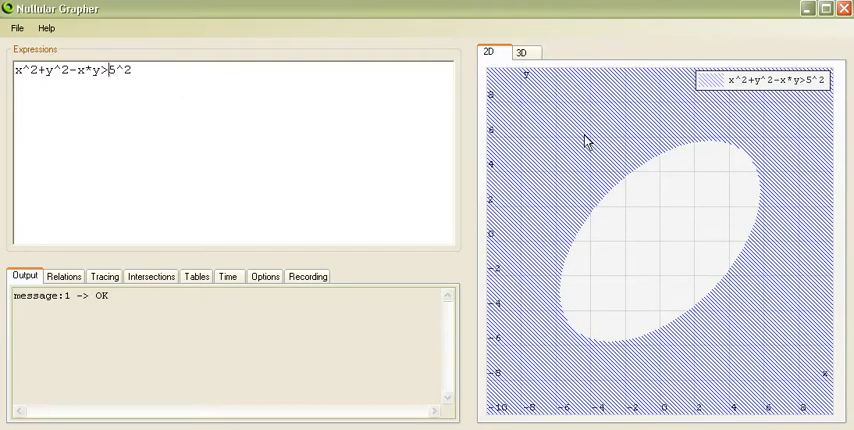
mouse_move(560, 150)
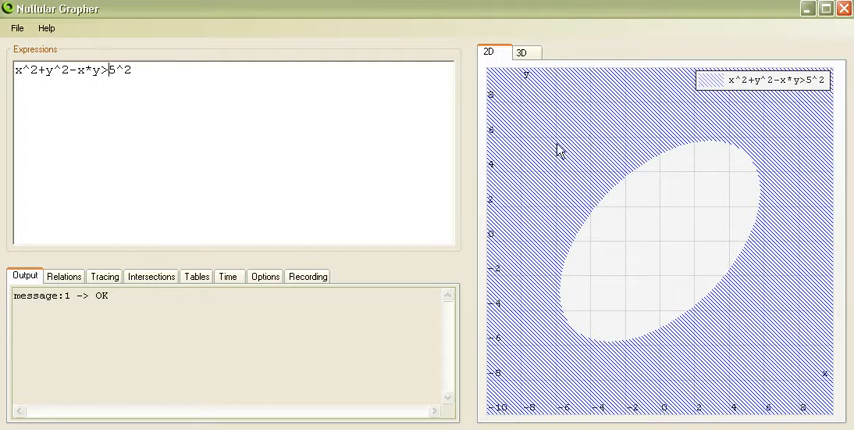
mouse_move(684, 204)
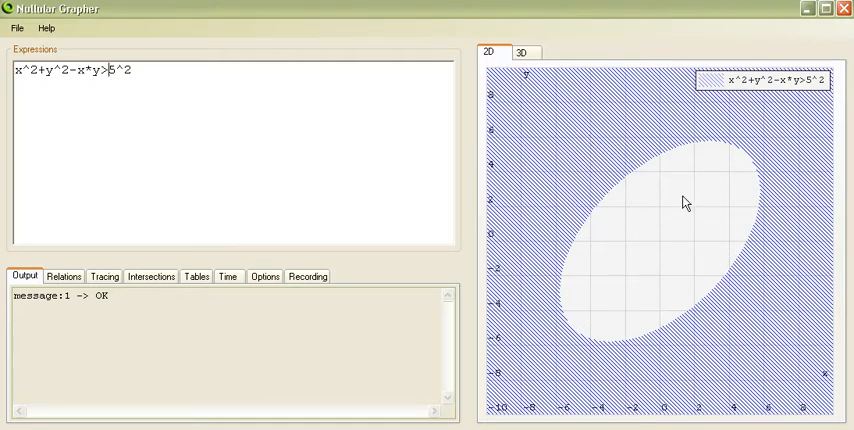
mouse_move(660, 176)
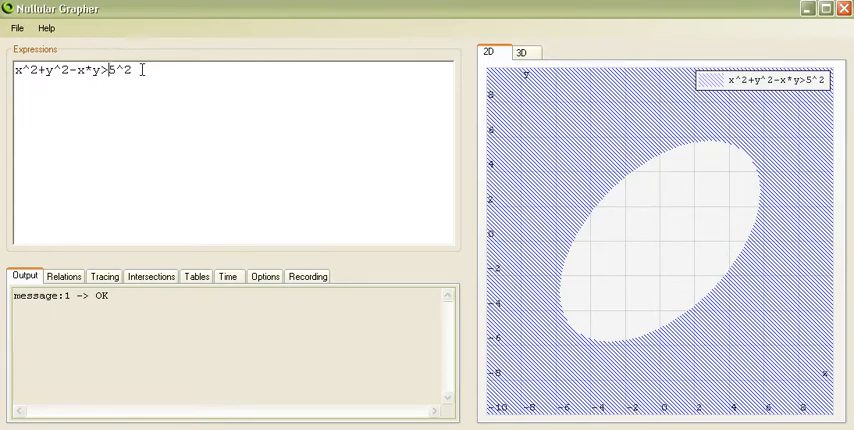
type("=")
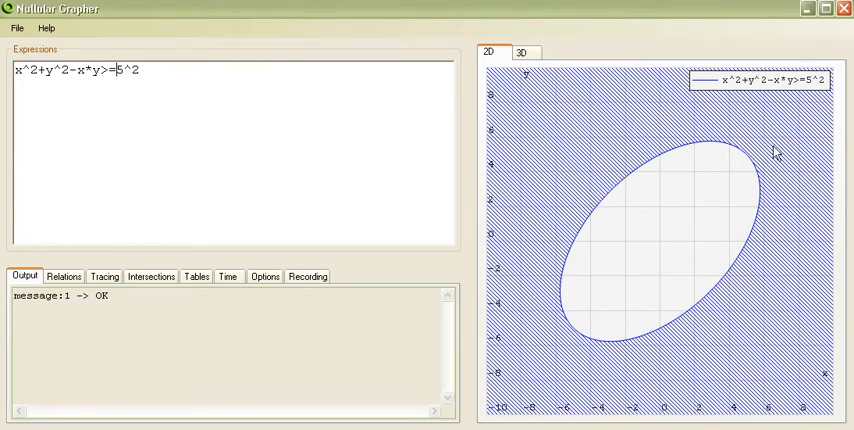
mouse_move(382, 140)
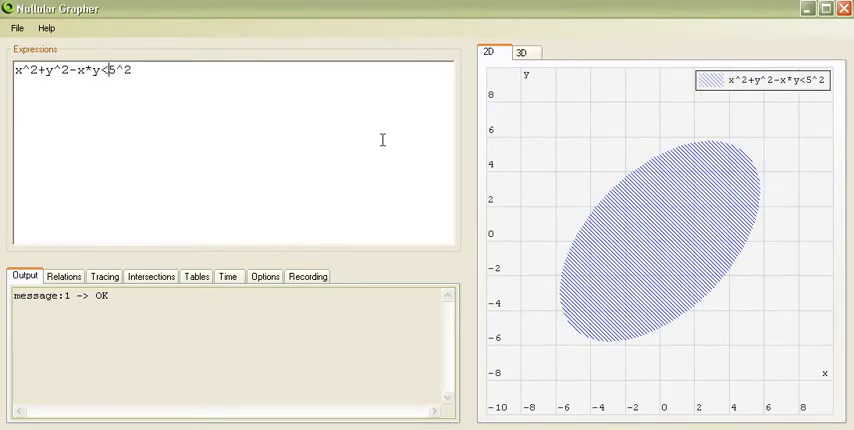
mouse_move(246, 110)
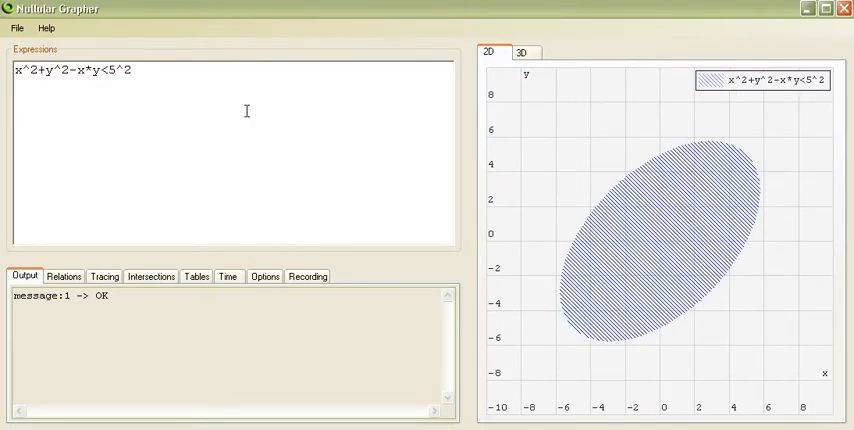
key("Return")
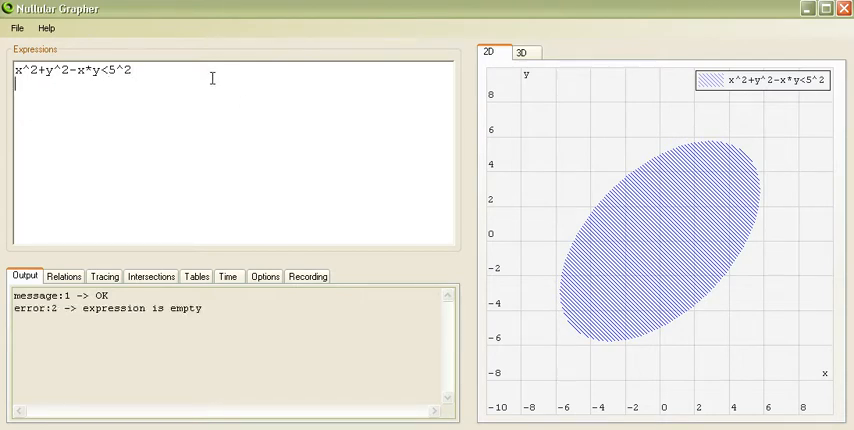
type("x^2+y^2-")
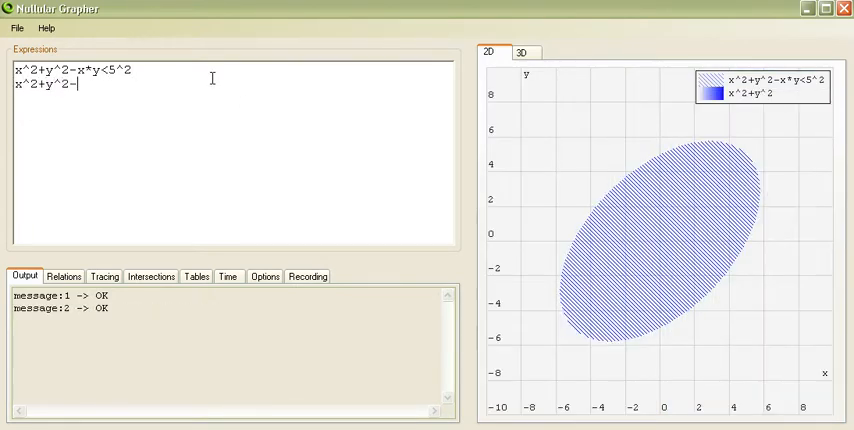
type("x*y")
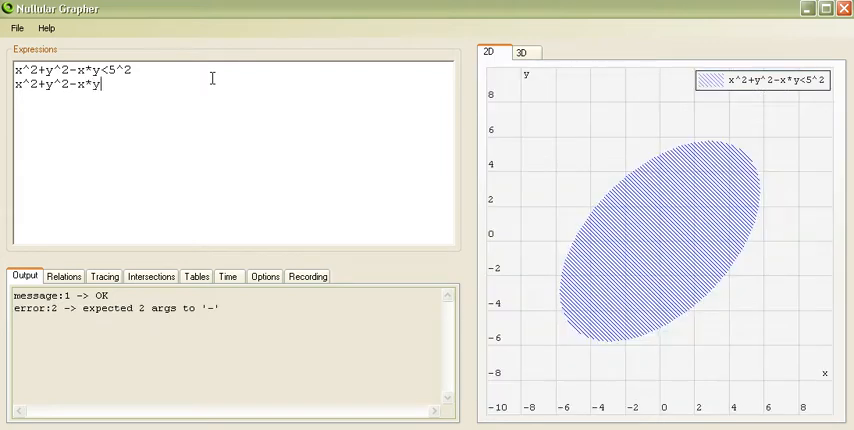
type("<5")
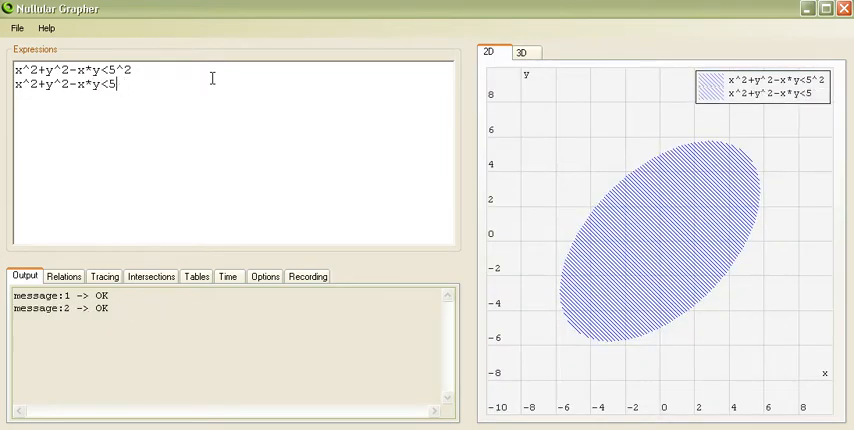
type("=5^2")
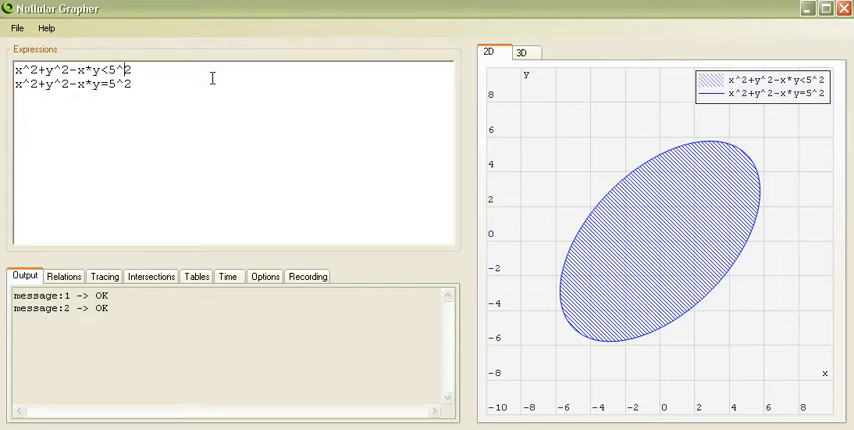
Step: Append &y>0 so only the ellipse's upper half x^2+y^2-x*y<5^2&y>0 is shaded
type("&")
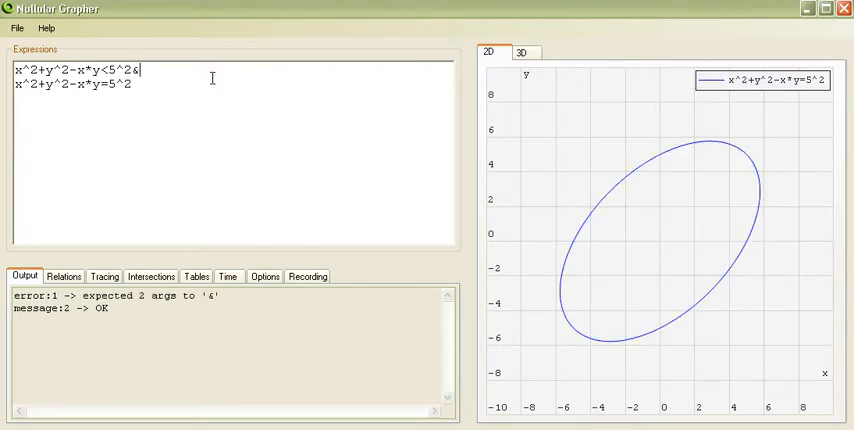
type("&y>0")
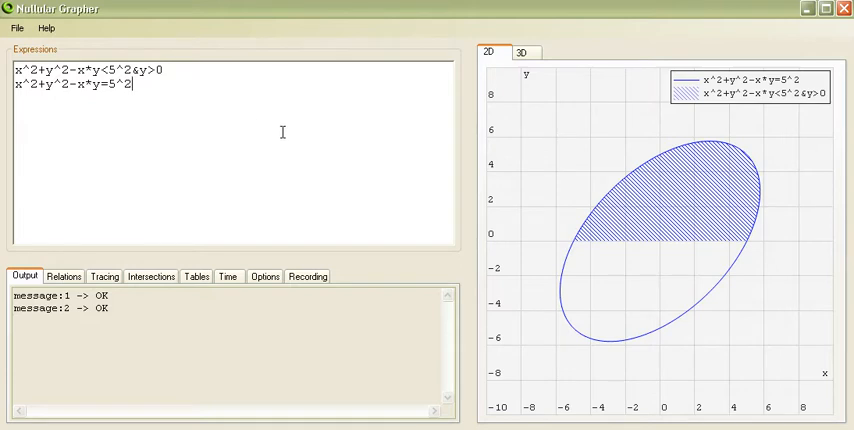
mouse_move(260, 126)
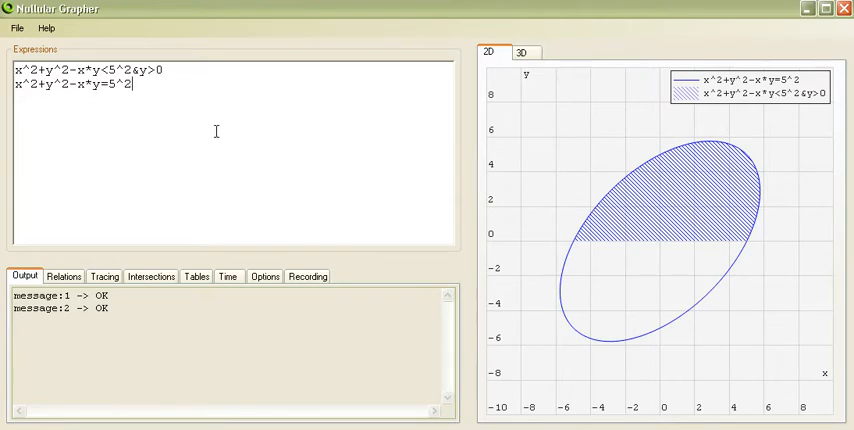
mouse_move(64, 276)
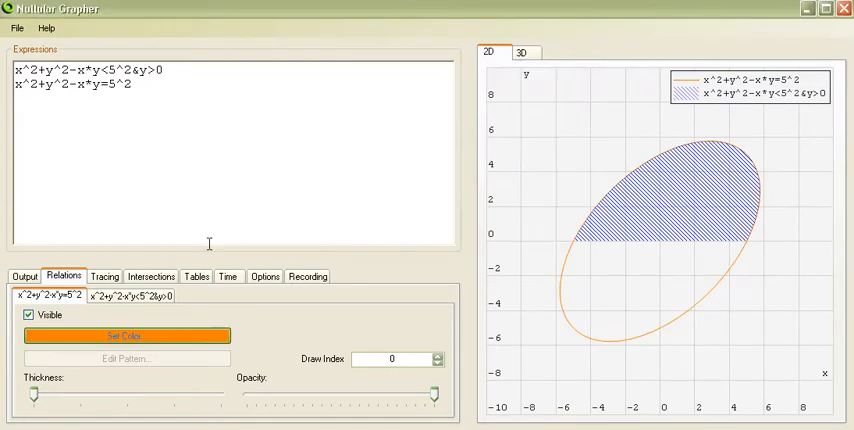
Step: Give the ellipse outline more thickness, Draw Index 3 and a changed opacity
left_click_drag(32, 396, 80, 396)
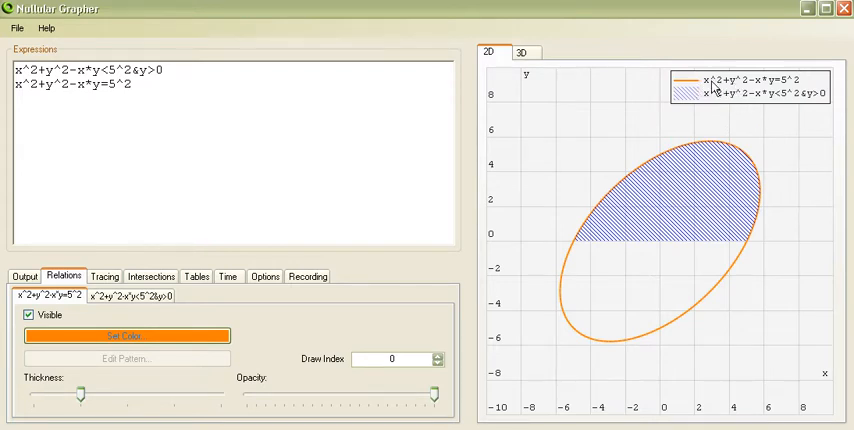
mouse_move(712, 100)
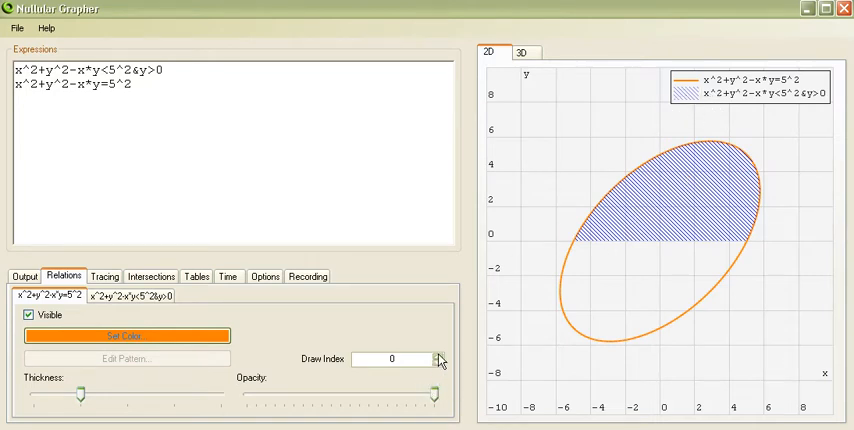
left_click(436, 356)
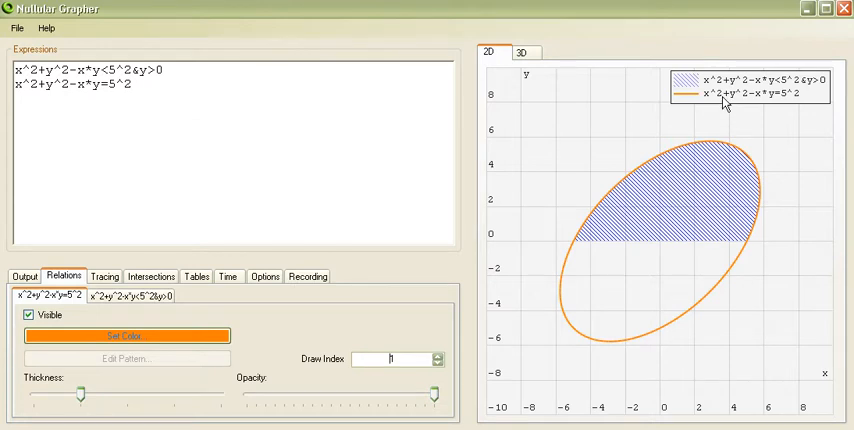
mouse_move(638, 196)
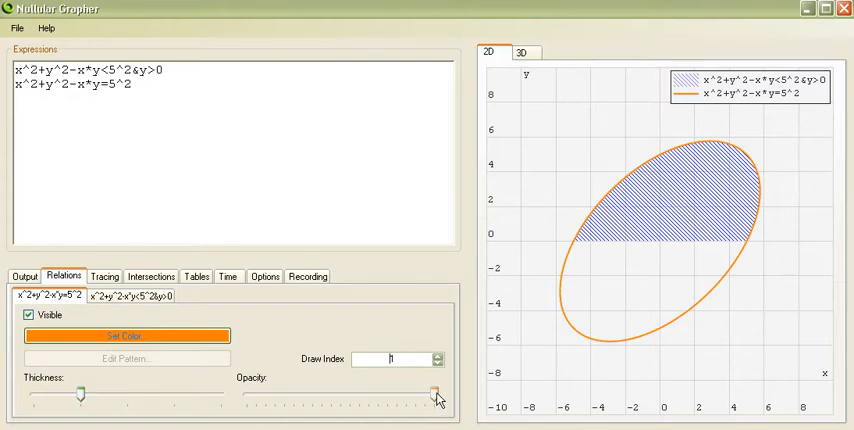
left_click_drag(438, 392, 312, 392)
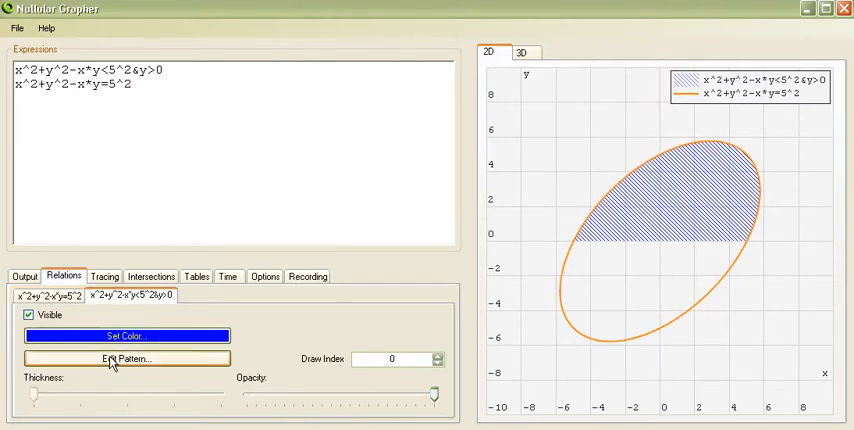
Step: Fill every cell of the region's pattern so the upper half becomes a solid fill
left_click(126, 360)
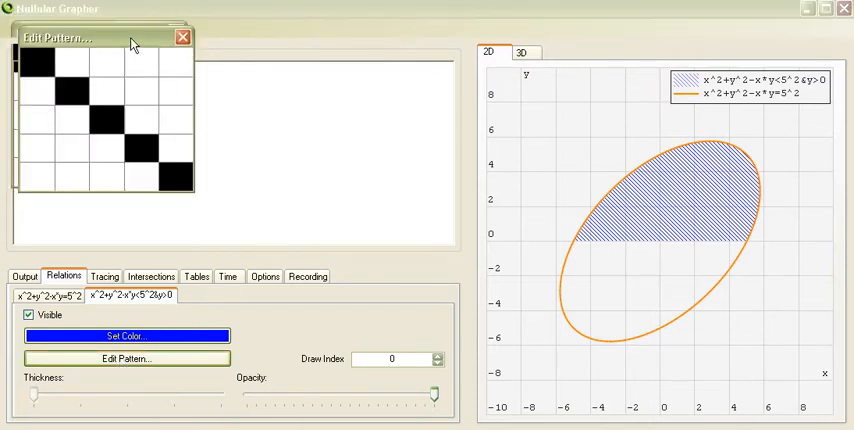
left_click_drag(60, 38, 262, 126)
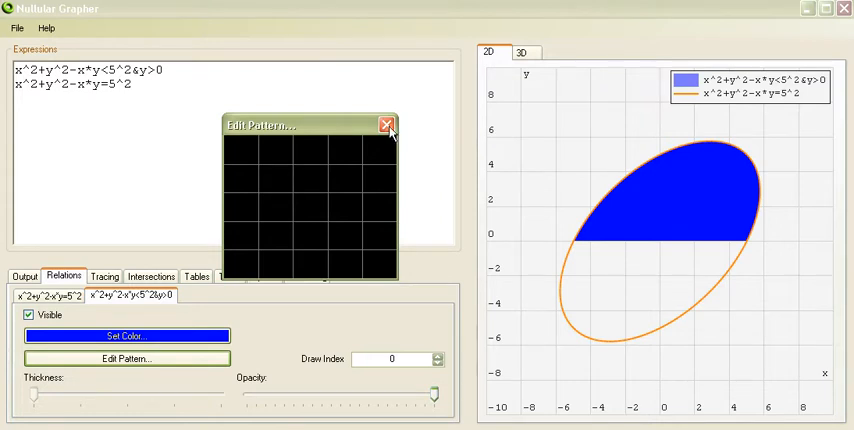
left_click(386, 124)
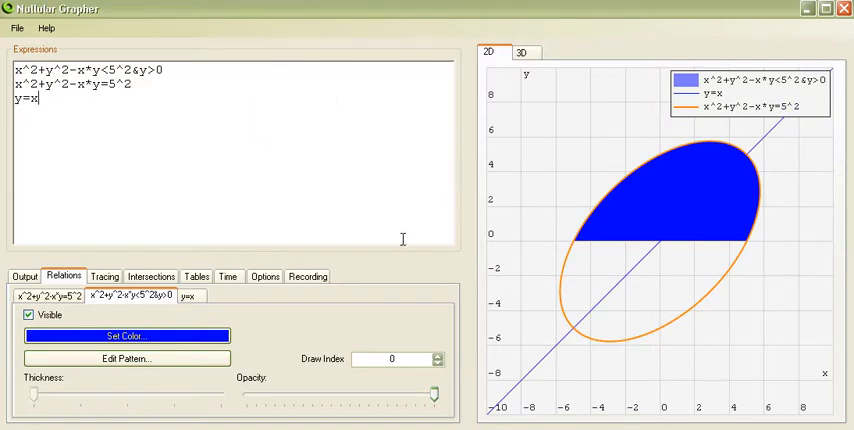
Step: Colour the y=x line red, set its Draw Index to 1 and adjust its opacity
left_click(188, 296)
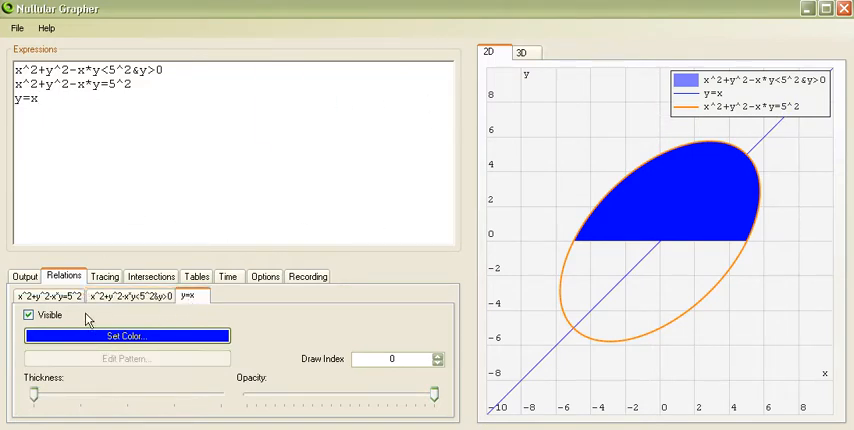
left_click(126, 336)
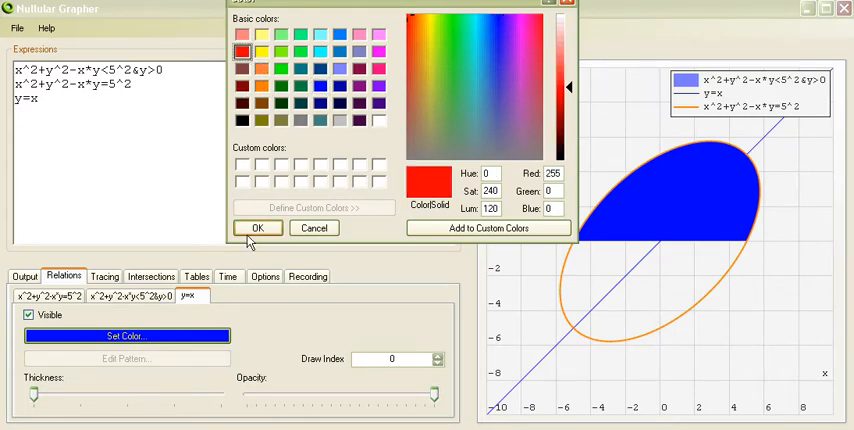
left_click(260, 228)
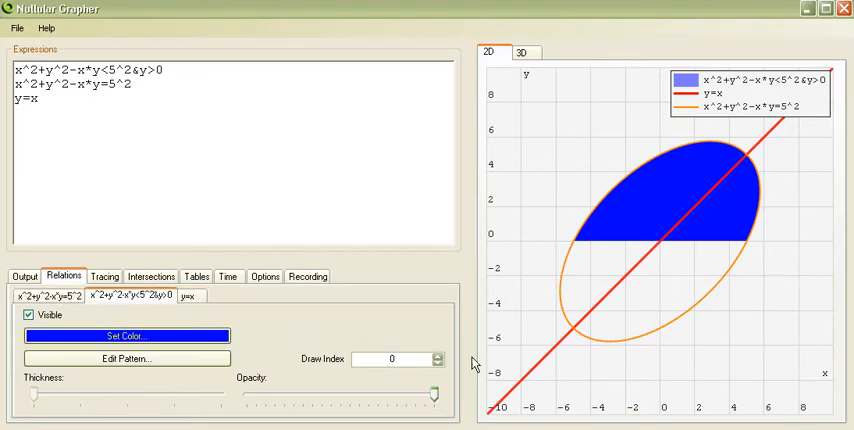
left_click(436, 356)
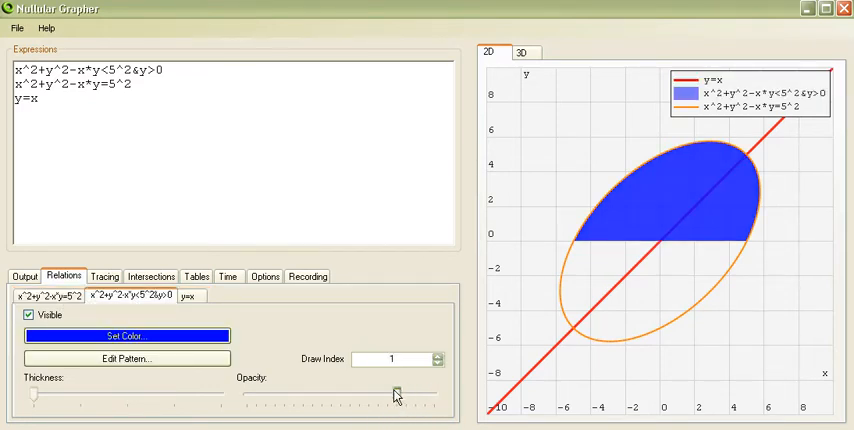
left_click_drag(396, 392, 360, 392)
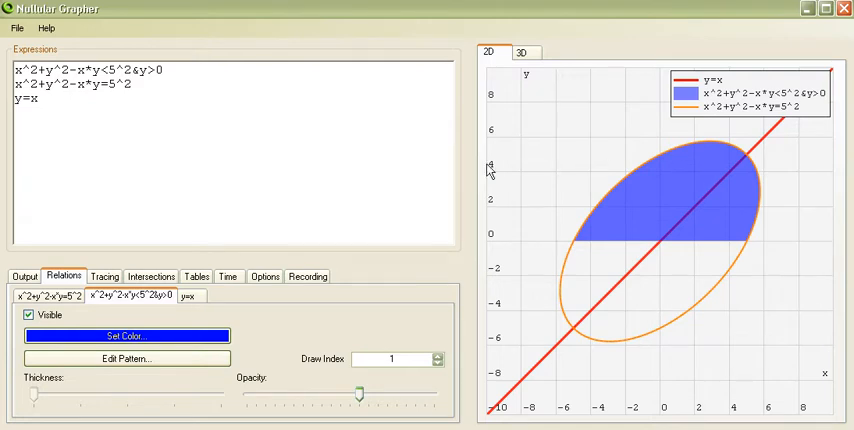
left_click(24, 276)
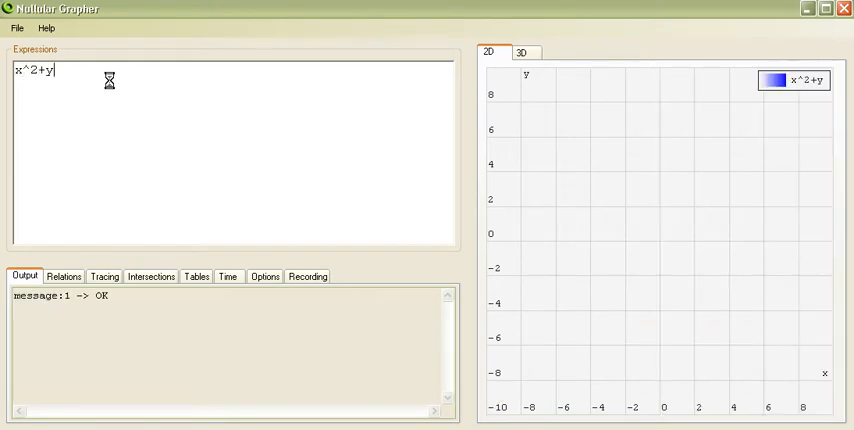
Step: Enter the time-dependent relation x^2+y^2+sin(time)*x*y=5^2
type("^2+x")
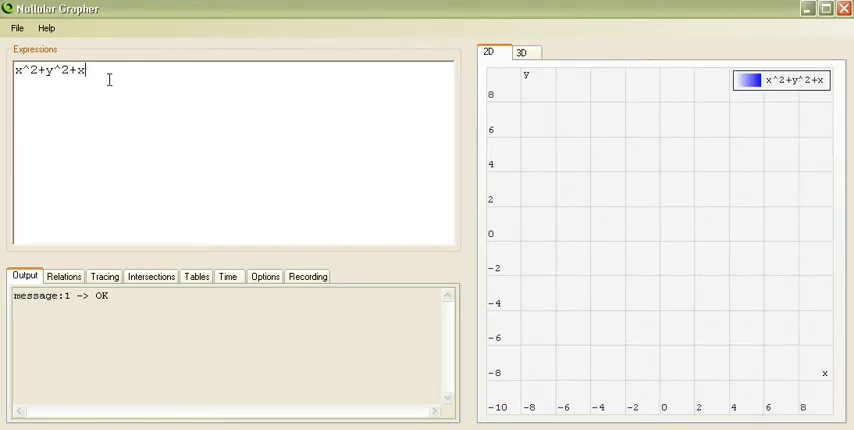
type("*y=5^")
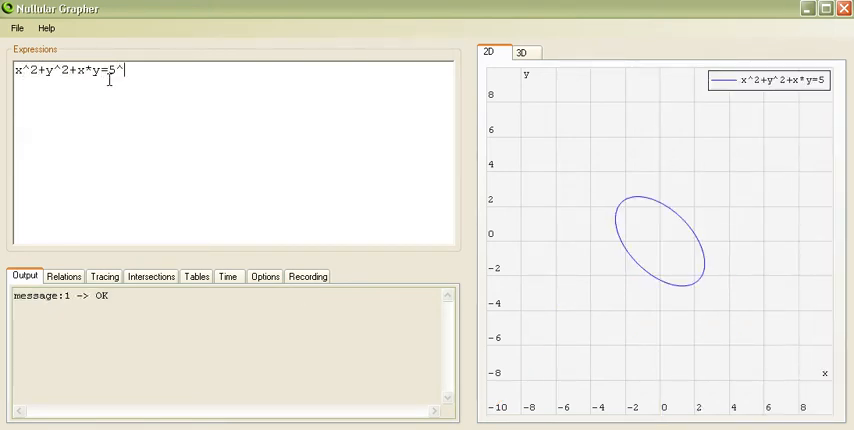
type("2")
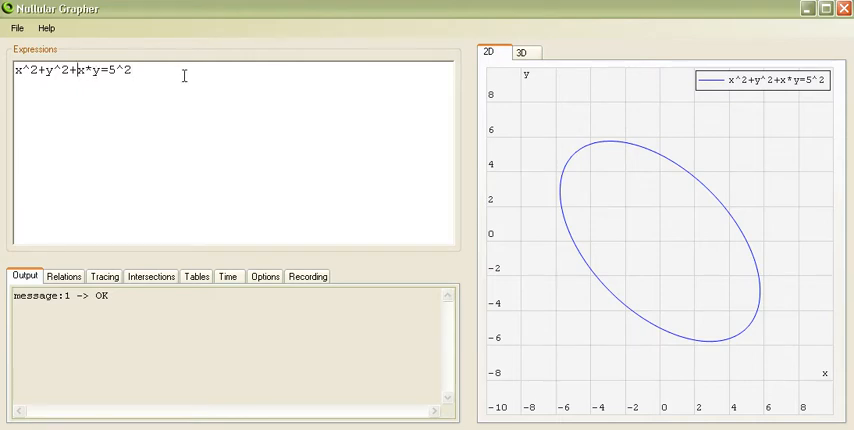
type("sin(")
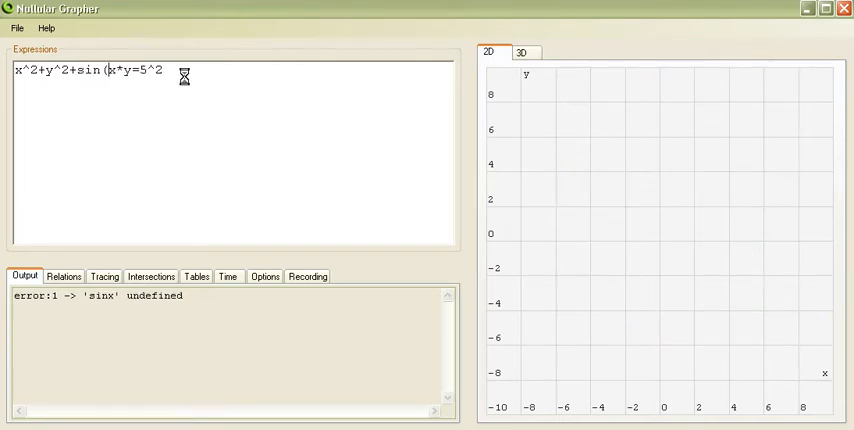
type("time)*")
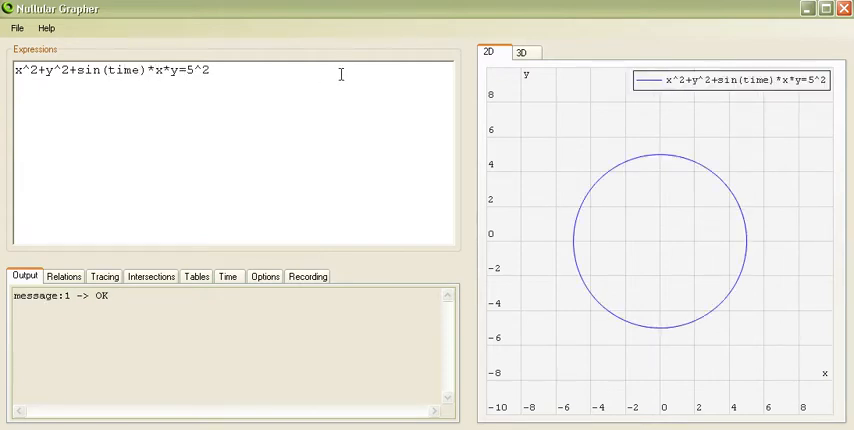
Step: Start the time animation and run it at *+0.50, *-1.00 and back to *+1.00 speed
left_click(228, 276)
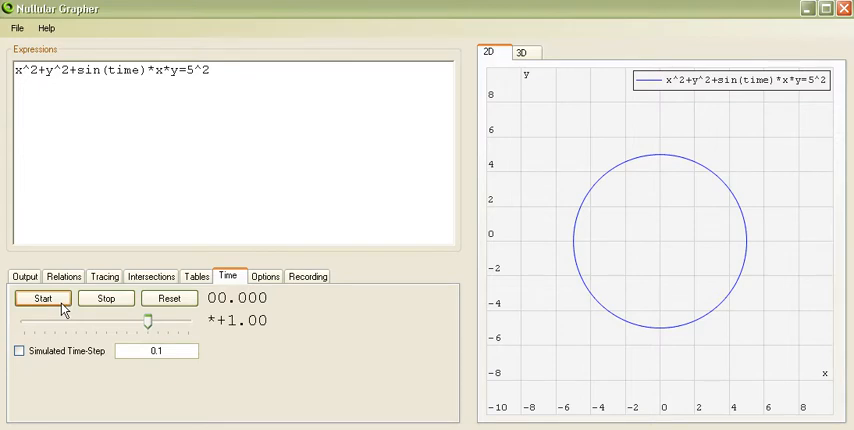
left_click(44, 298)
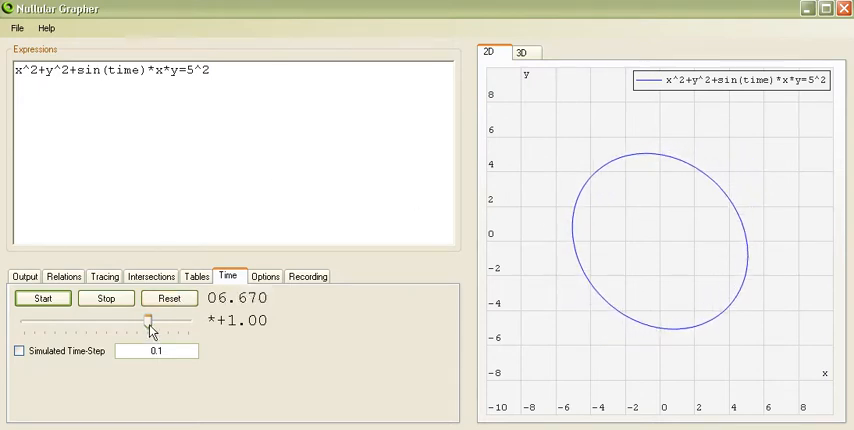
left_click_drag(150, 318, 130, 320)
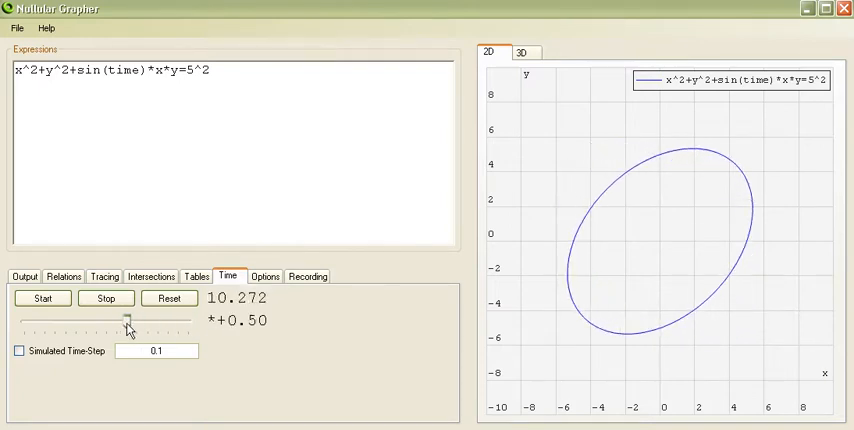
left_click_drag(128, 324, 64, 328)
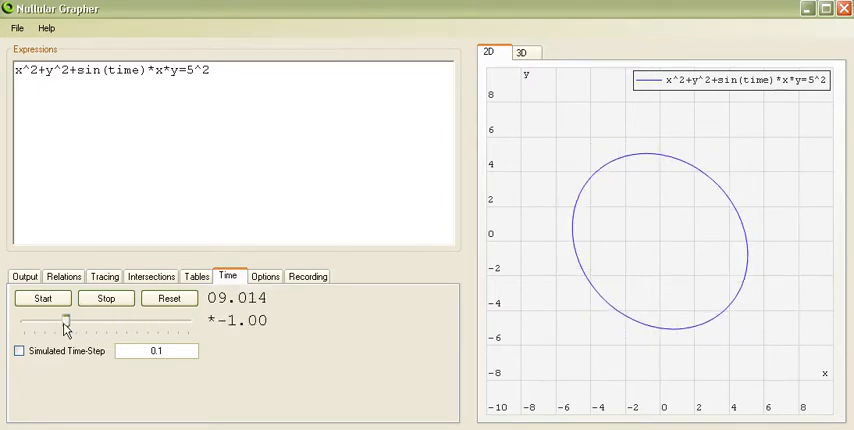
left_click_drag(64, 322, 108, 322)
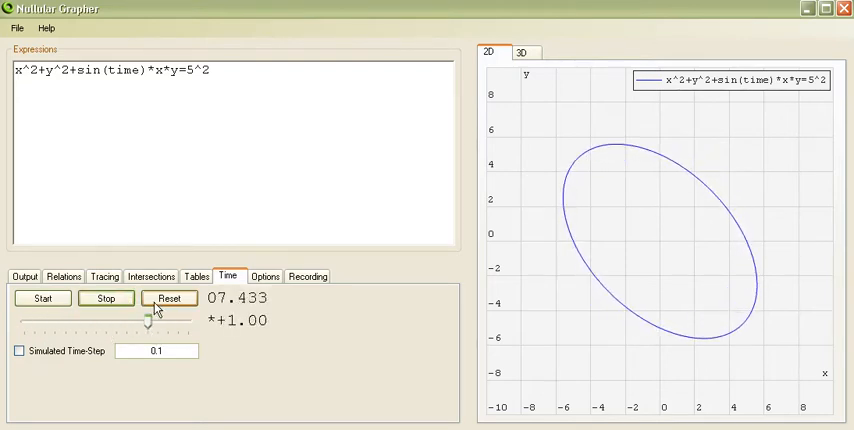
left_click(168, 298)
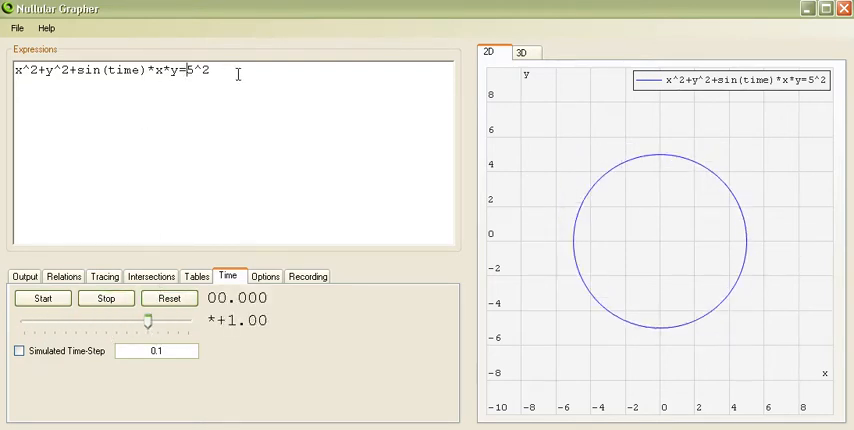
Step: Make the right side (5+sin(time))^2, play and stop the animation, then go to Options
type("(5)")
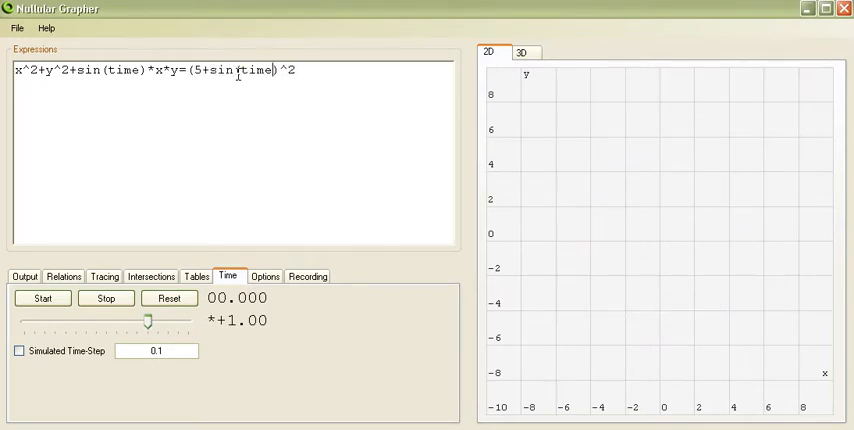
left_click(44, 298)
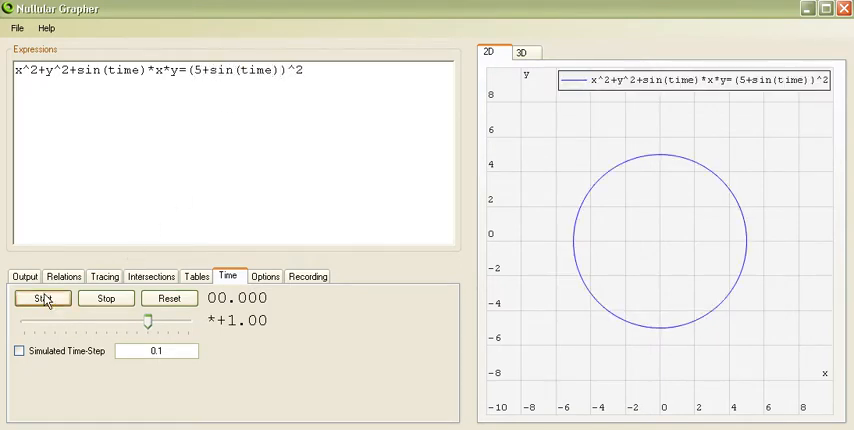
left_click(42, 298)
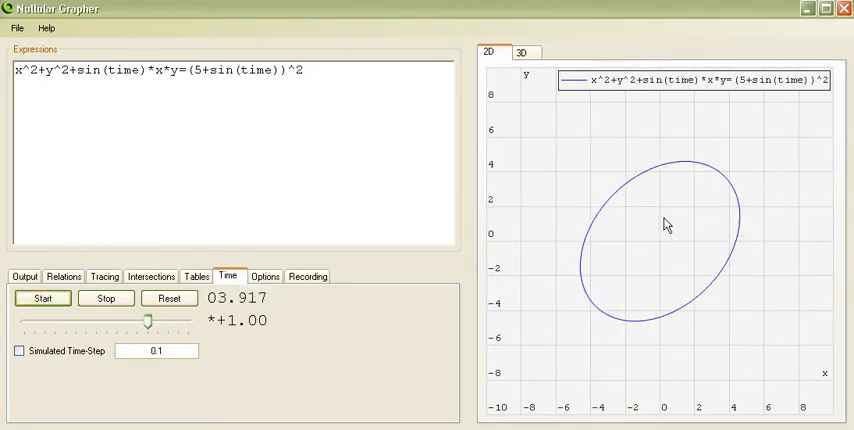
left_click(42, 298)
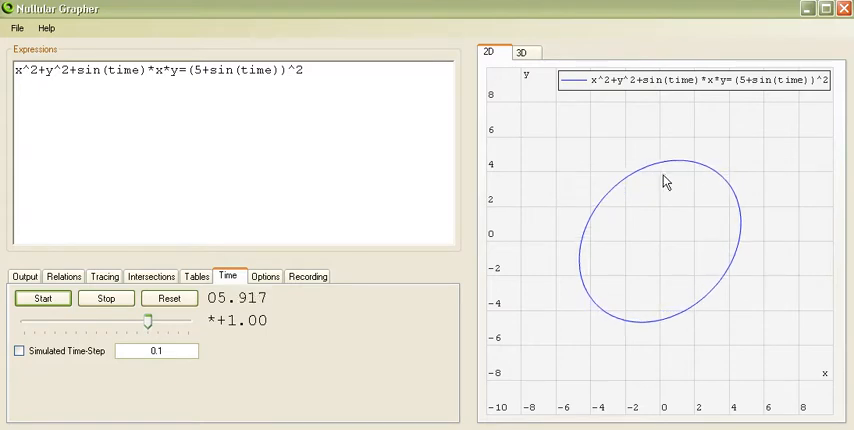
left_click(44, 298)
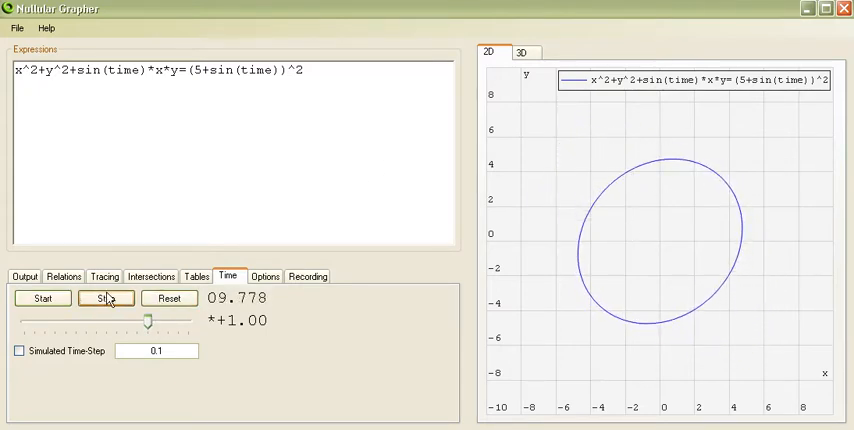
left_click(264, 276)
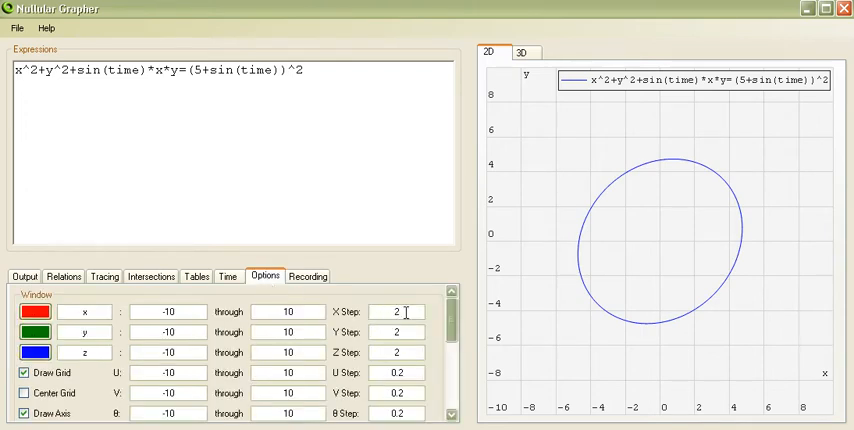
scroll("down", 3)
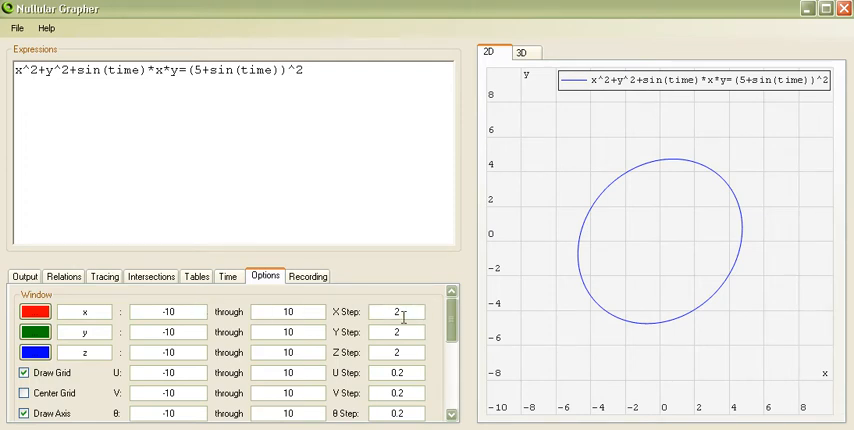
mouse_move(568, 410)
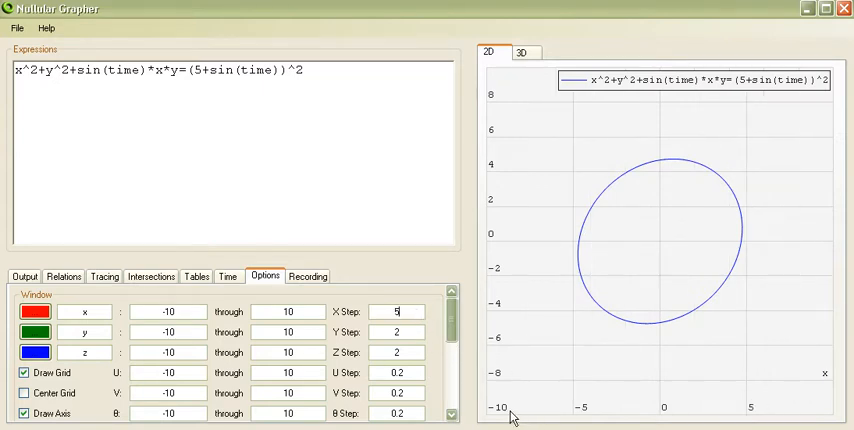
mouse_move(820, 412)
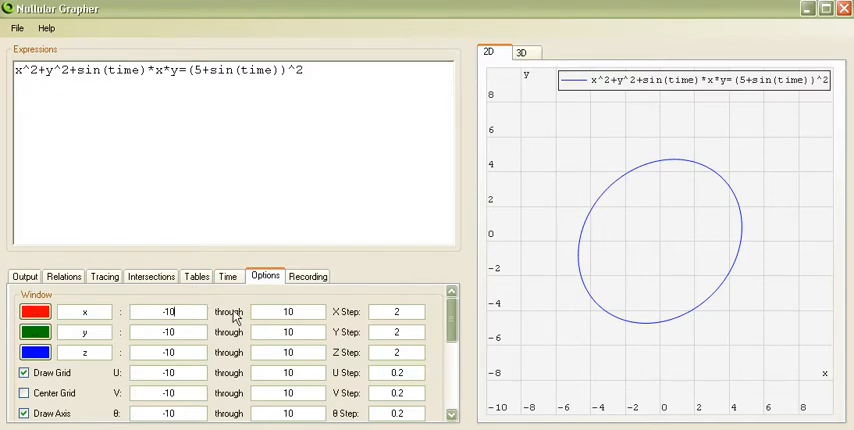
triple_click(160, 70)
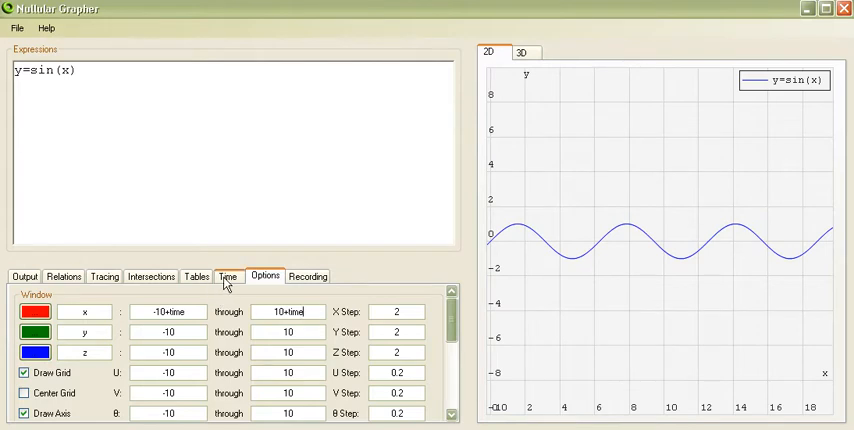
Step: Run the time animation so the sin(x) window scrolls along x, then halt it
left_click(228, 276)
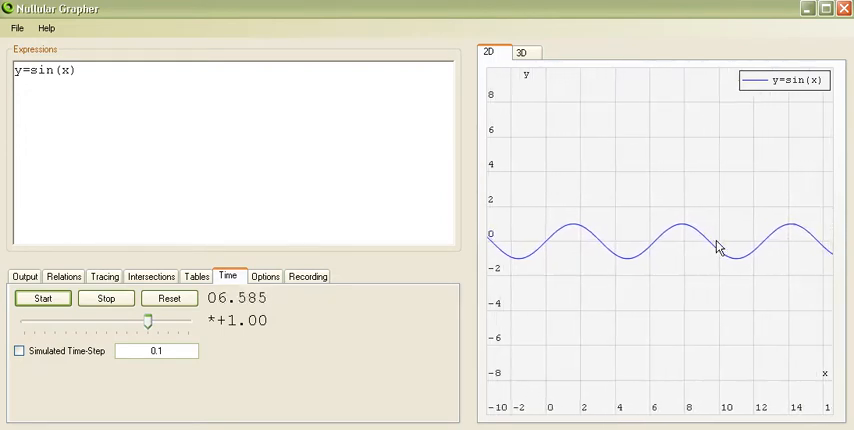
left_click(44, 298)
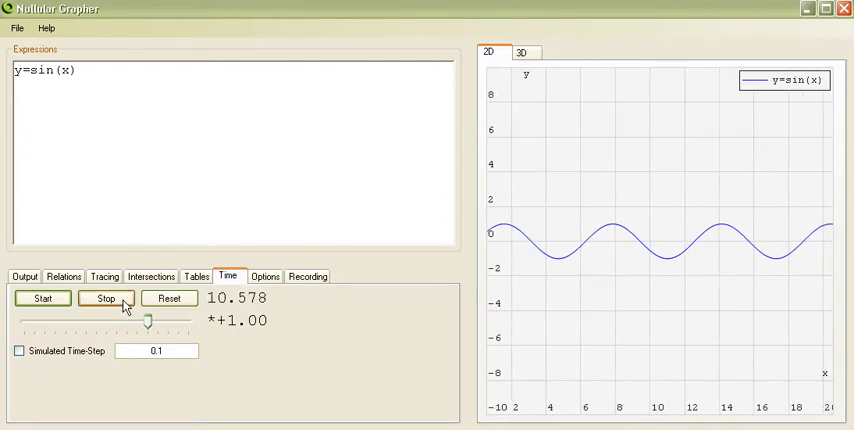
left_click(264, 276)
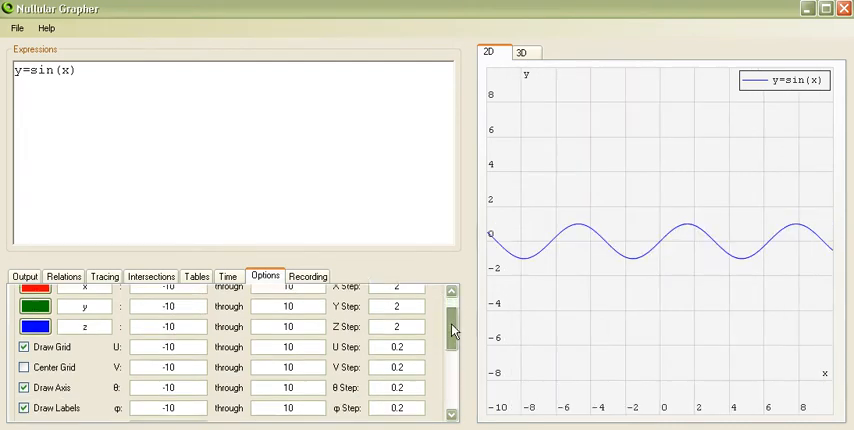
Step: Enter the polar curve r=theta with θ from 0 and θ step pi/50
scroll("down", 3)
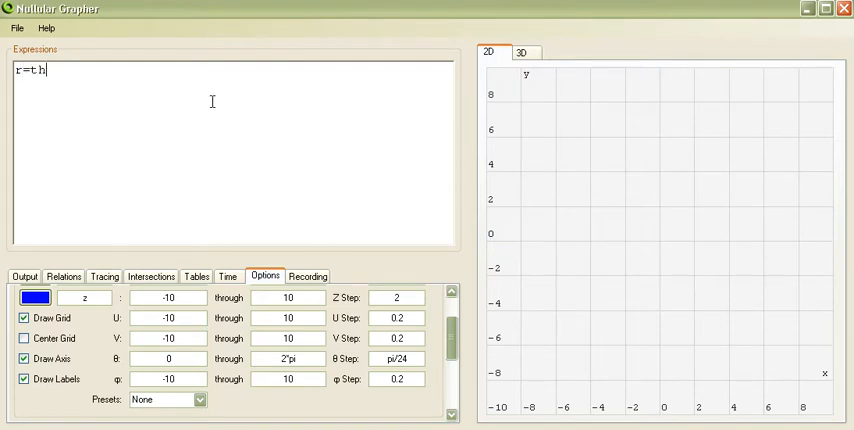
type("eta")
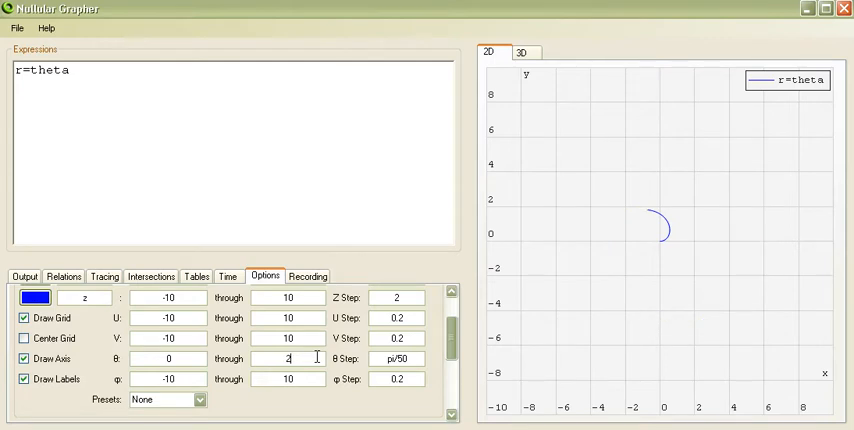
Step: Reset and play the animation so r=theta grows into a spiral, then stop it
left_click(228, 276)
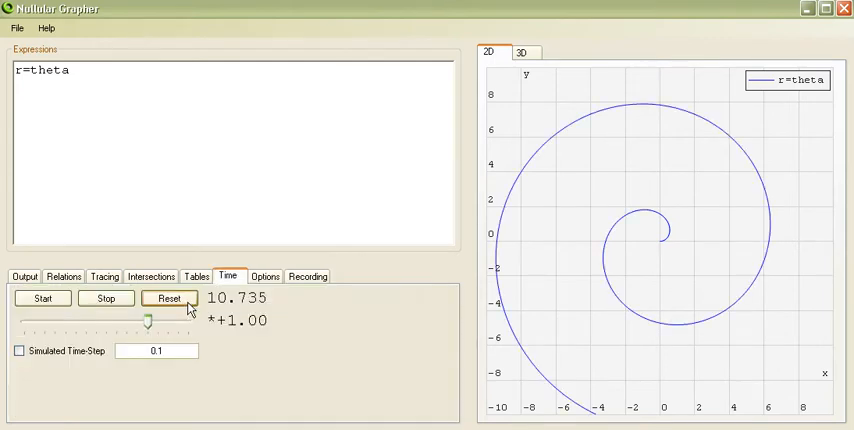
left_click(168, 298)
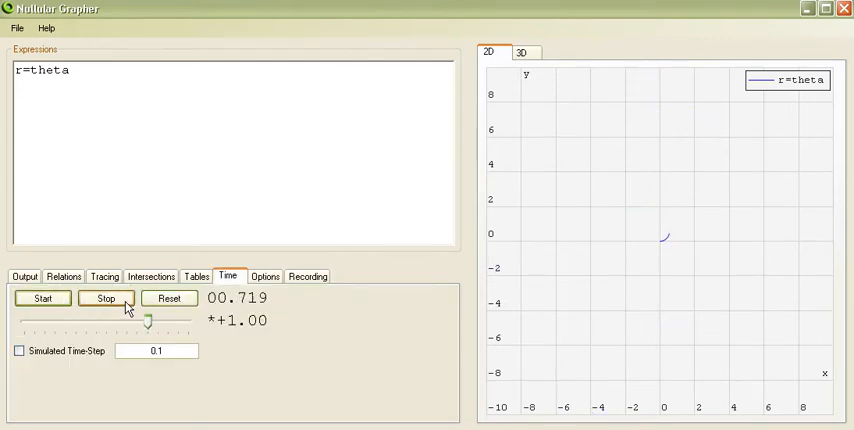
left_click(42, 298)
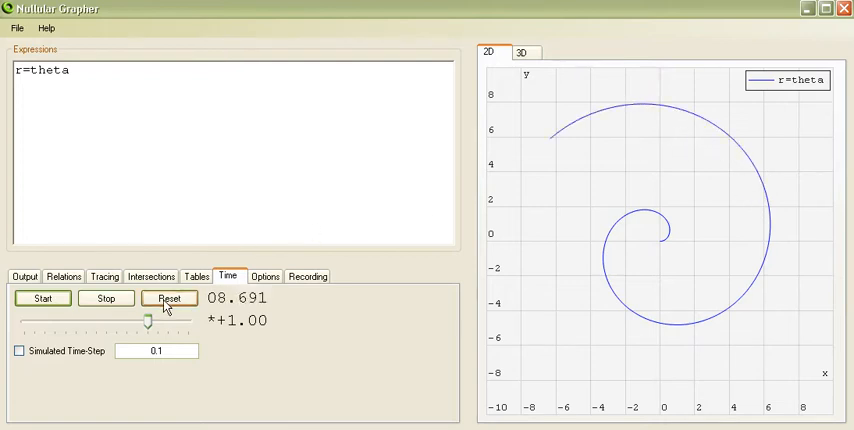
left_click(44, 298)
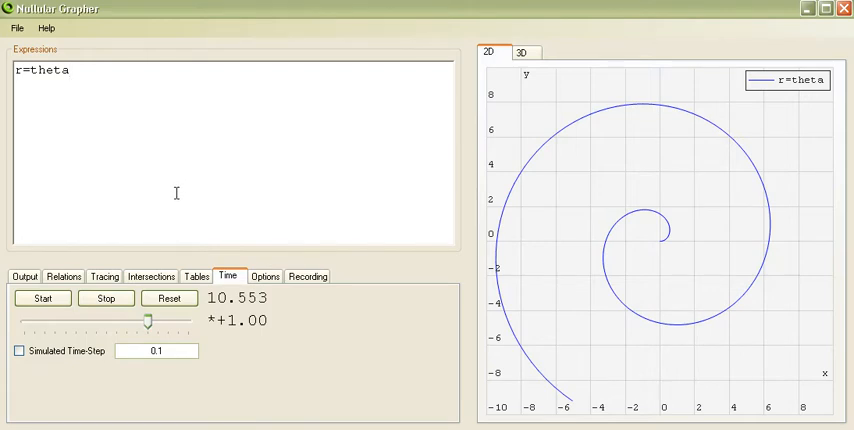
mouse_move(314, 330)
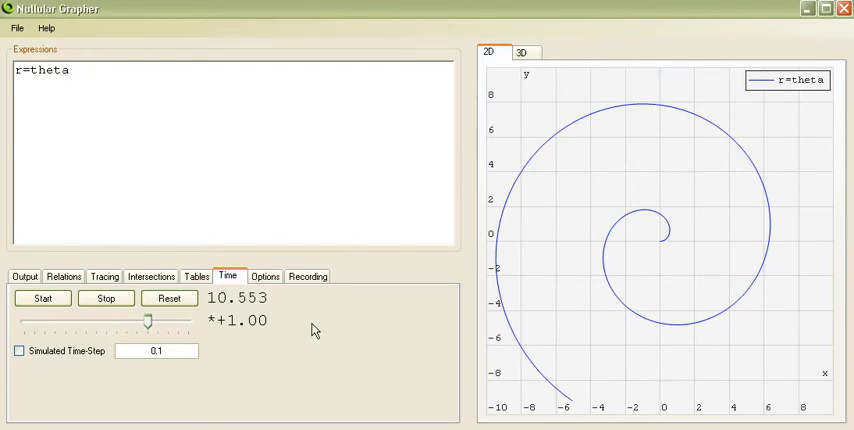
left_click(264, 276)
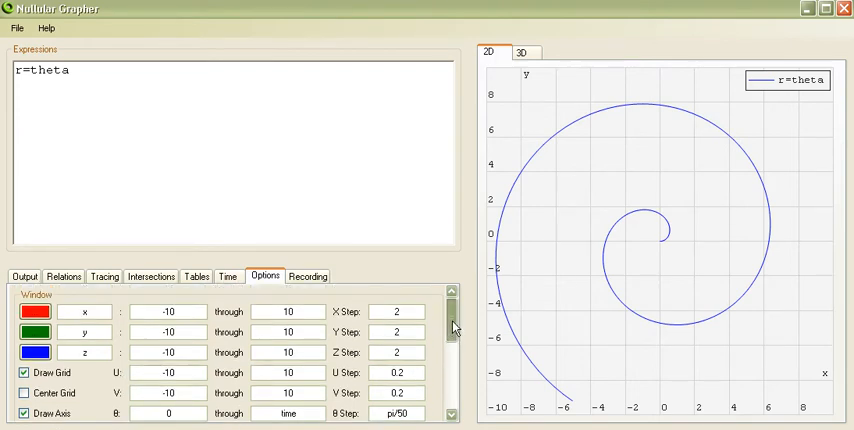
Step: Centre the grid on the origin and pick a new x-axis colour
scroll("down", 3)
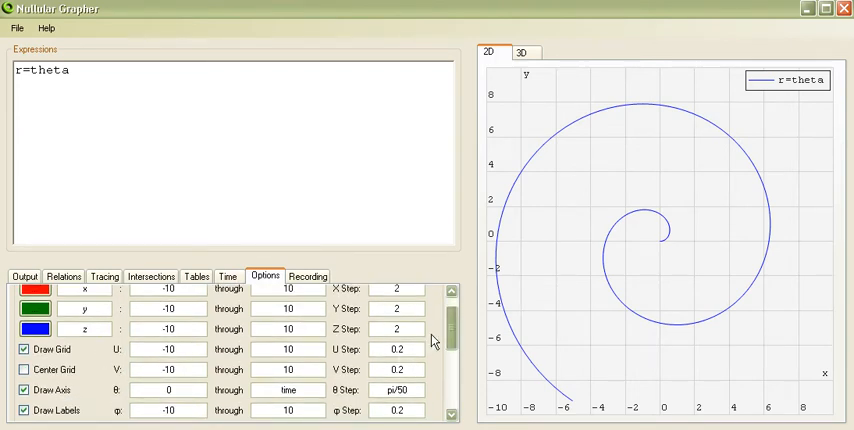
scroll("down", 3)
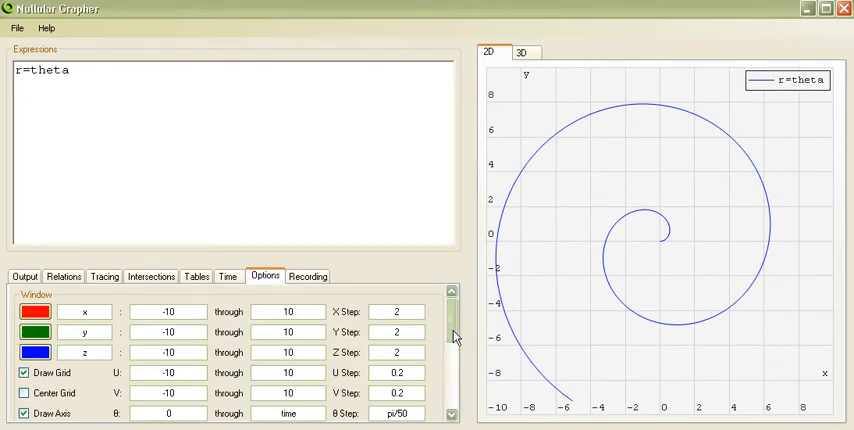
scroll("down", 3)
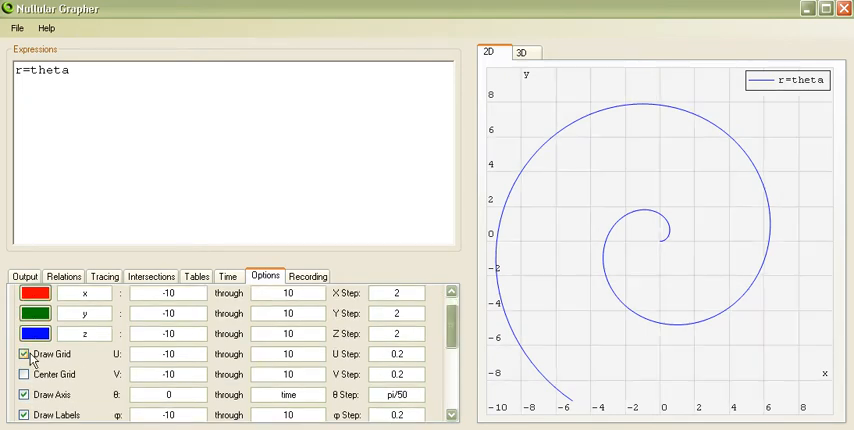
left_click(24, 374)
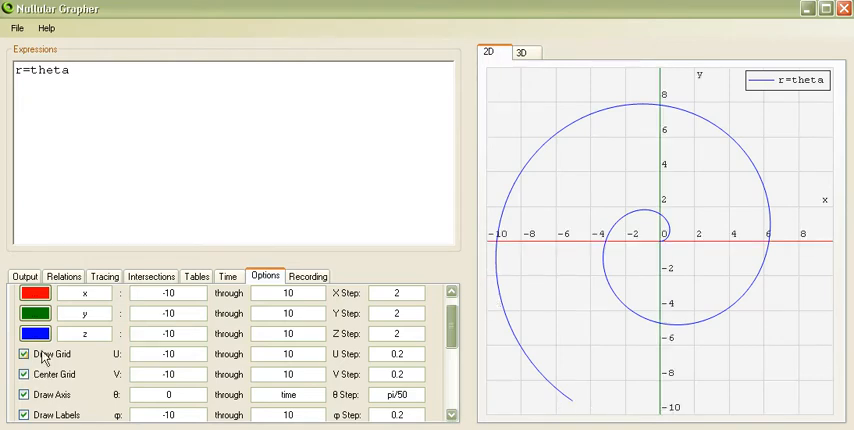
left_click(34, 292)
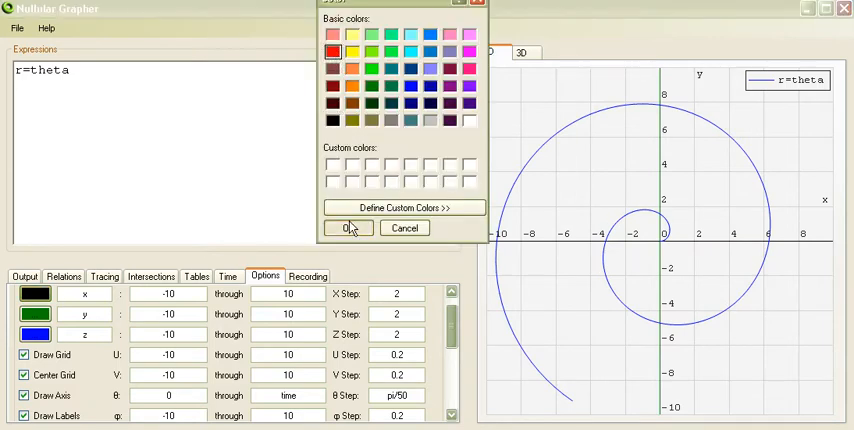
left_click(348, 228)
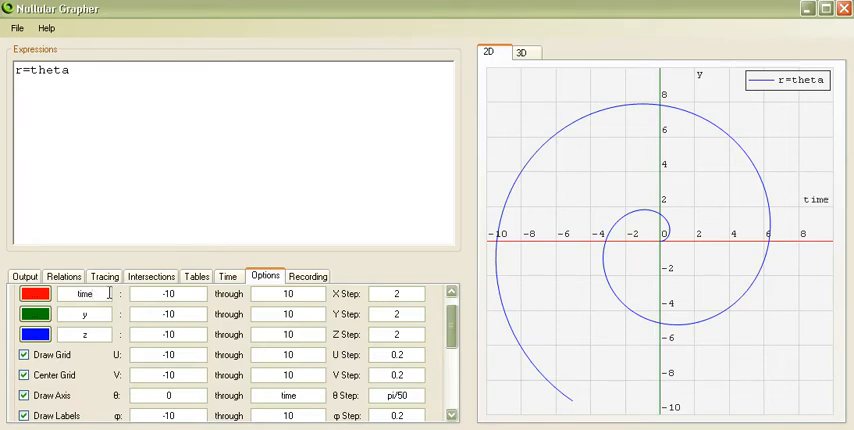
mouse_move(204, 330)
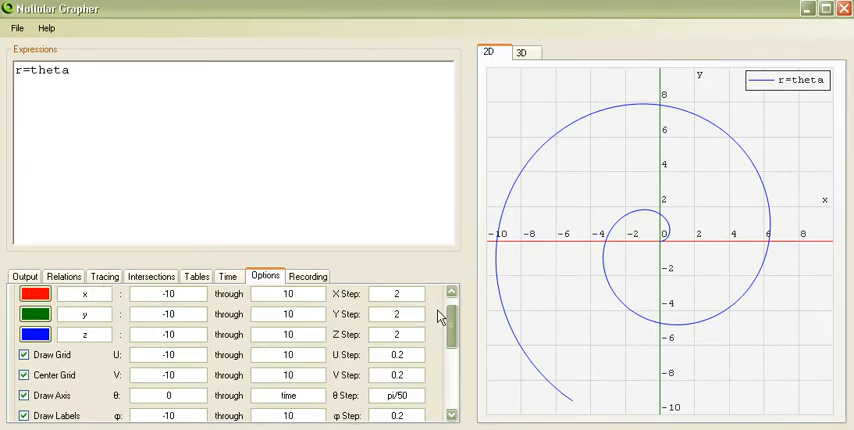
Step: Uncheck Center Grid so the axes sit along the graph's edges
left_click(24, 368)
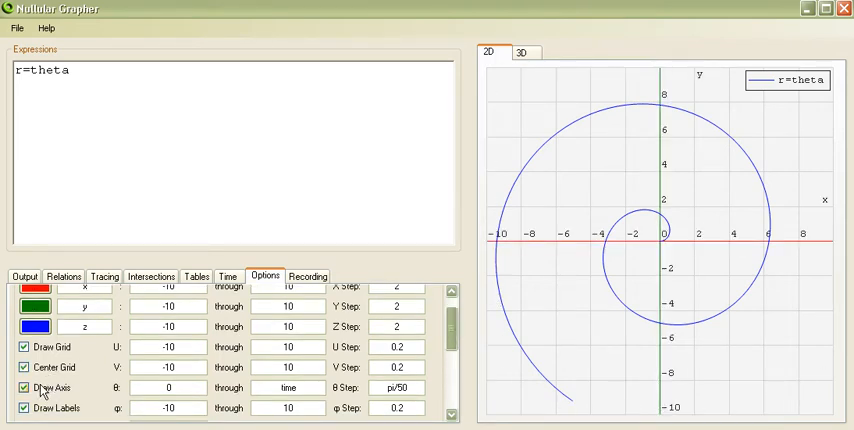
left_click(24, 368)
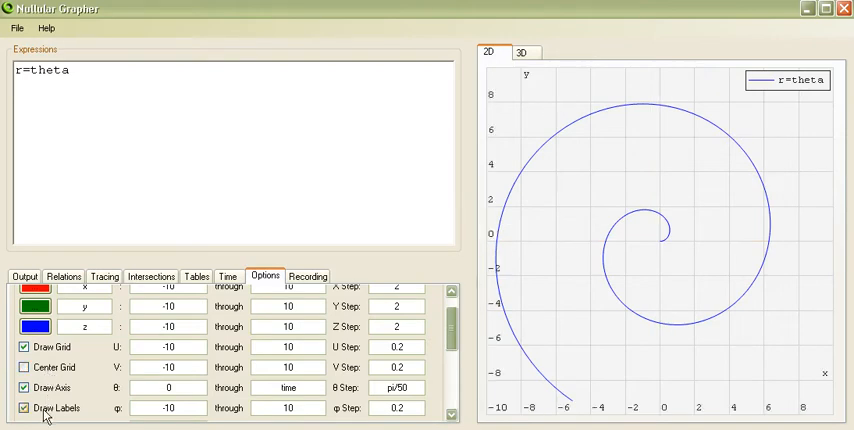
Step: Browse the graph context menu's Themes list and keep the Light theme
right_click(590, 164)
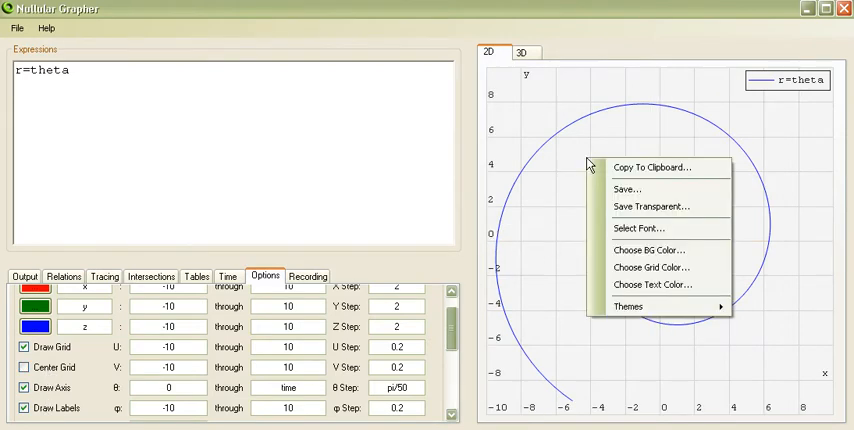
left_click(628, 308)
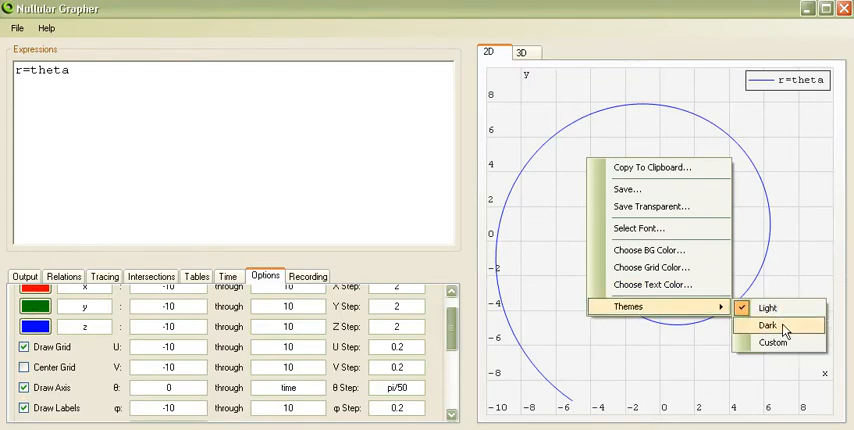
left_click(768, 326)
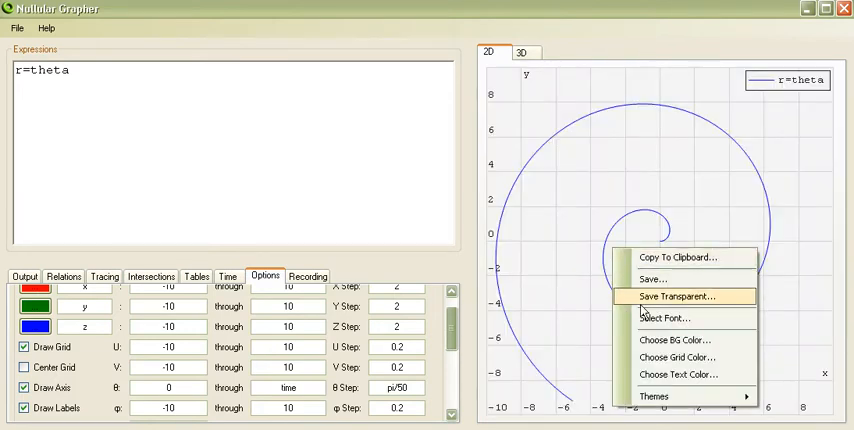
mouse_move(684, 374)
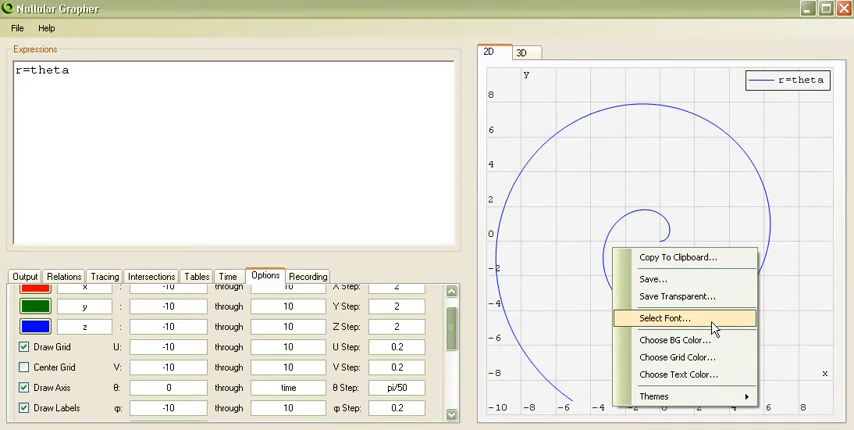
mouse_move(700, 340)
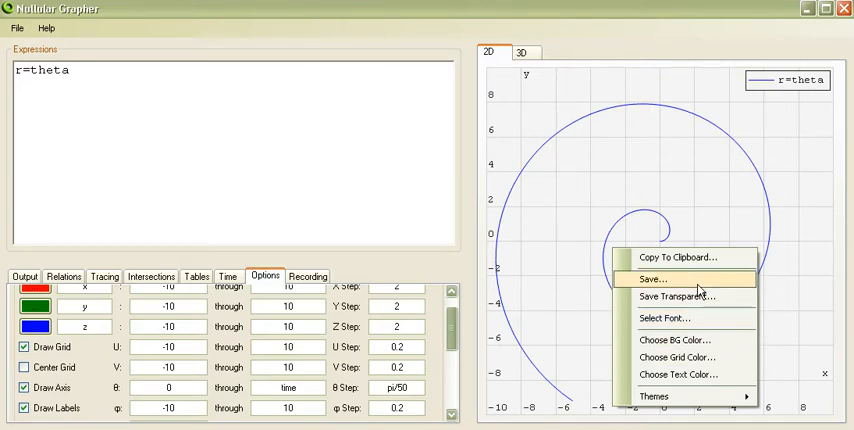
mouse_move(672, 290)
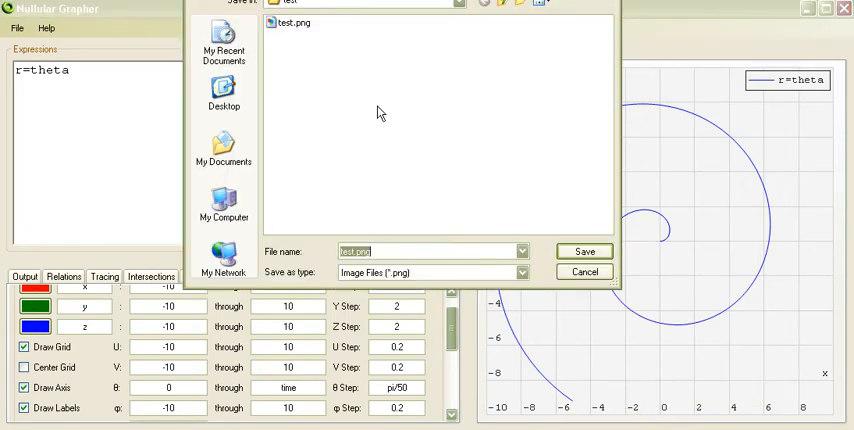
Step: Save the spiral as test.png, declining the overwrite once then confirming it
left_click(584, 252)
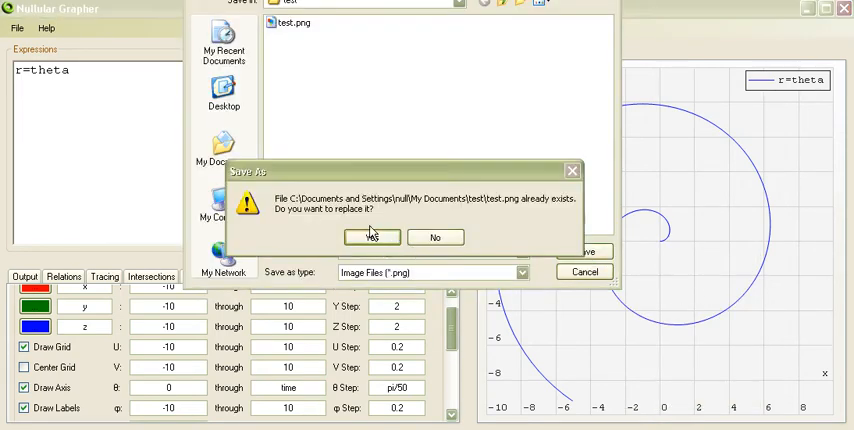
left_click(372, 236)
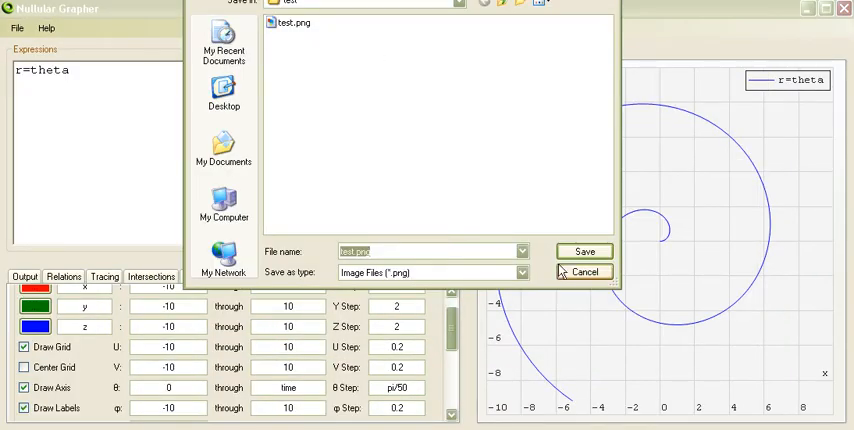
left_click(584, 252)
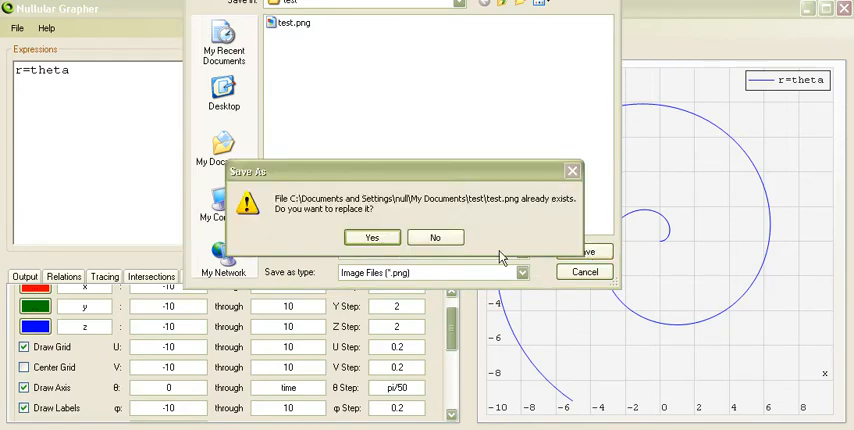
left_click(372, 236)
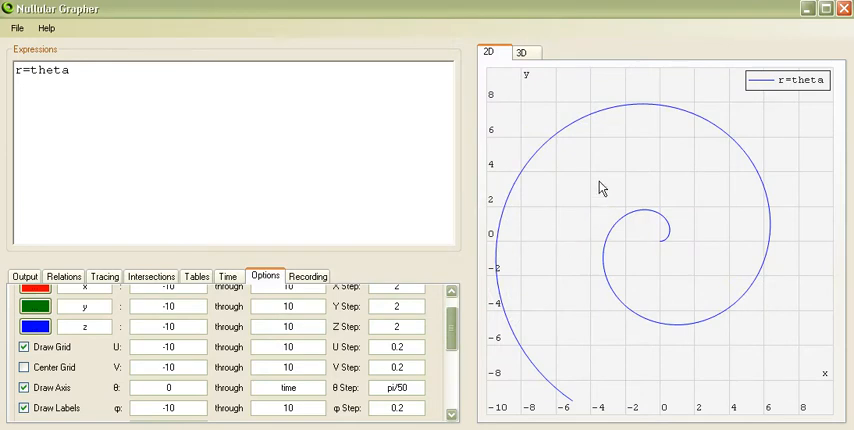
mouse_move(578, 212)
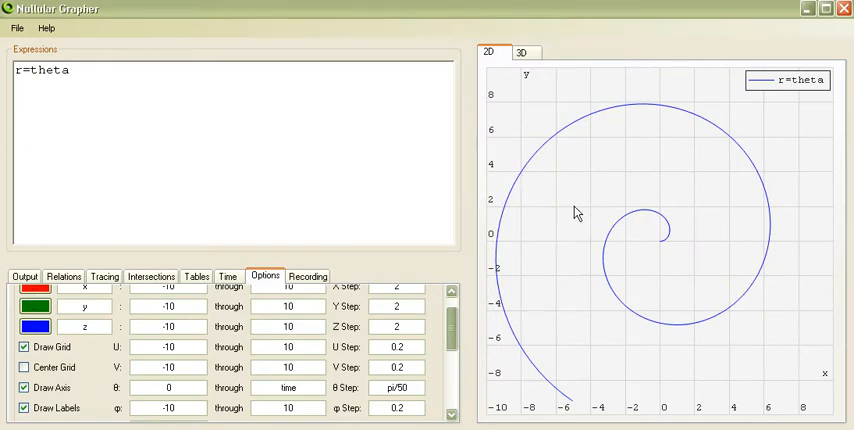
Step: Replace r=theta with x^2+y^2=5^2, y=sin(y)+x and y=-x on separate lines
right_click(578, 216)
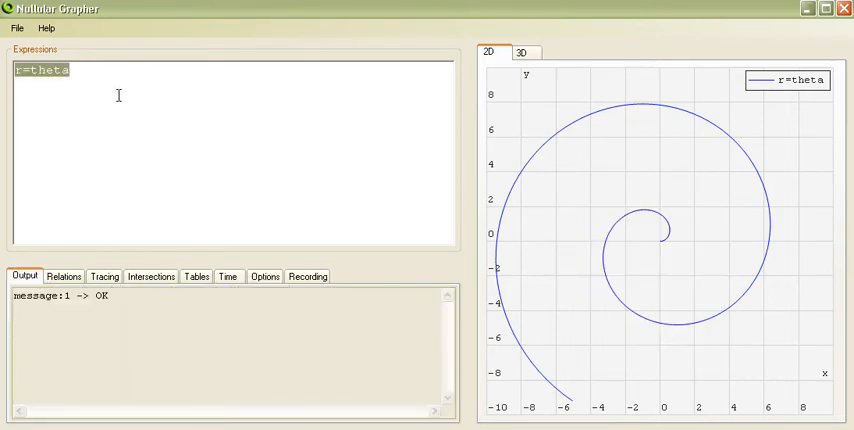
type("x^2+")
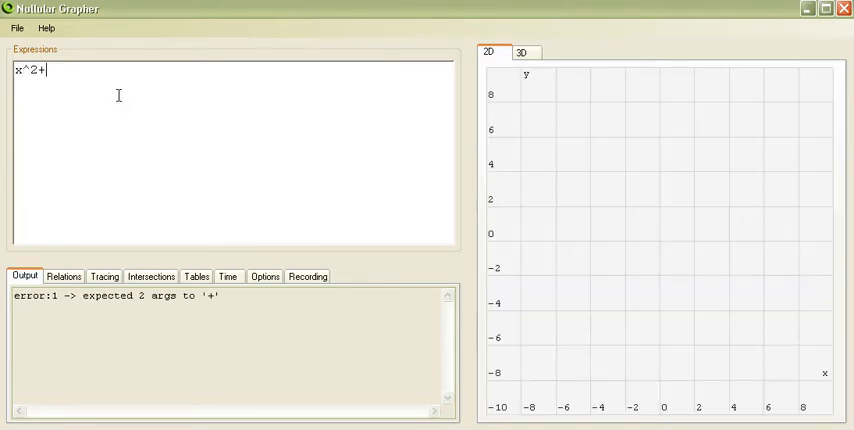
type("y^2=5^")
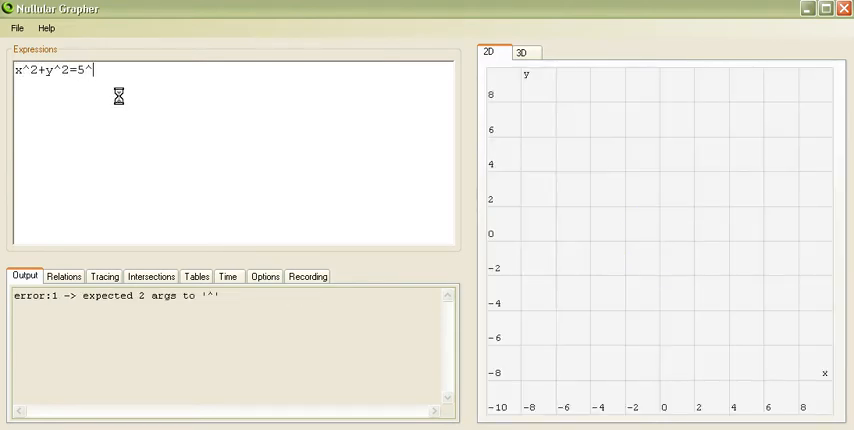
type("2")
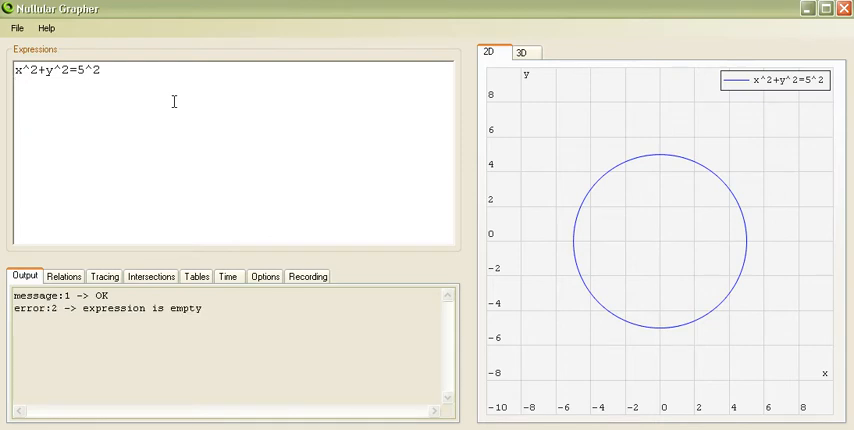
type("y=")
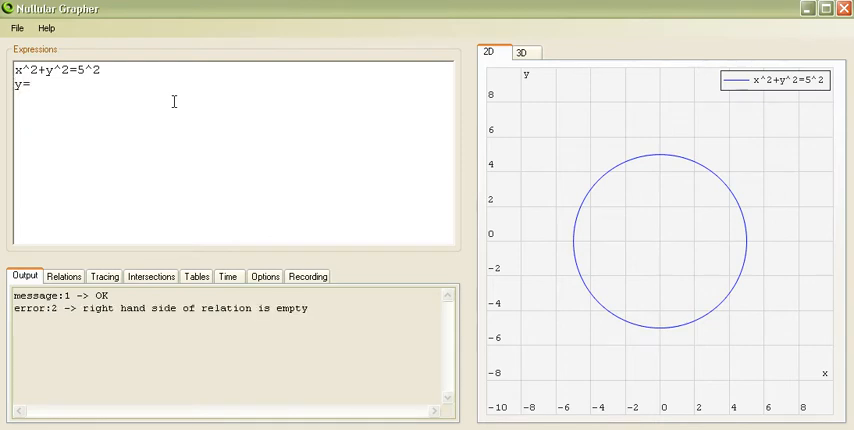
type("sin(y)=")
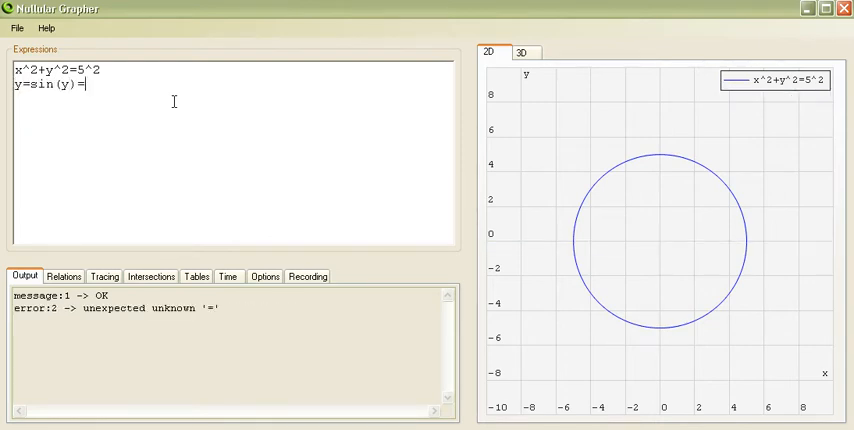
type("+x")
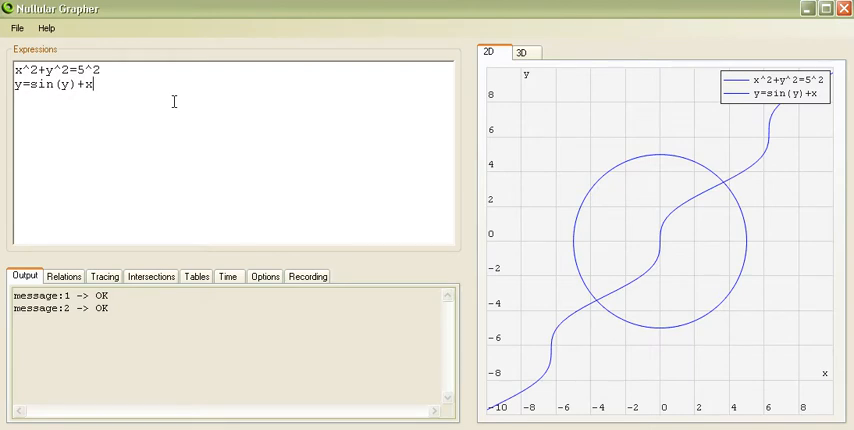
type("y=-x")
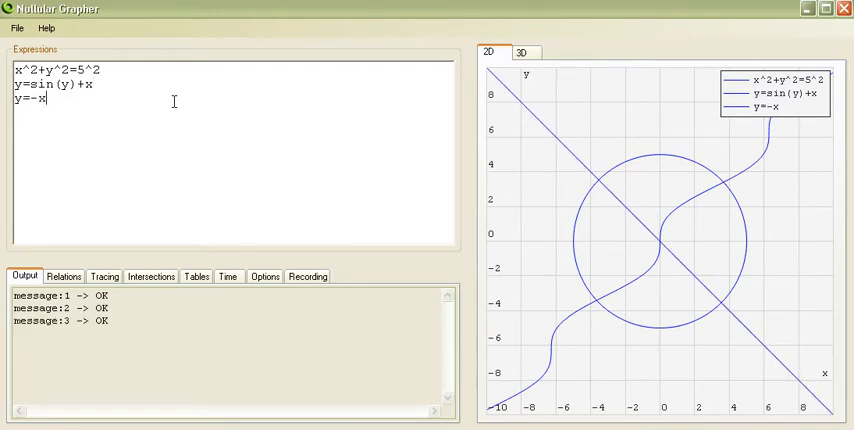
Step: Enable tracing so coordinates on all three curves are listed
left_click(104, 276)
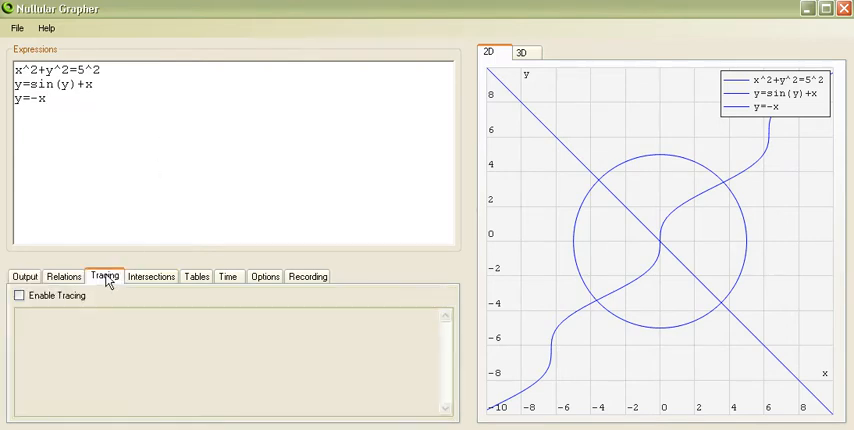
left_click(20, 296)
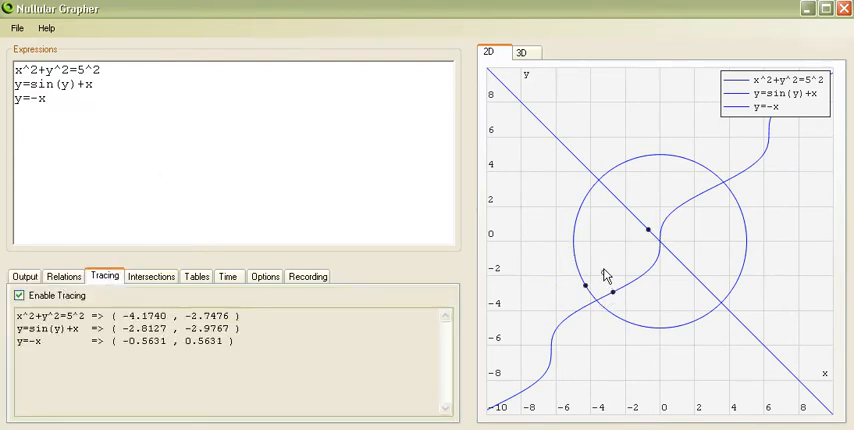
mouse_move(564, 284)
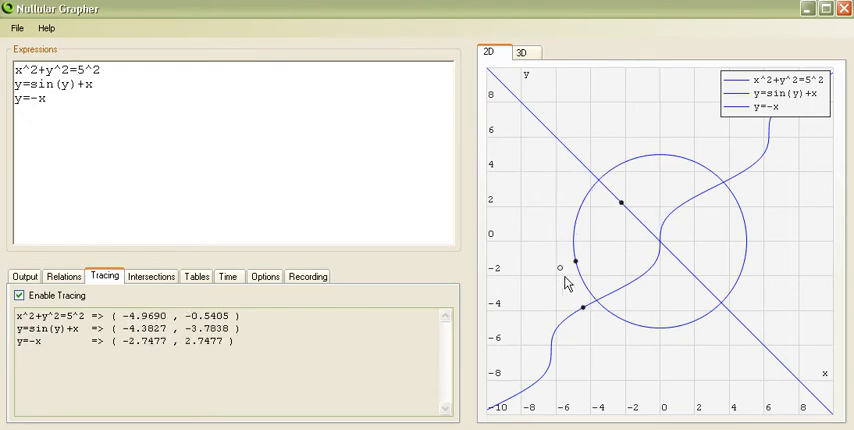
mouse_move(558, 208)
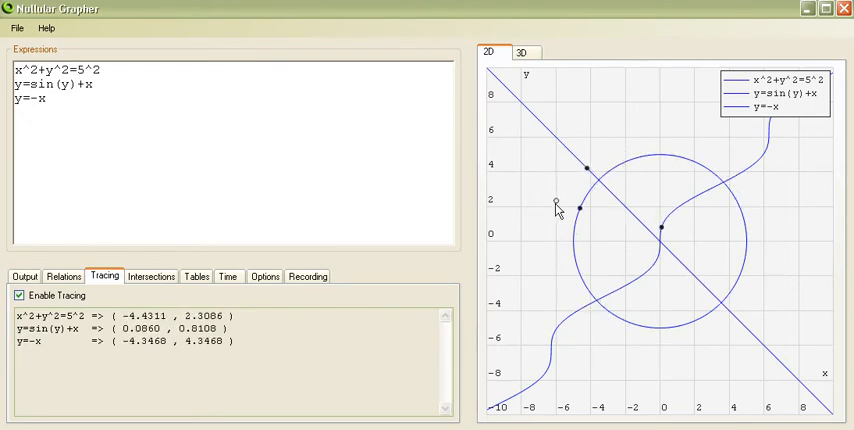
mouse_move(560, 250)
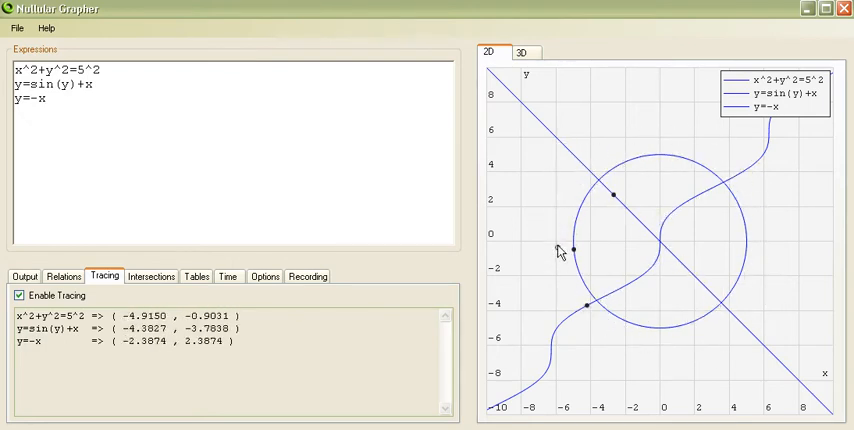
mouse_move(678, 188)
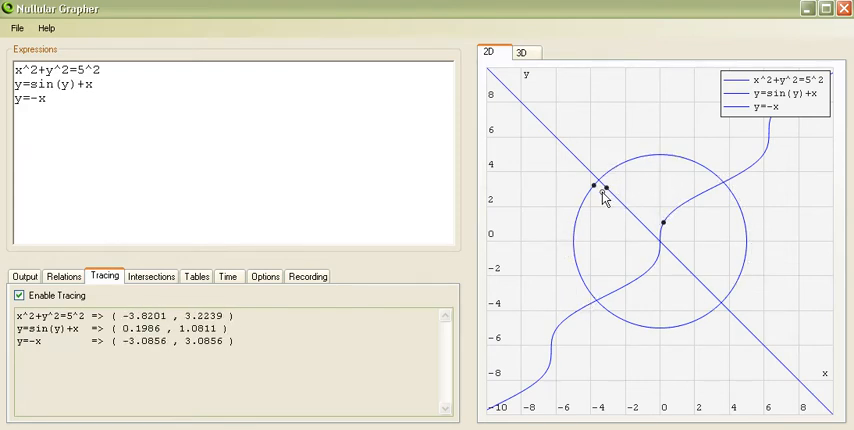
Step: Enable intersection finding and make the circle's radius 5+sin(time)
left_click(152, 276)
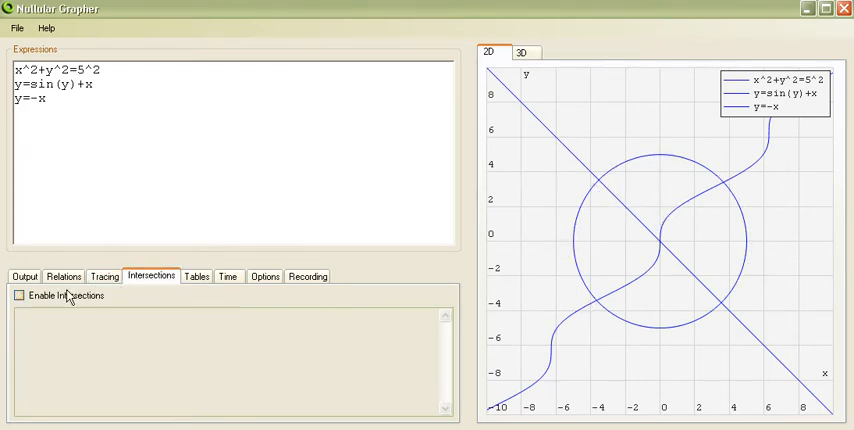
left_click(20, 296)
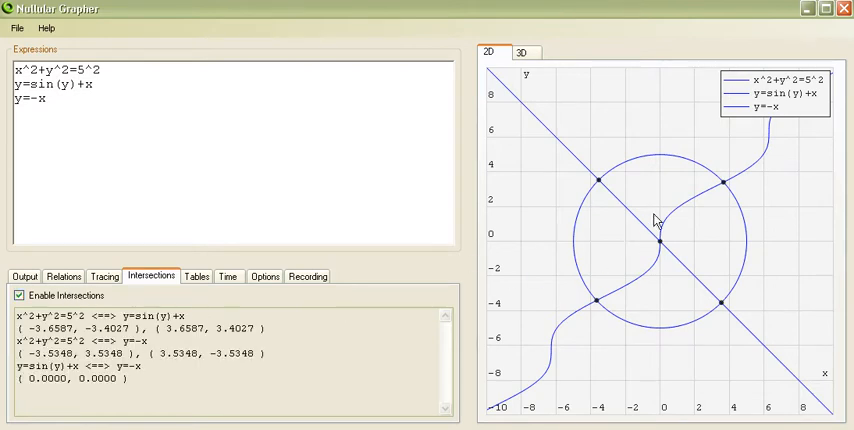
mouse_move(656, 192)
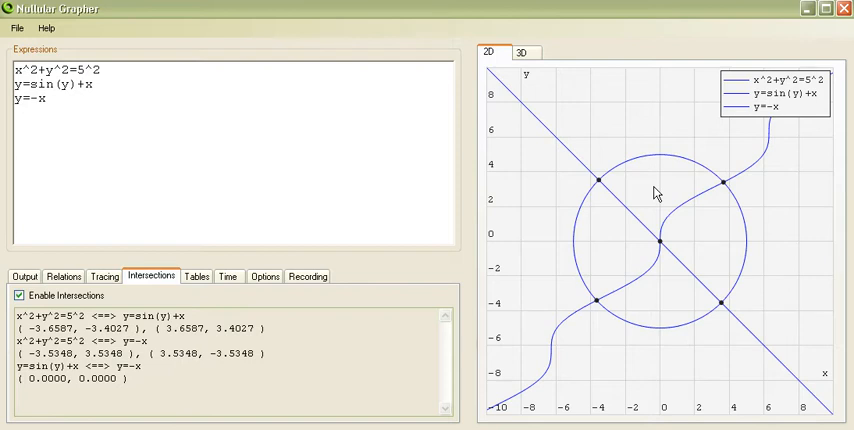
mouse_move(600, 192)
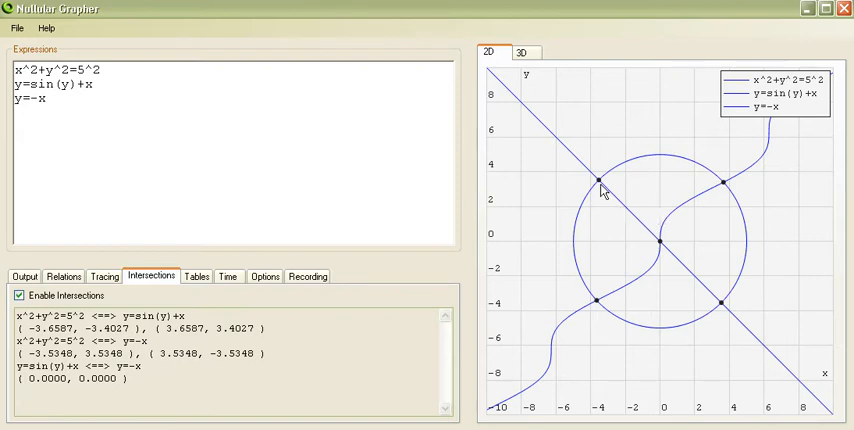
mouse_move(670, 248)
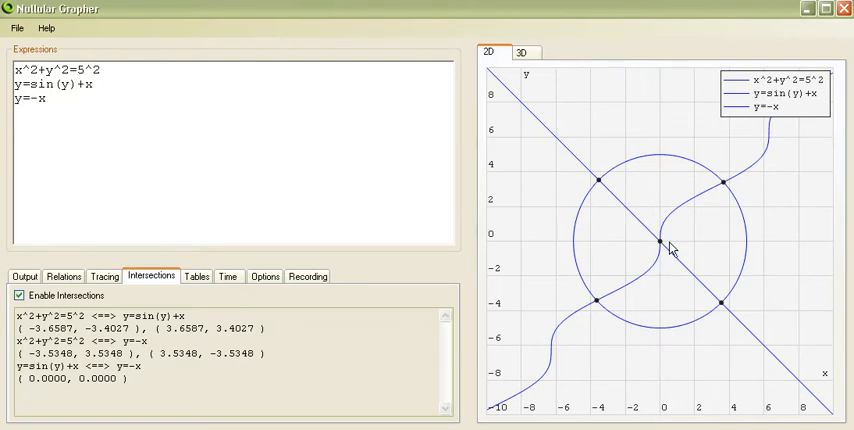
mouse_move(658, 256)
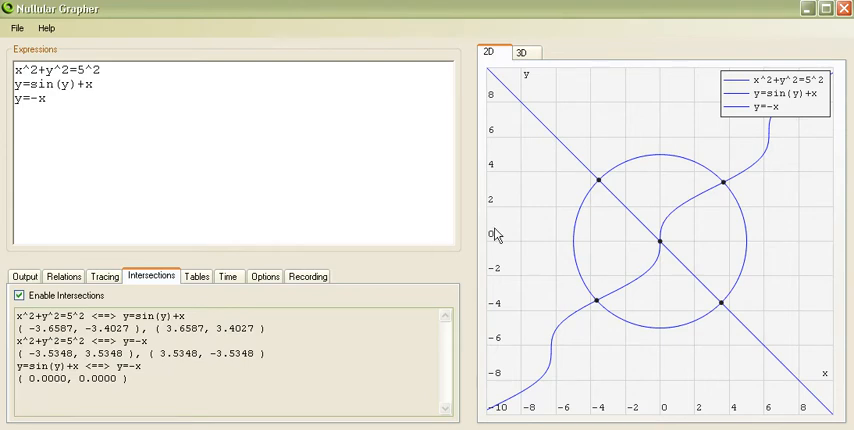
mouse_move(596, 186)
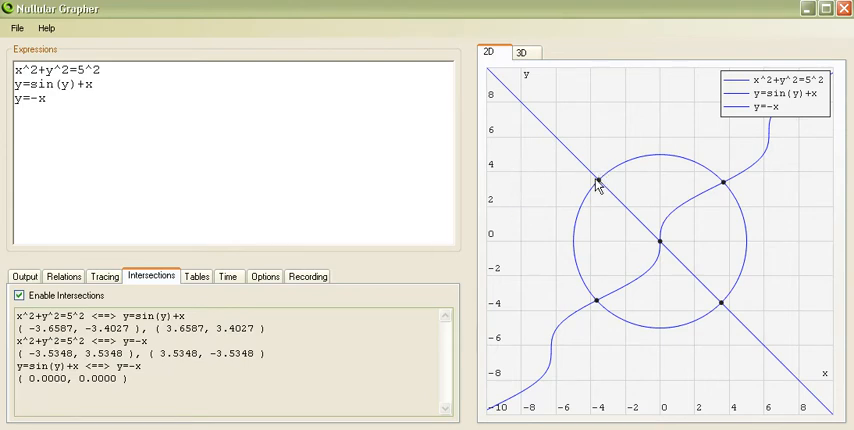
mouse_move(744, 304)
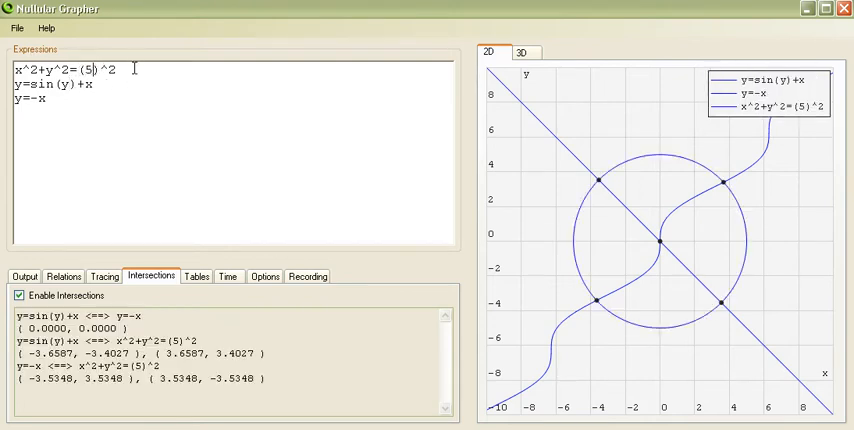
type("+time)")
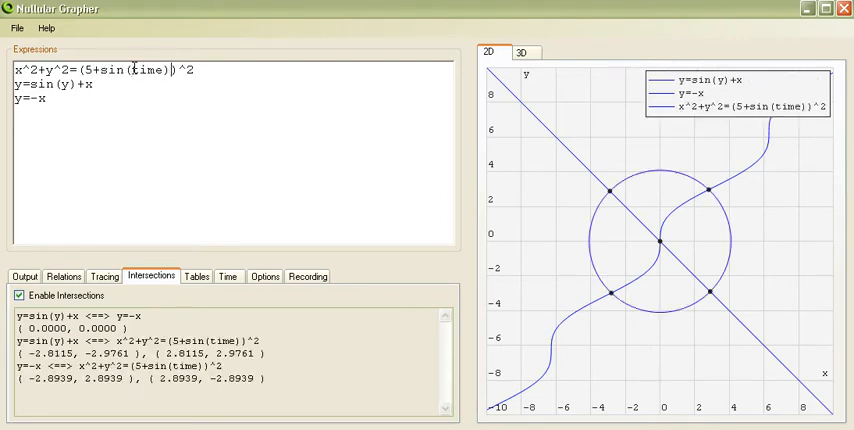
Step: View the Time and Relations settings, then clear everything for a new graph
left_click(228, 276)
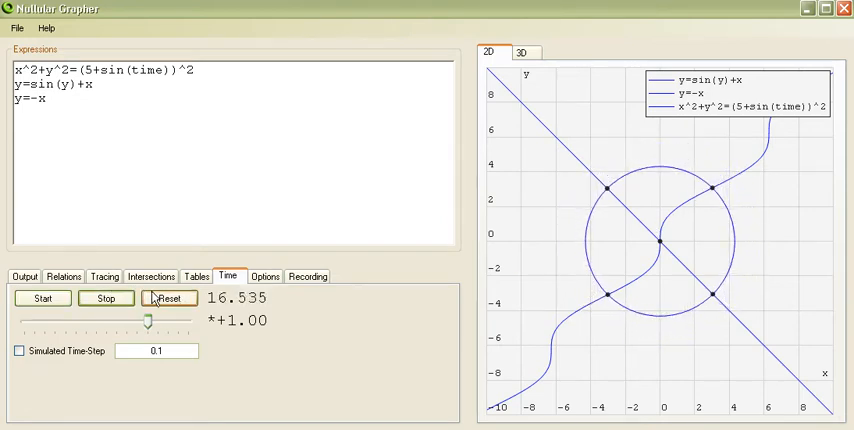
left_click(64, 276)
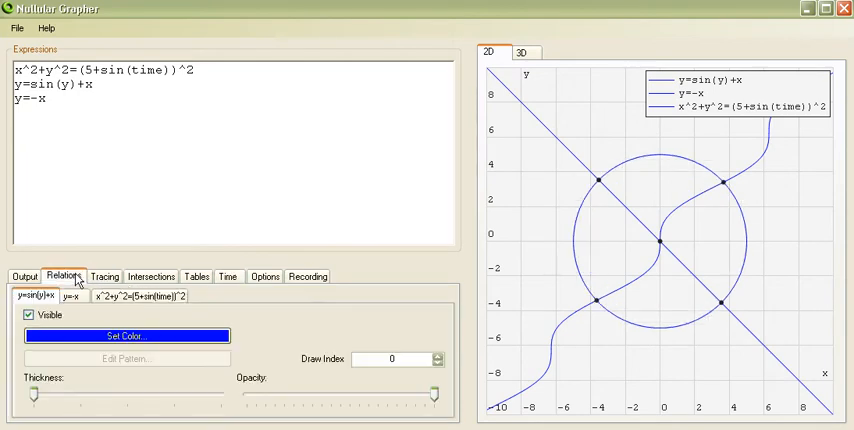
left_click(24, 276)
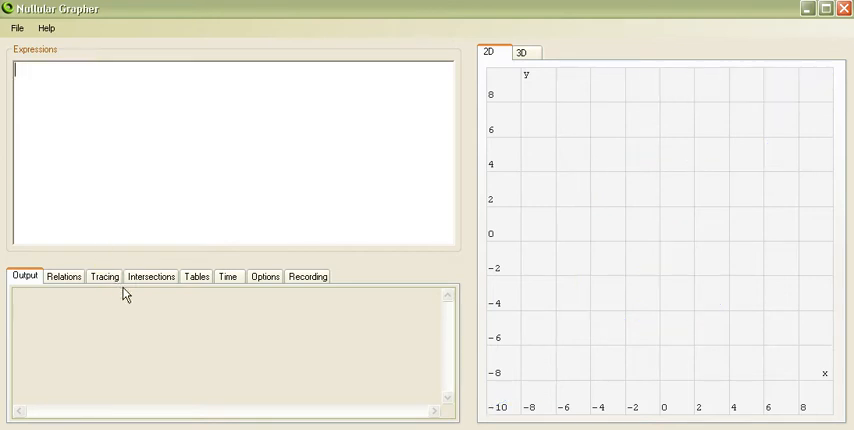
Step: Enter the new relation x^2+y^2+sin(time)*x*y=5^2
left_click(152, 276)
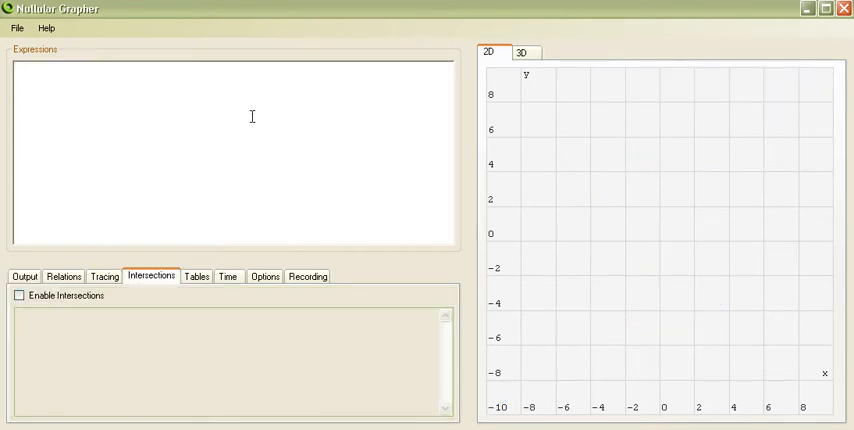
left_click(18, 68)
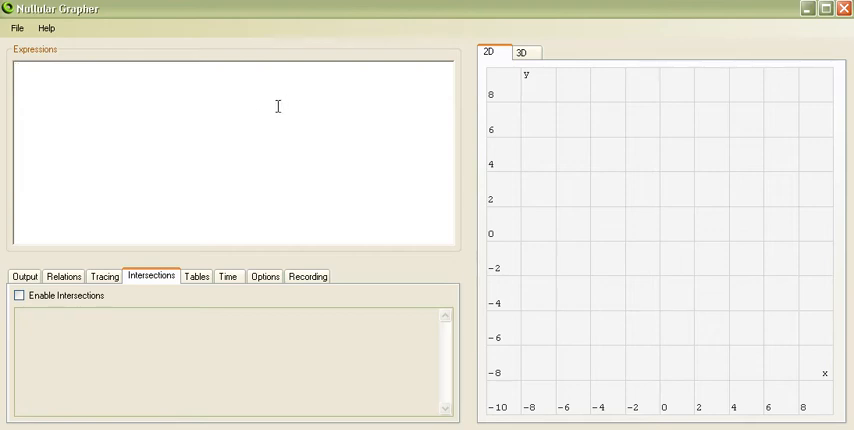
type("x^2+y^2")
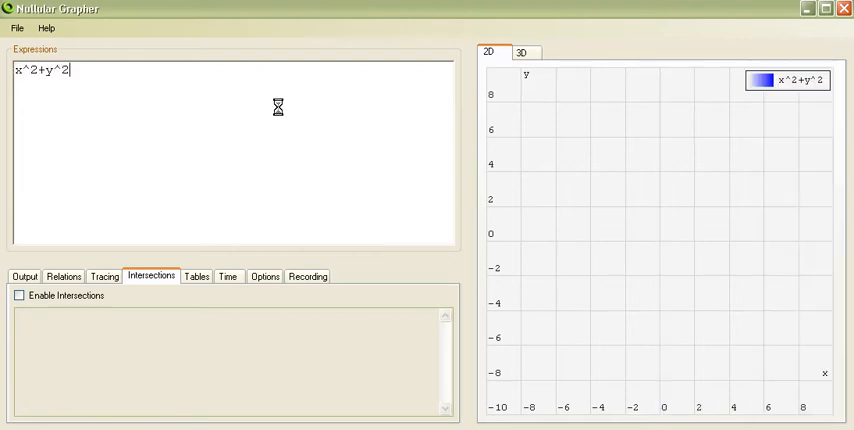
type("+x*y")
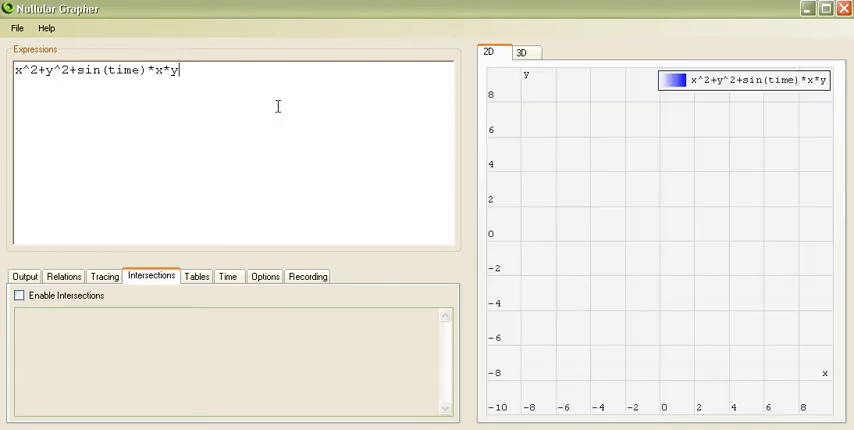
type("=5")
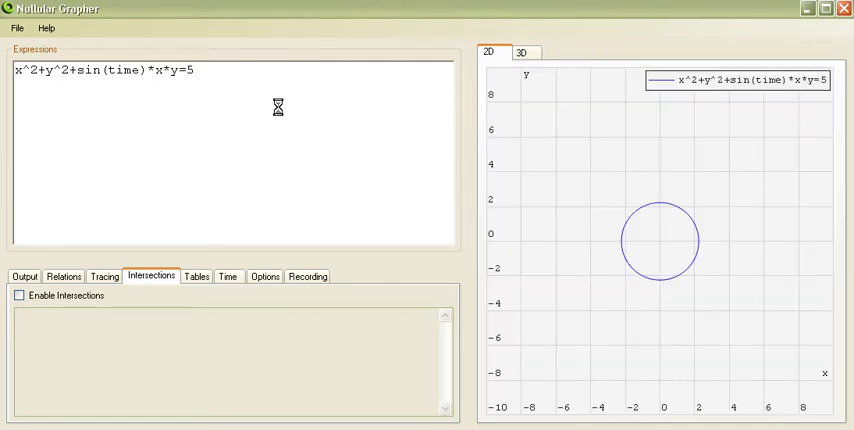
Step: Finish the ellipse expression with ^2 and start the animation clock so it tilts over time
type("^2")
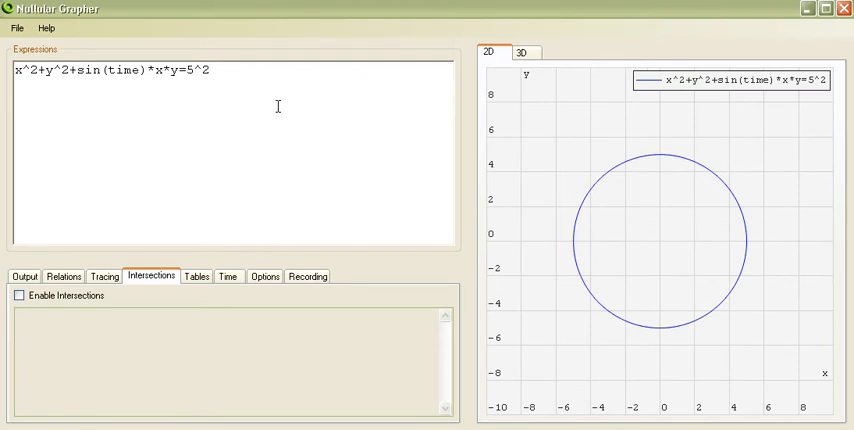
left_click(228, 276)
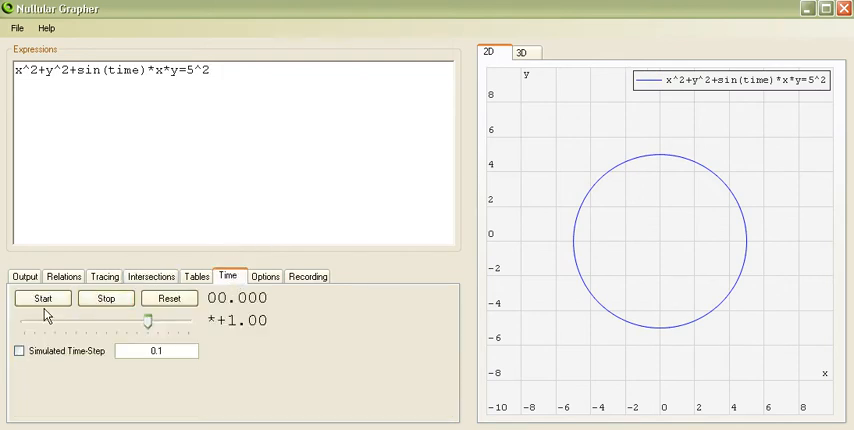
left_click(42, 298)
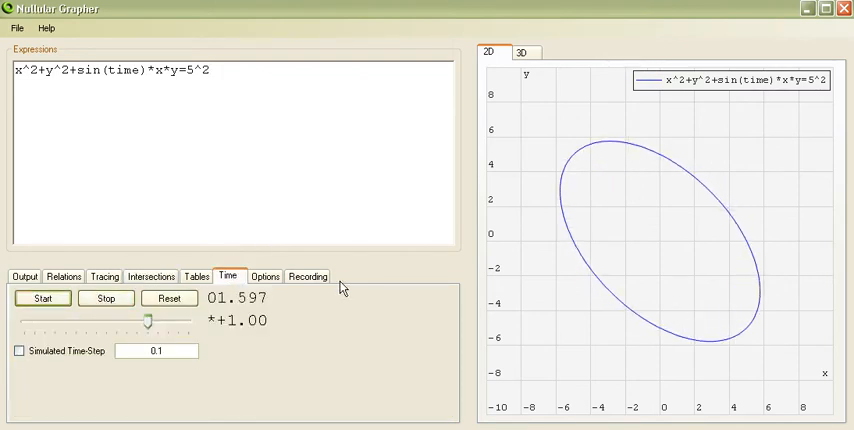
Step: Begin recording the animation and save it to the video file test.avi
left_click(308, 276)
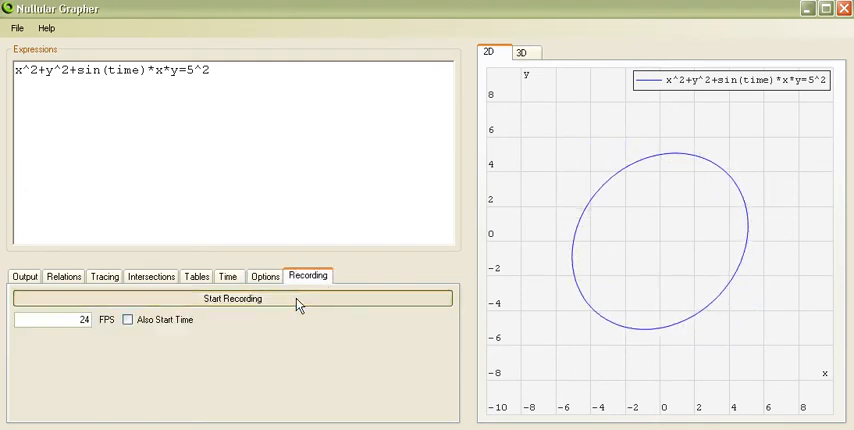
left_click(232, 298)
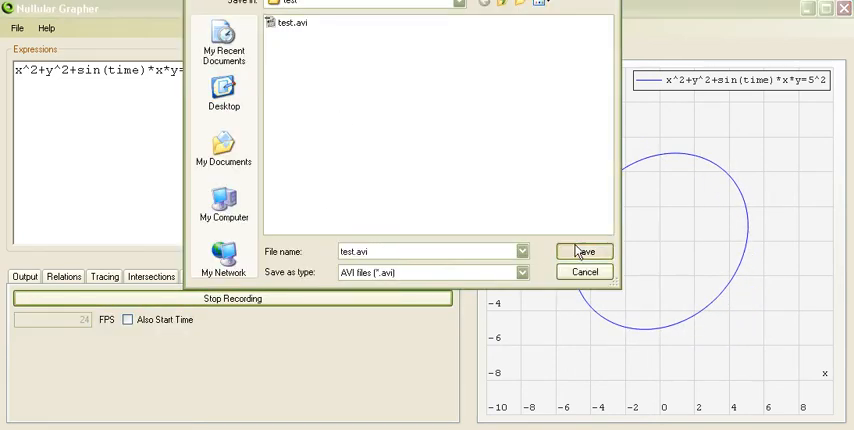
left_click(584, 252)
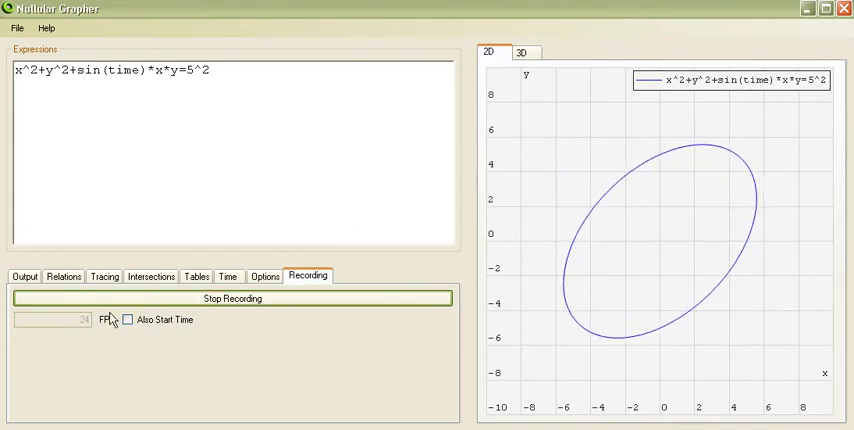
Step: Turn off point tracing, list the intersections of y=x with the ellipse, then check time and recording
left_click(104, 276)
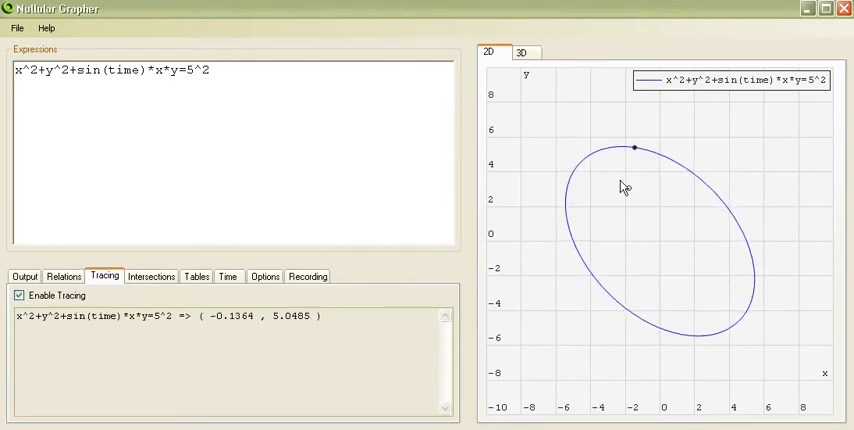
left_click(20, 296)
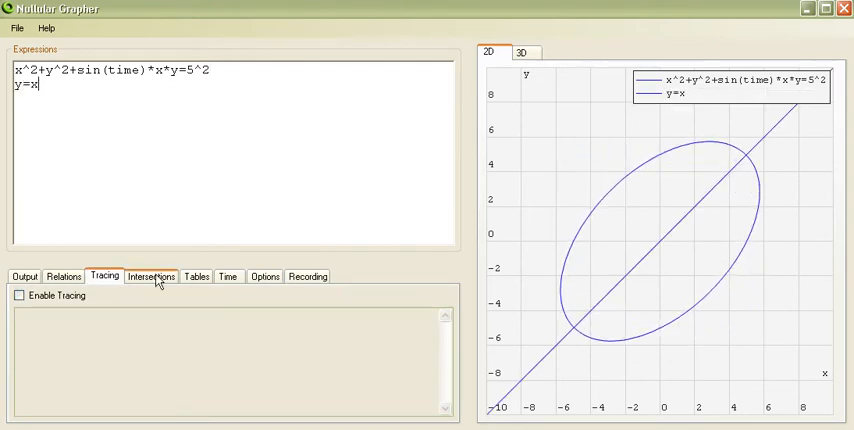
left_click(152, 276)
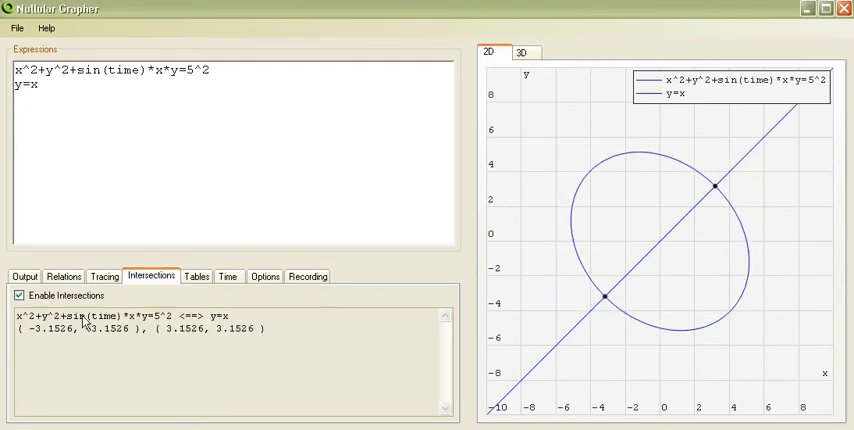
left_click(228, 276)
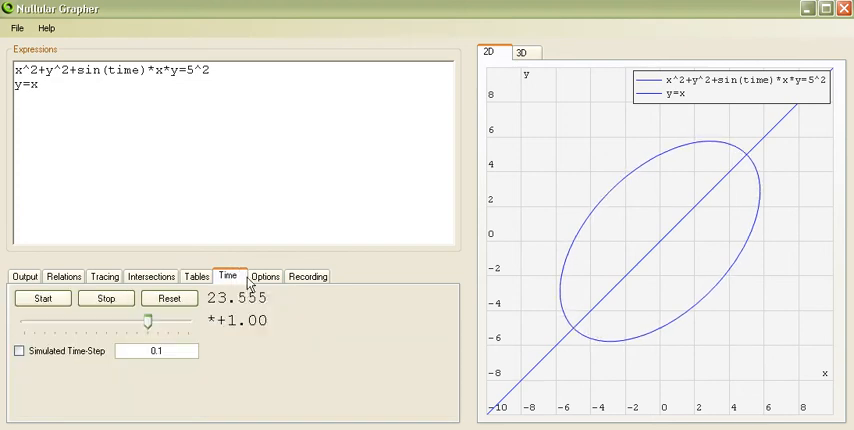
left_click(308, 276)
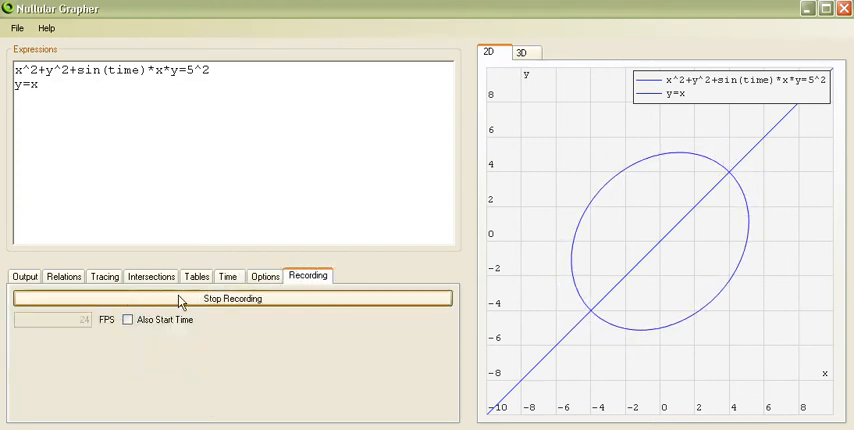
left_click(232, 298)
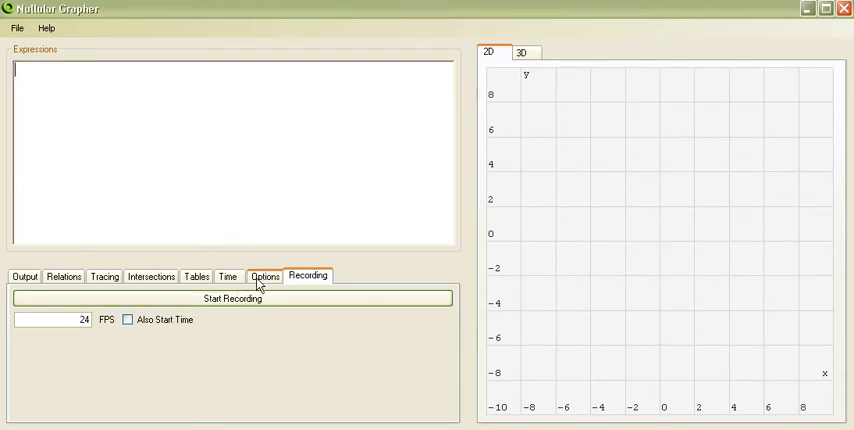
mouse_move(432, 130)
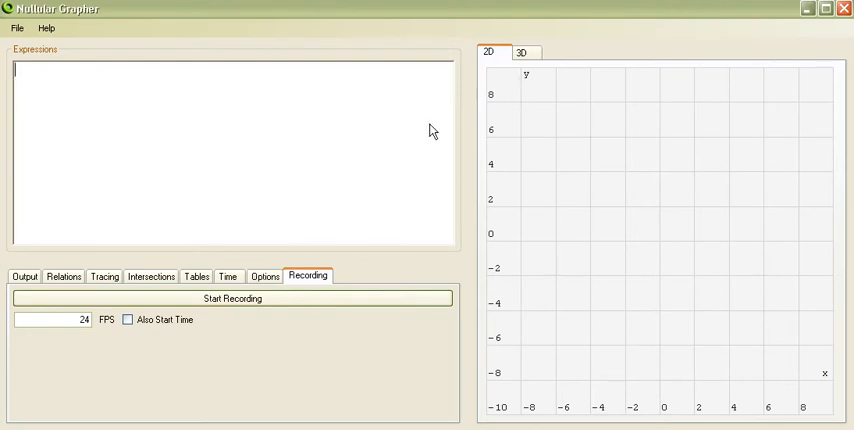
Step: In the 3D view, enter x^2+y^2+z^2=7^2, correcting the mistyped radius, to render a solid sphere
left_click(524, 52)
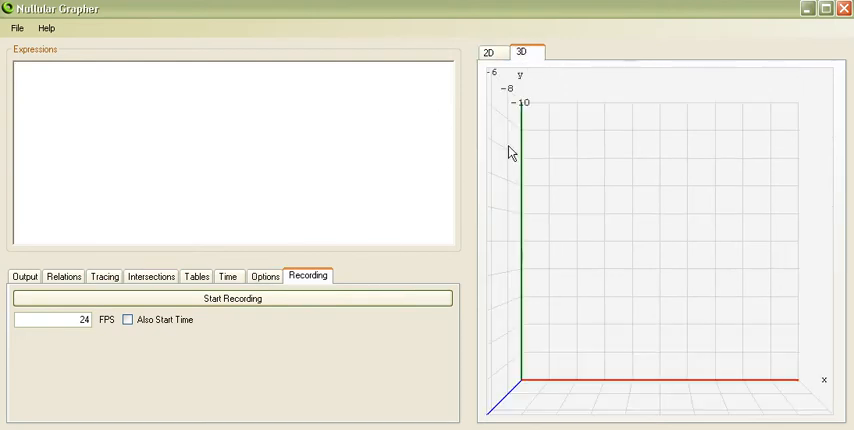
left_click_drag(510, 152, 636, 244)
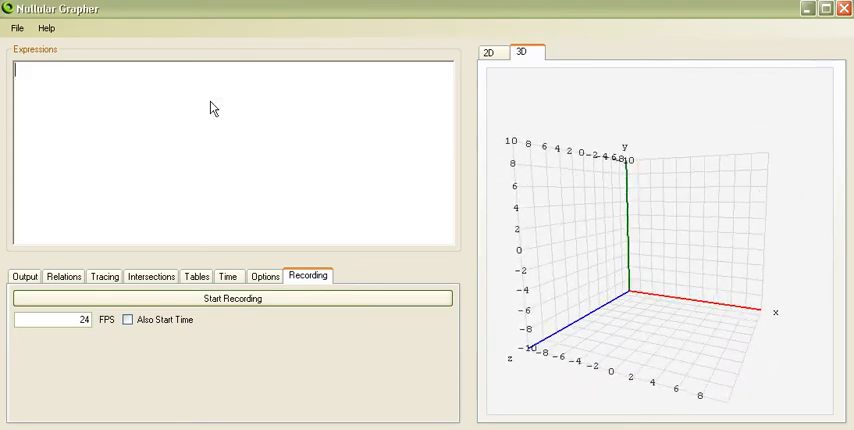
type("x^2+")
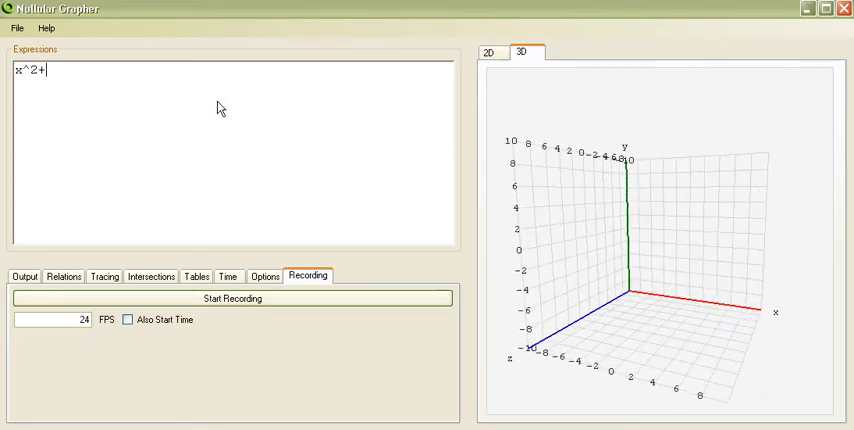
type("y^2")
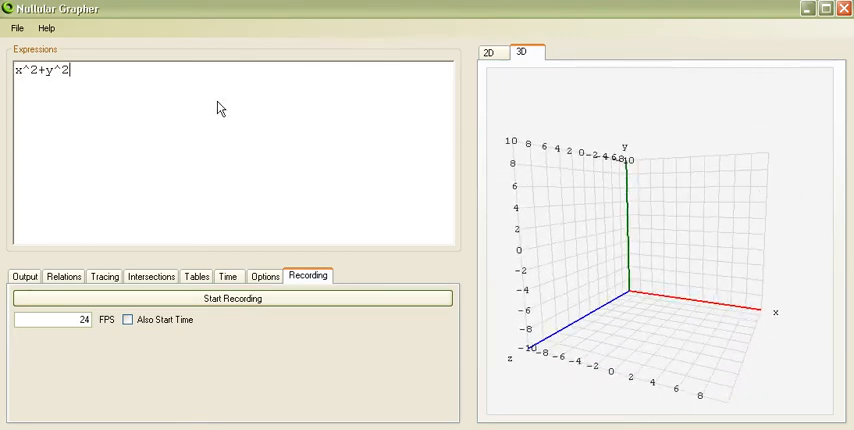
type("+z^2=5^")
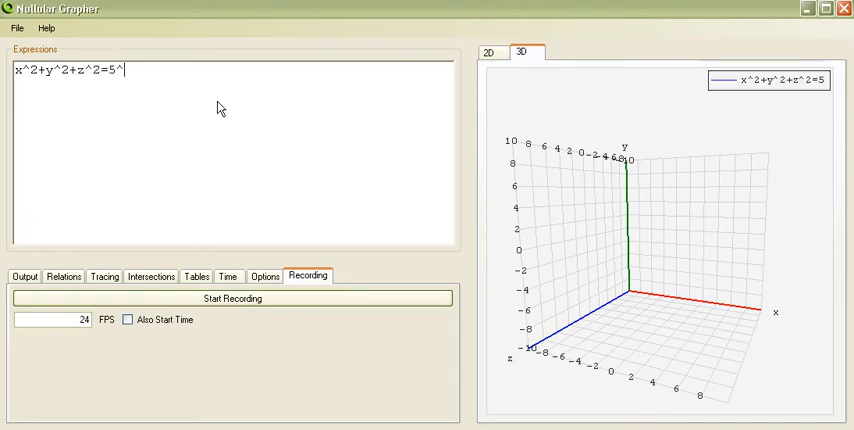
key("BackSpace")
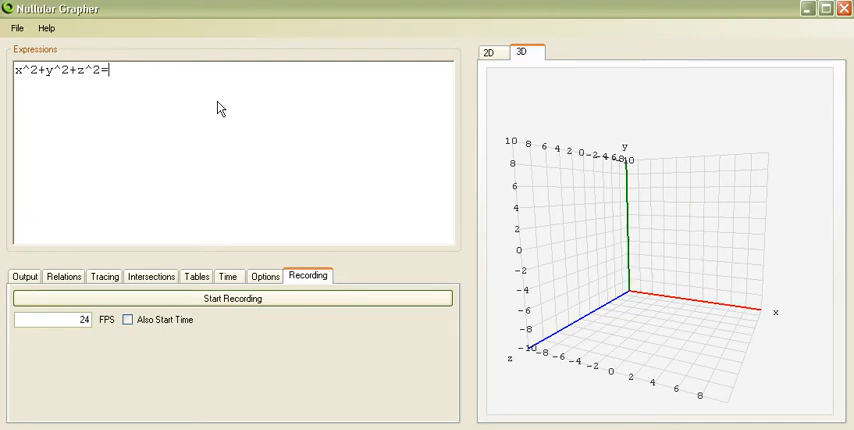
type("7^2")
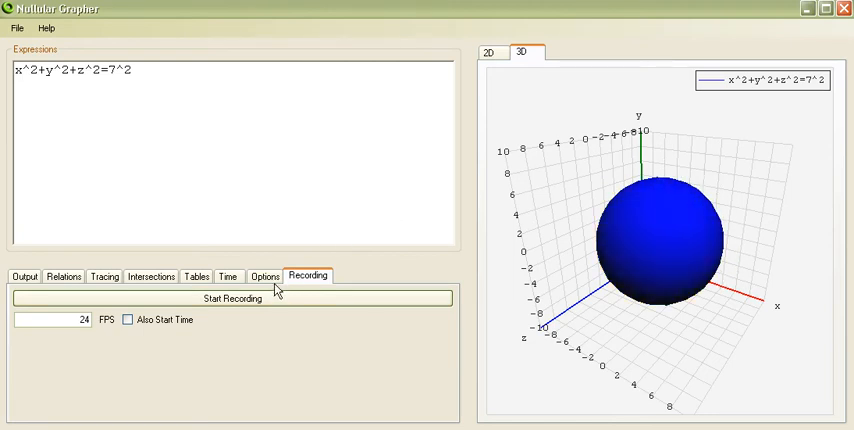
Step: Edit the sphere equation so its radius becomes (7+sin(time))^2, fixing the 'tine' typo
left_click(228, 276)
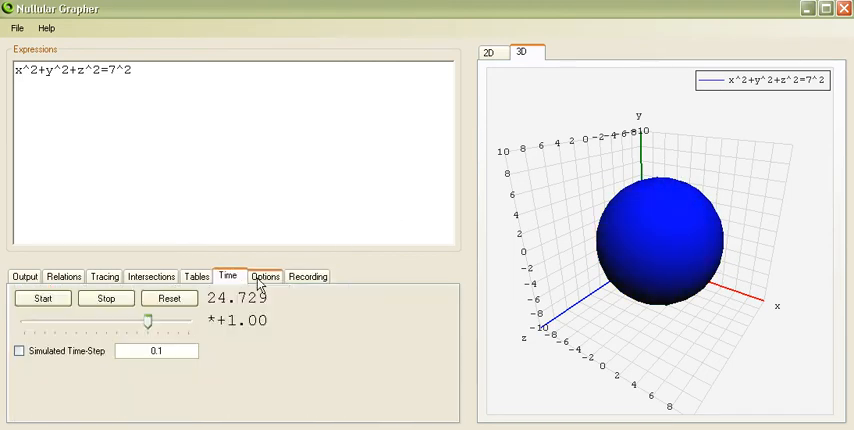
left_click(264, 276)
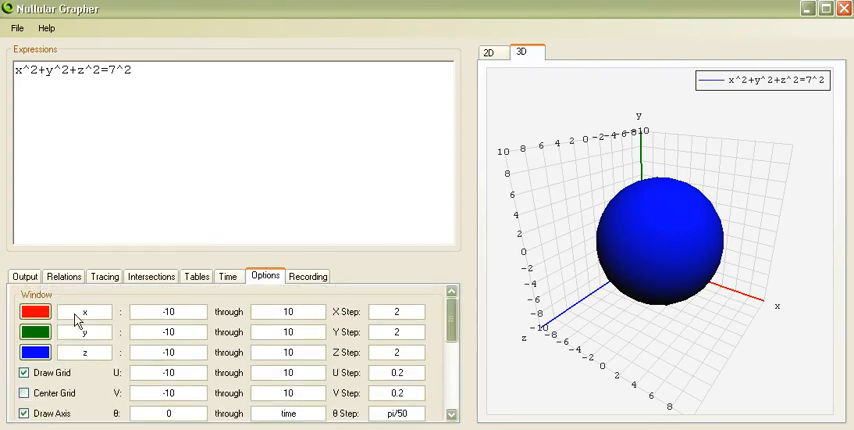
left_click(24, 276)
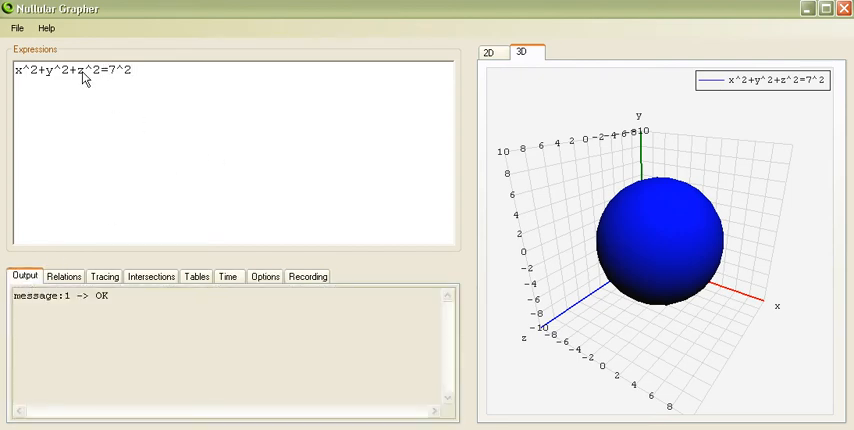
type("(7)")
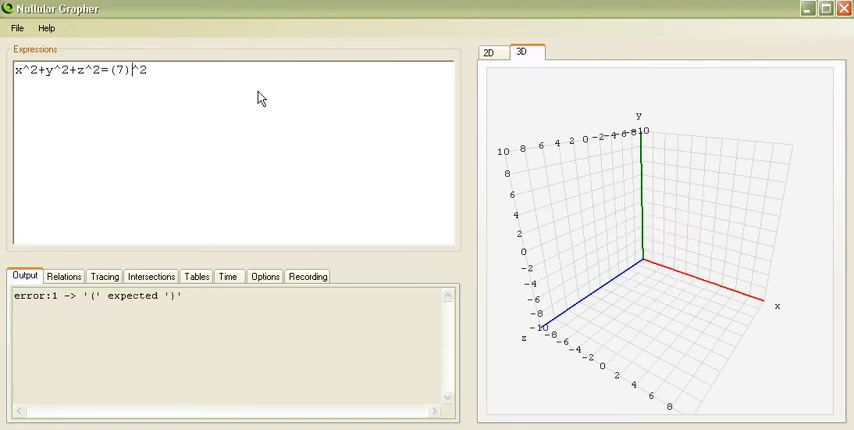
type("+sin(tine)")
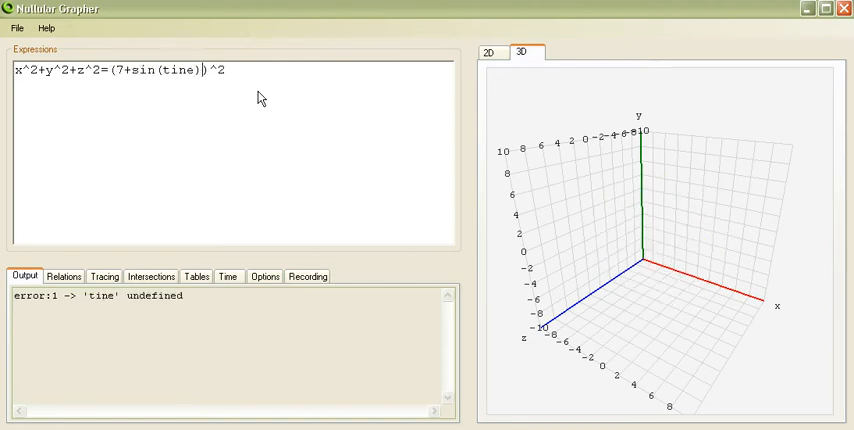
type("m")
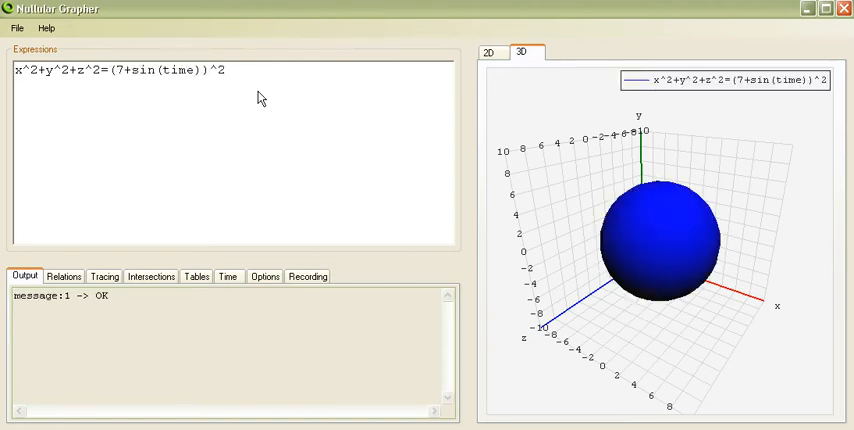
Step: Start time running so the sphere pulses with radius 7+sin(time)
left_click(228, 276)
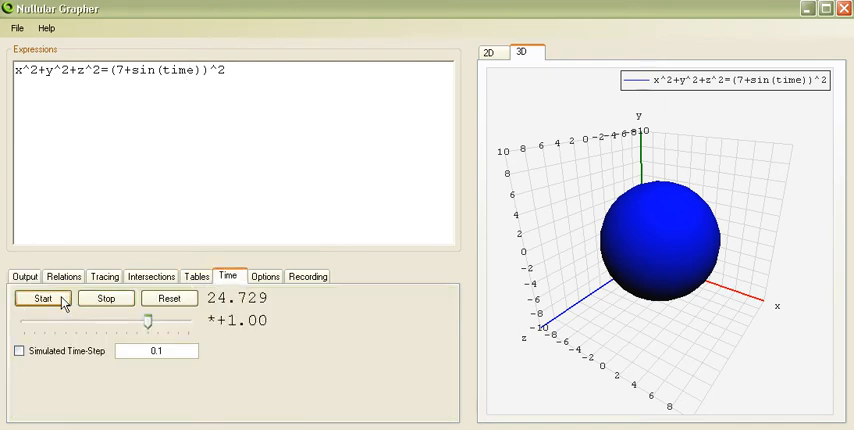
left_click(44, 298)
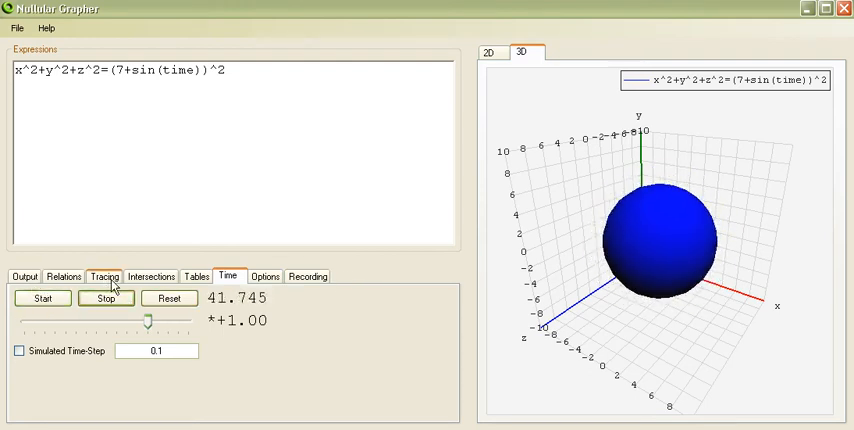
left_click(196, 276)
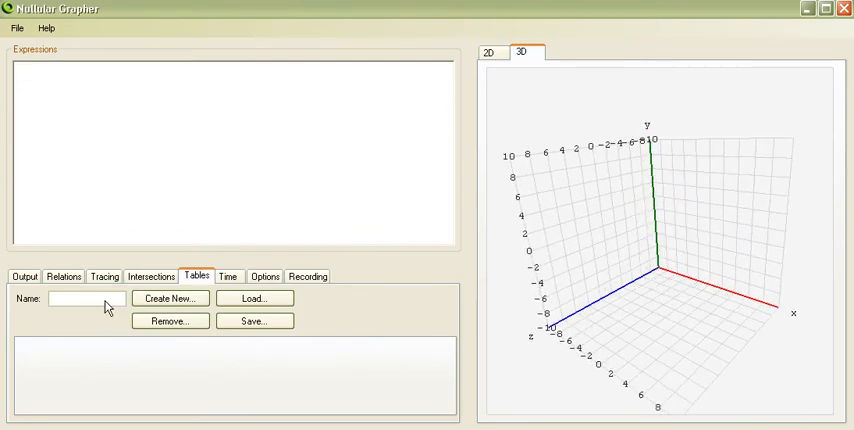
left_click(170, 298)
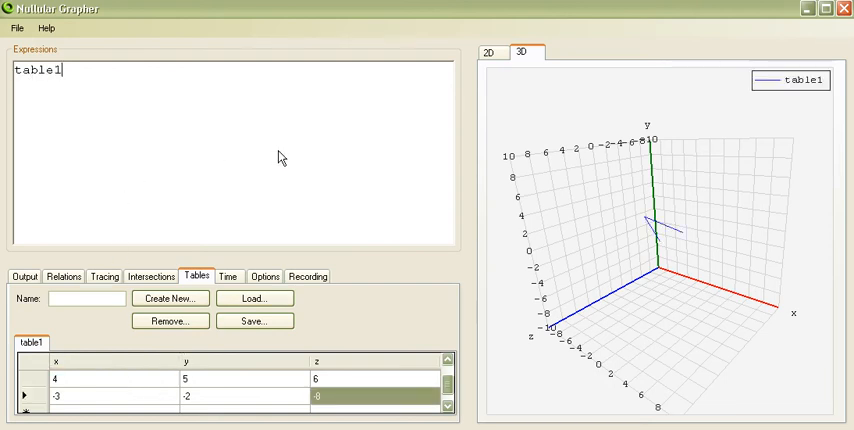
left_click_drag(656, 240, 700, 276)
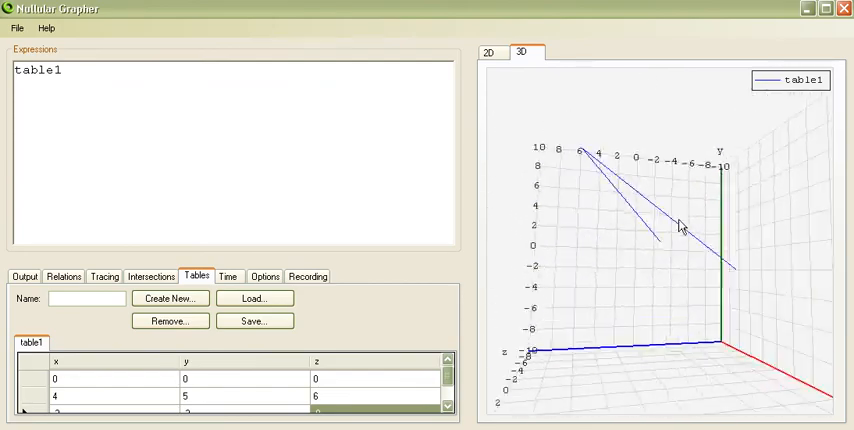
left_click_drag(680, 228, 630, 270)
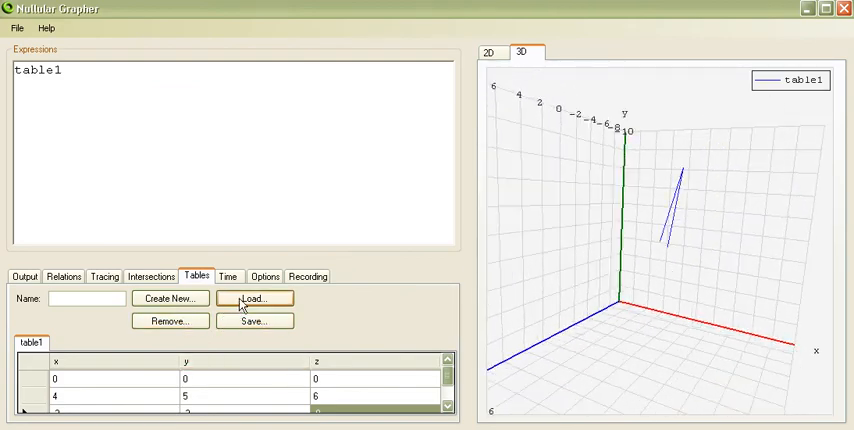
mouse_move(170, 320)
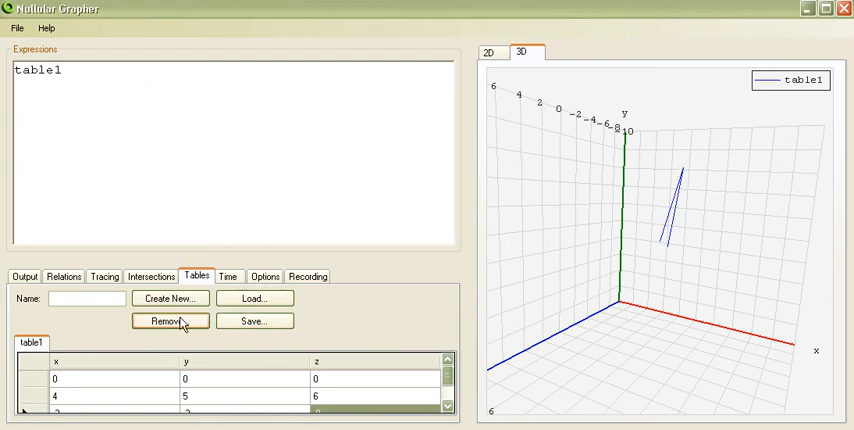
left_click(170, 320)
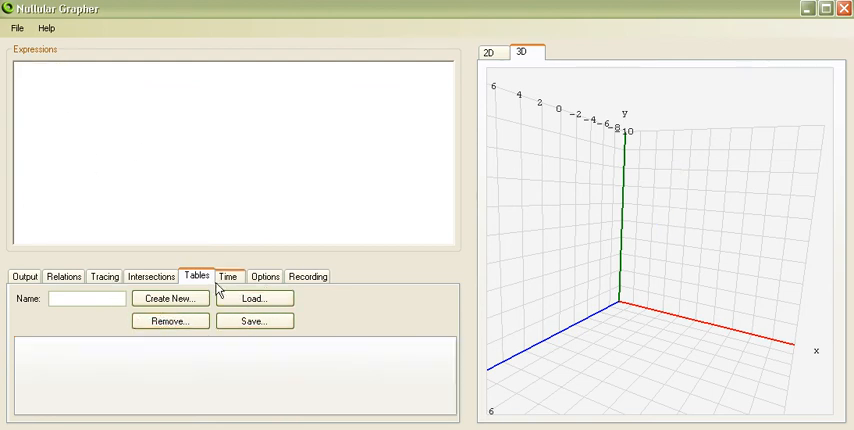
Step: Glance through the window, recording and tracing settings, then return the graph to the 2D view
left_click(264, 276)
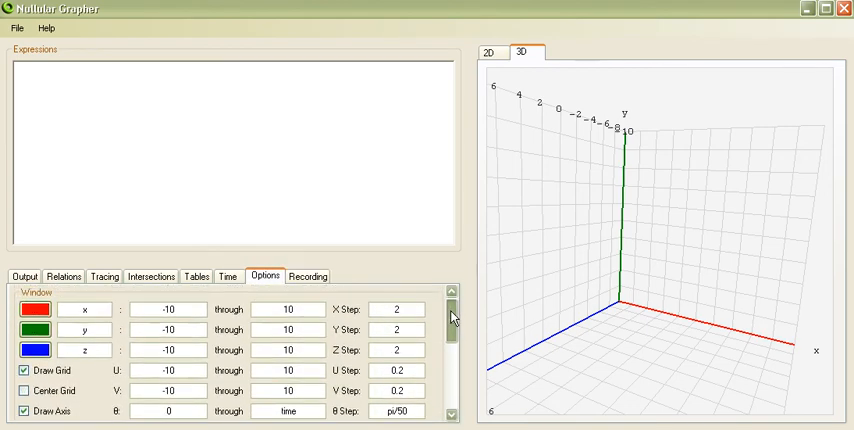
left_click(308, 276)
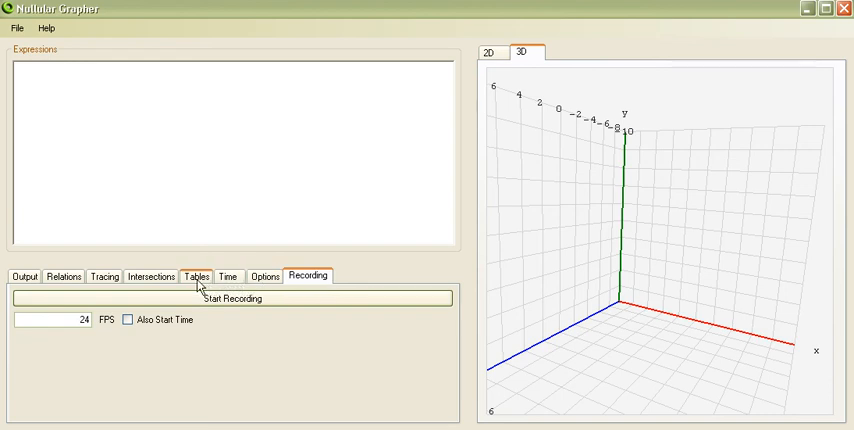
left_click(104, 276)
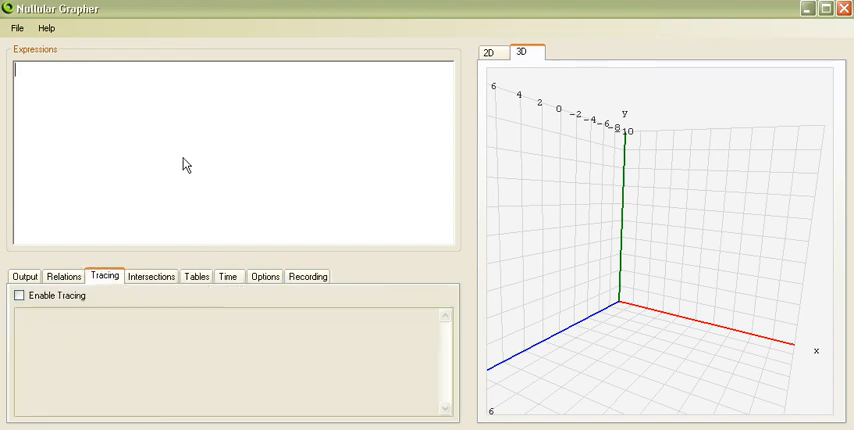
left_click(488, 52)
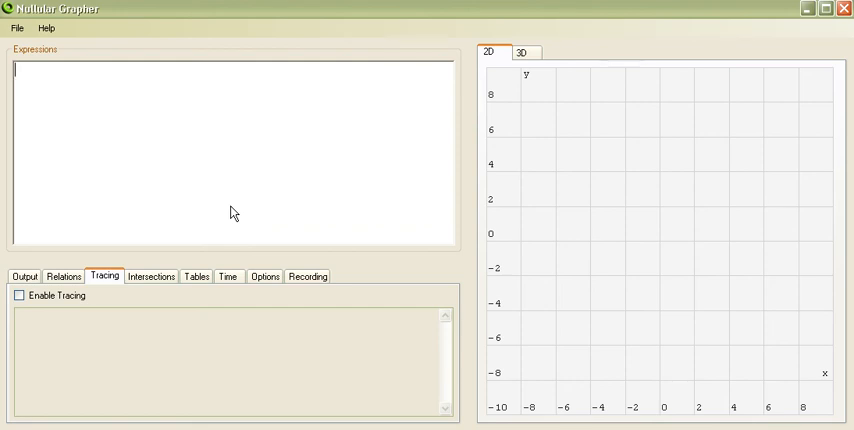
Step: Enter y, then extend it to y/10 for a smooth blue-to-white intensity gradient
type("y")
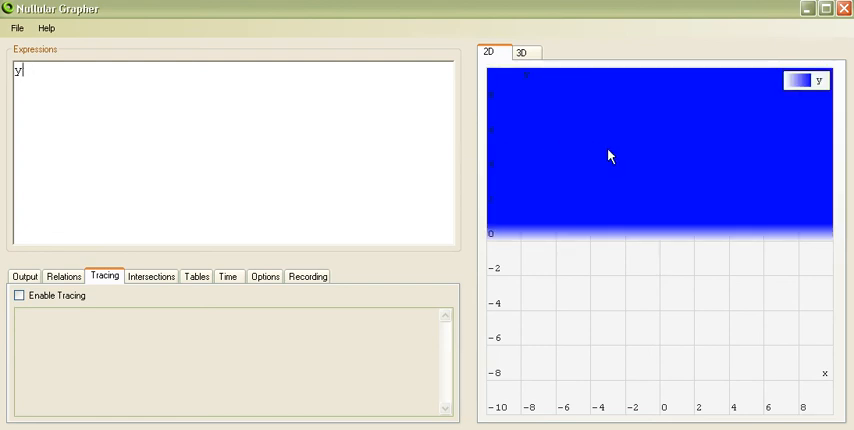
mouse_move(806, 106)
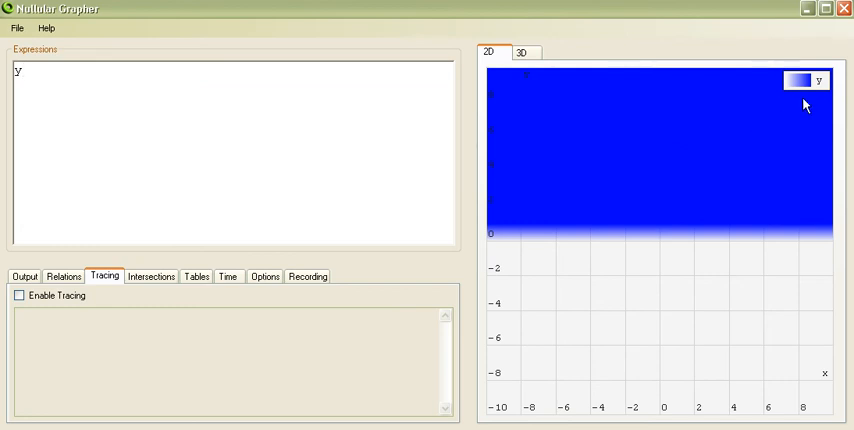
mouse_move(800, 98)
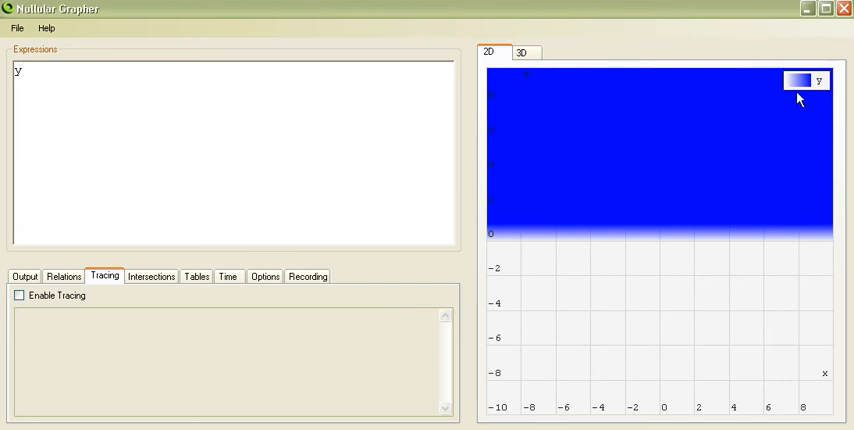
mouse_move(790, 84)
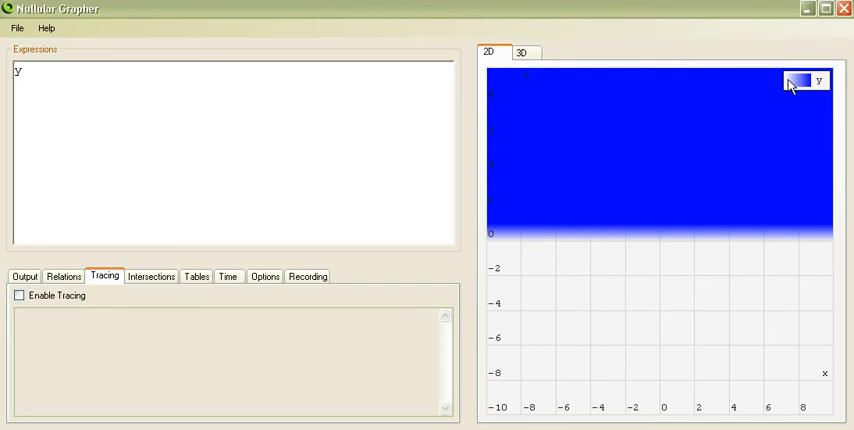
mouse_move(564, 238)
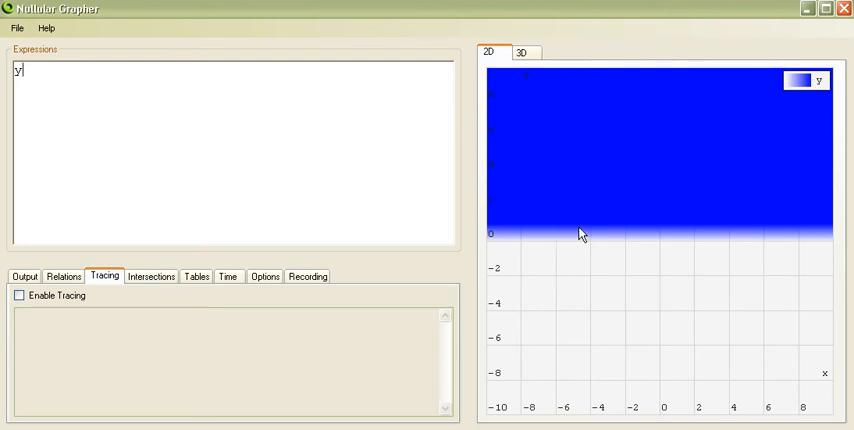
mouse_move(592, 178)
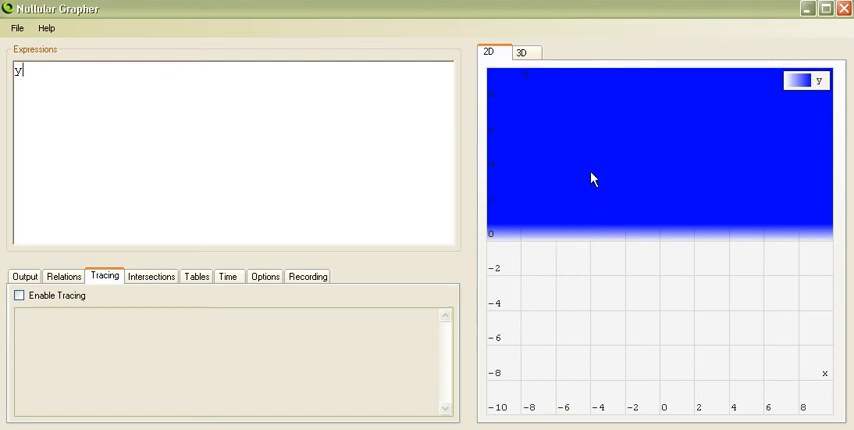
mouse_move(228, 158)
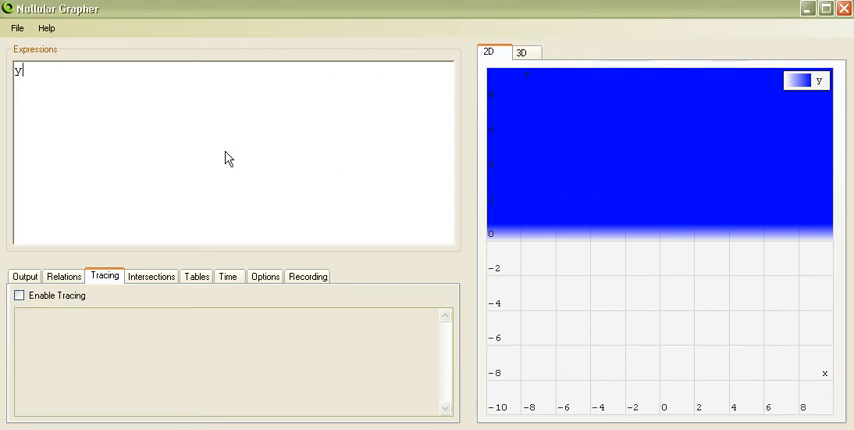
type("/10")
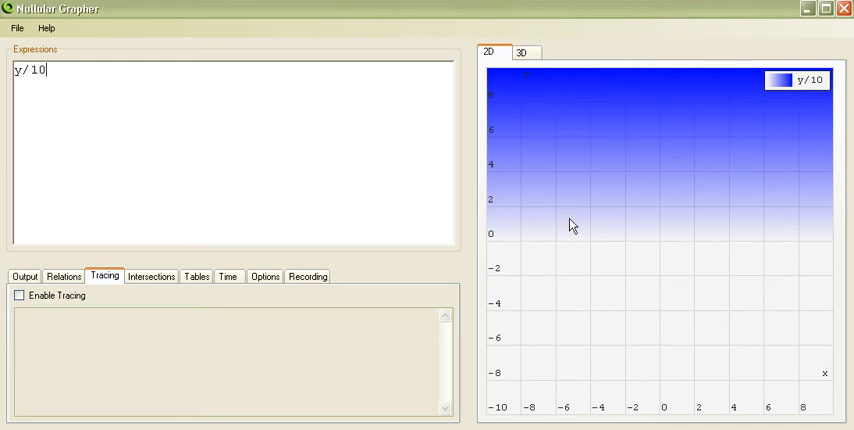
mouse_move(512, 86)
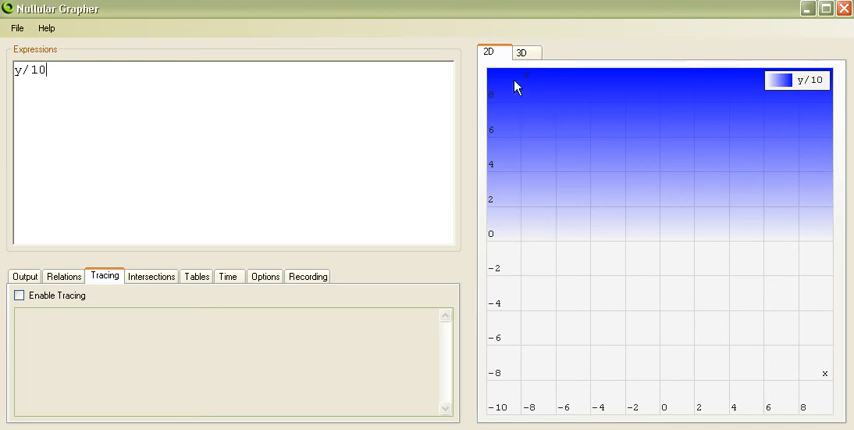
mouse_move(524, 112)
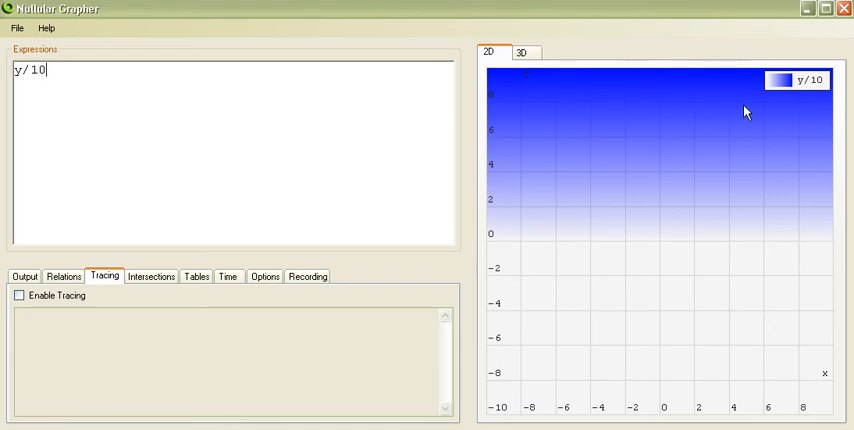
mouse_move(784, 98)
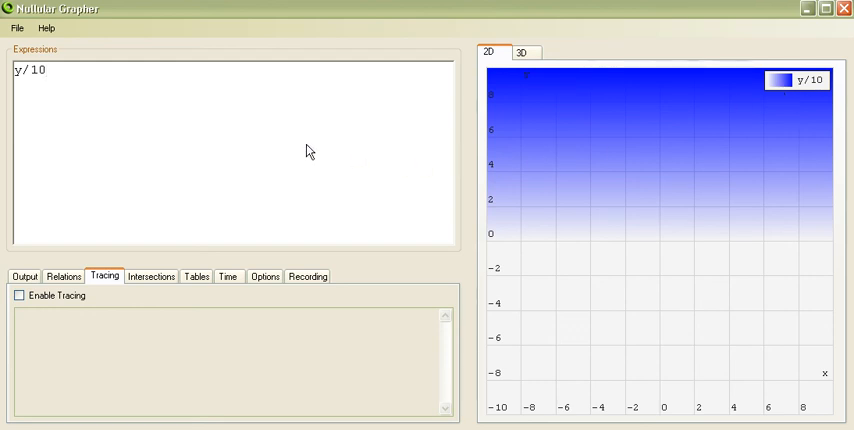
mouse_move(128, 82)
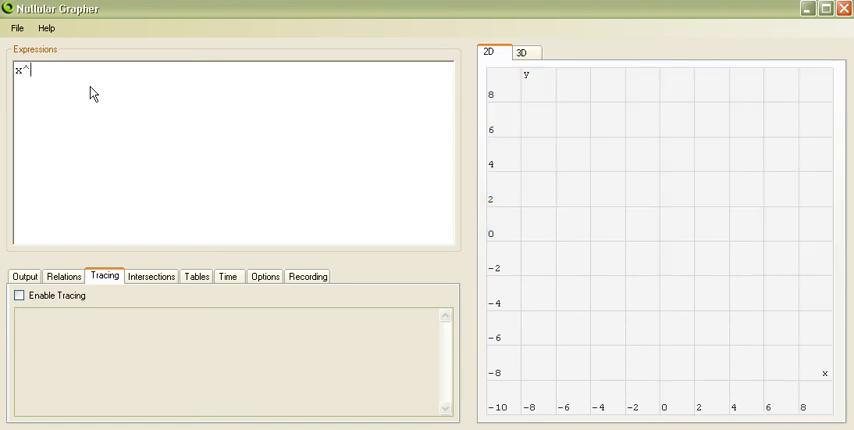
Step: Enter sin((x^2+y^2)^0.5) and orbit its 3D ripple surface before viewing the 2D rings
type("2+y^2)")
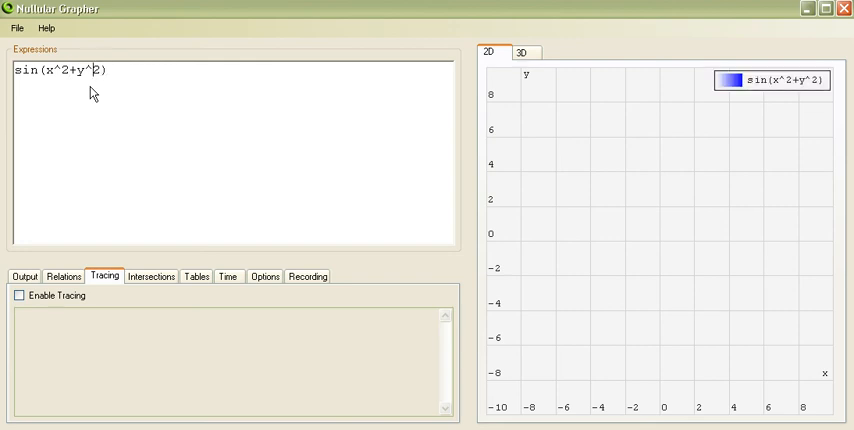
type("(")
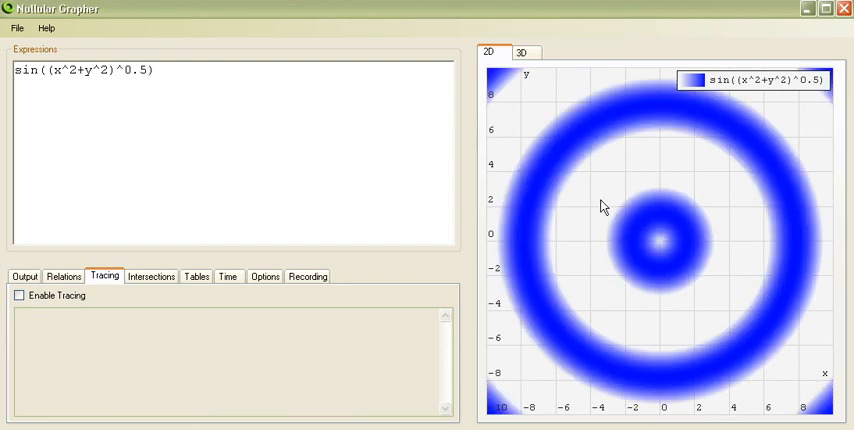
mouse_move(672, 218)
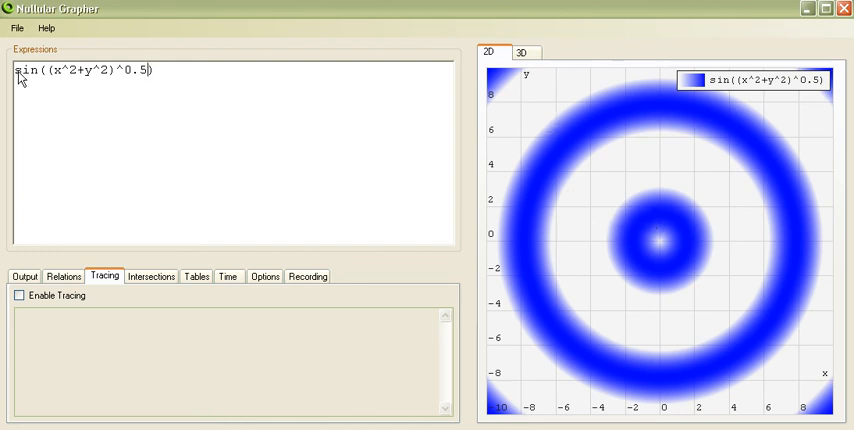
mouse_move(136, 92)
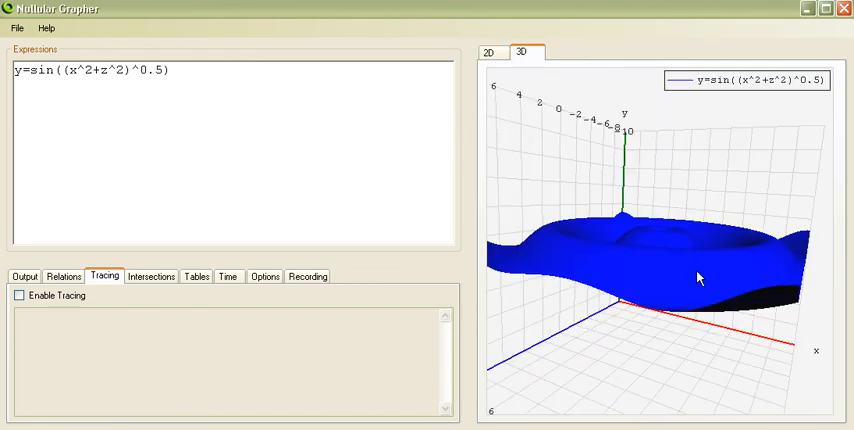
left_click_drag(700, 278, 664, 334)
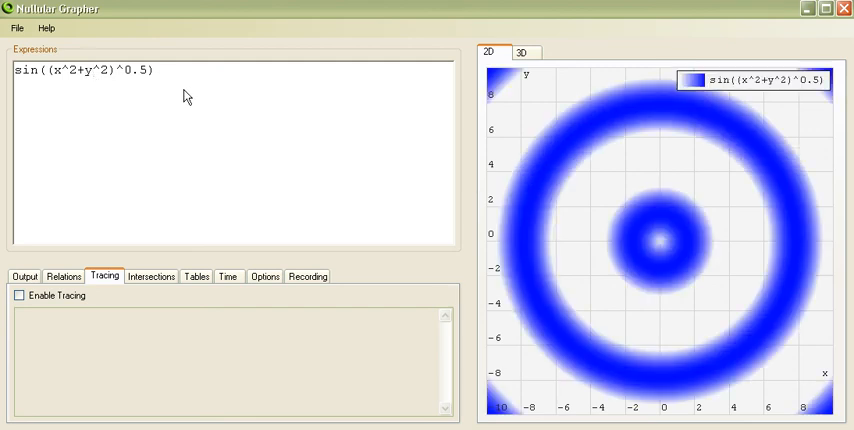
Step: Replace the expression with abs(cos(x)-cos(y)) and show its colour, thickness and opacity settings
triple_click(84, 68)
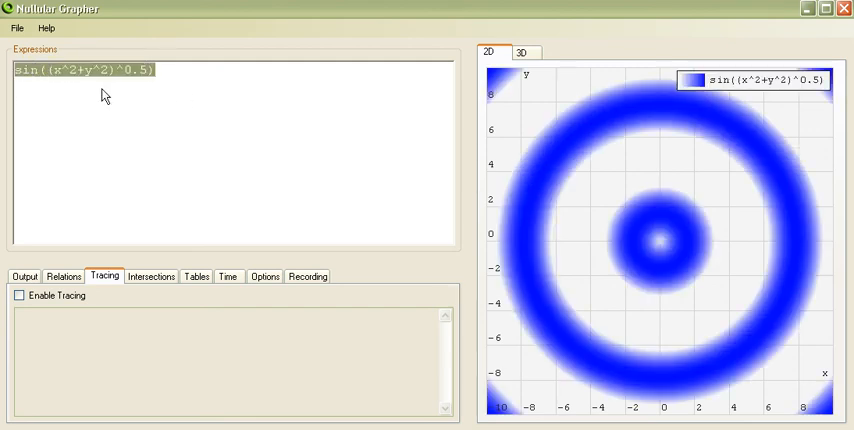
type("abs(cos(x)-cos(y")
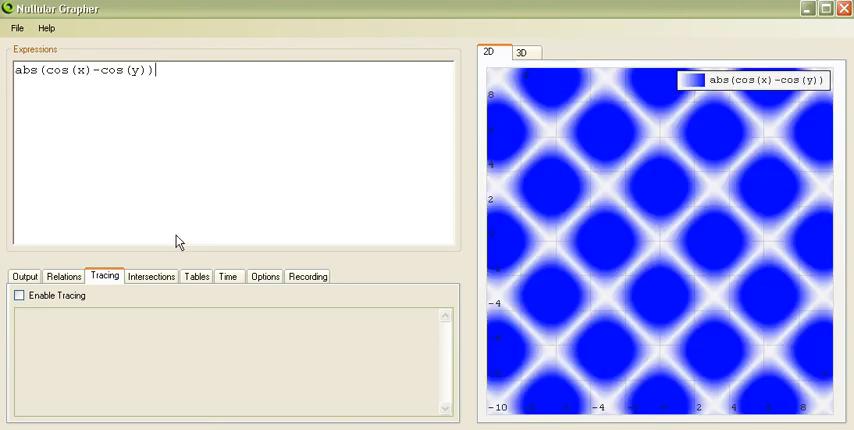
left_click(64, 276)
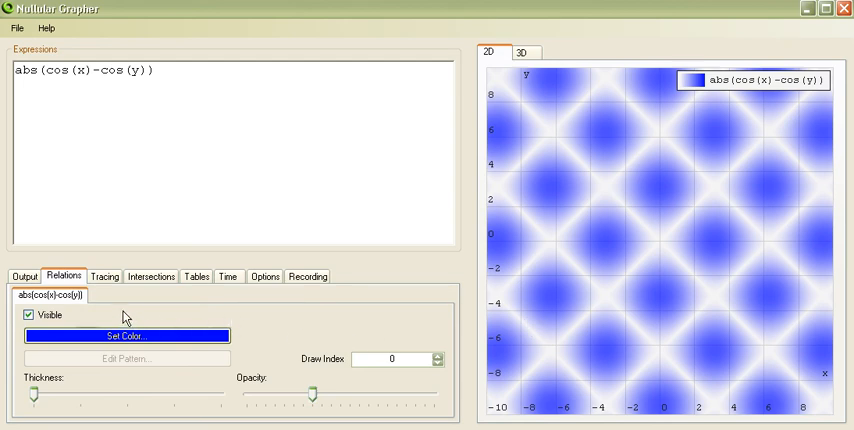
mouse_move(14, 264)
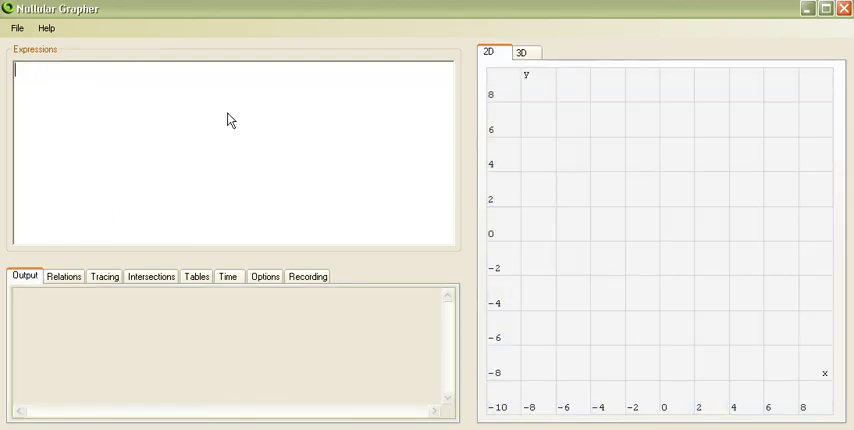
mouse_move(188, 126)
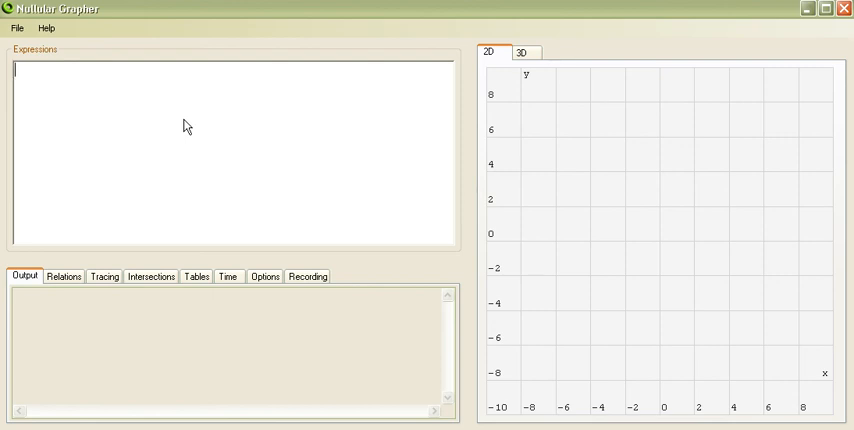
type("www.n")
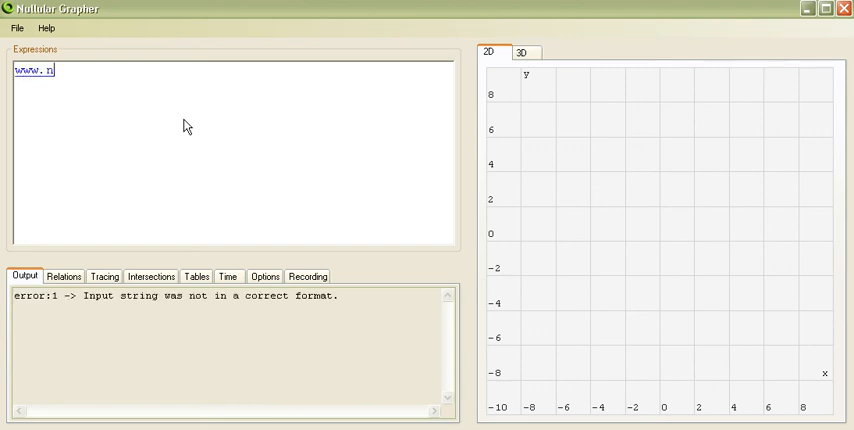
type("ullular.com")
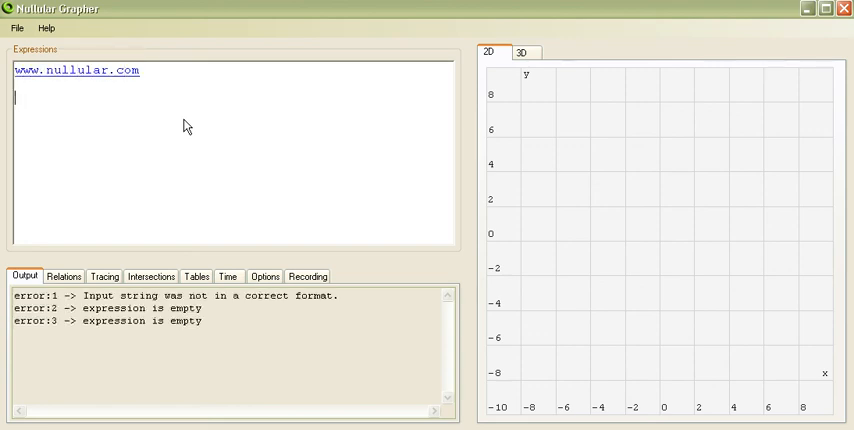
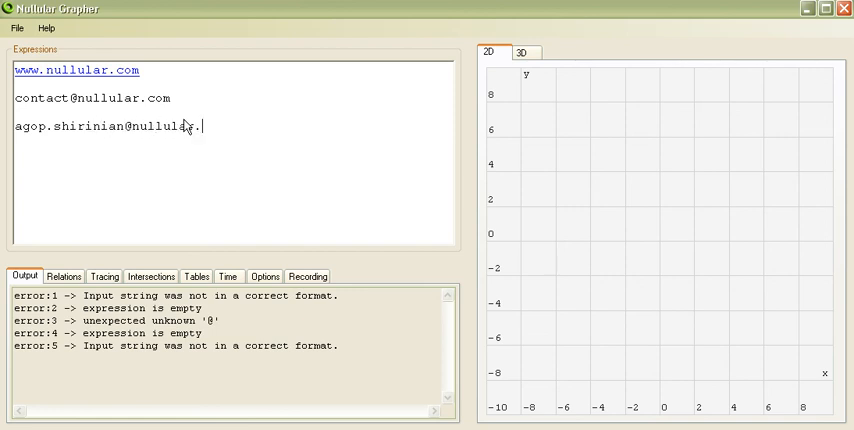